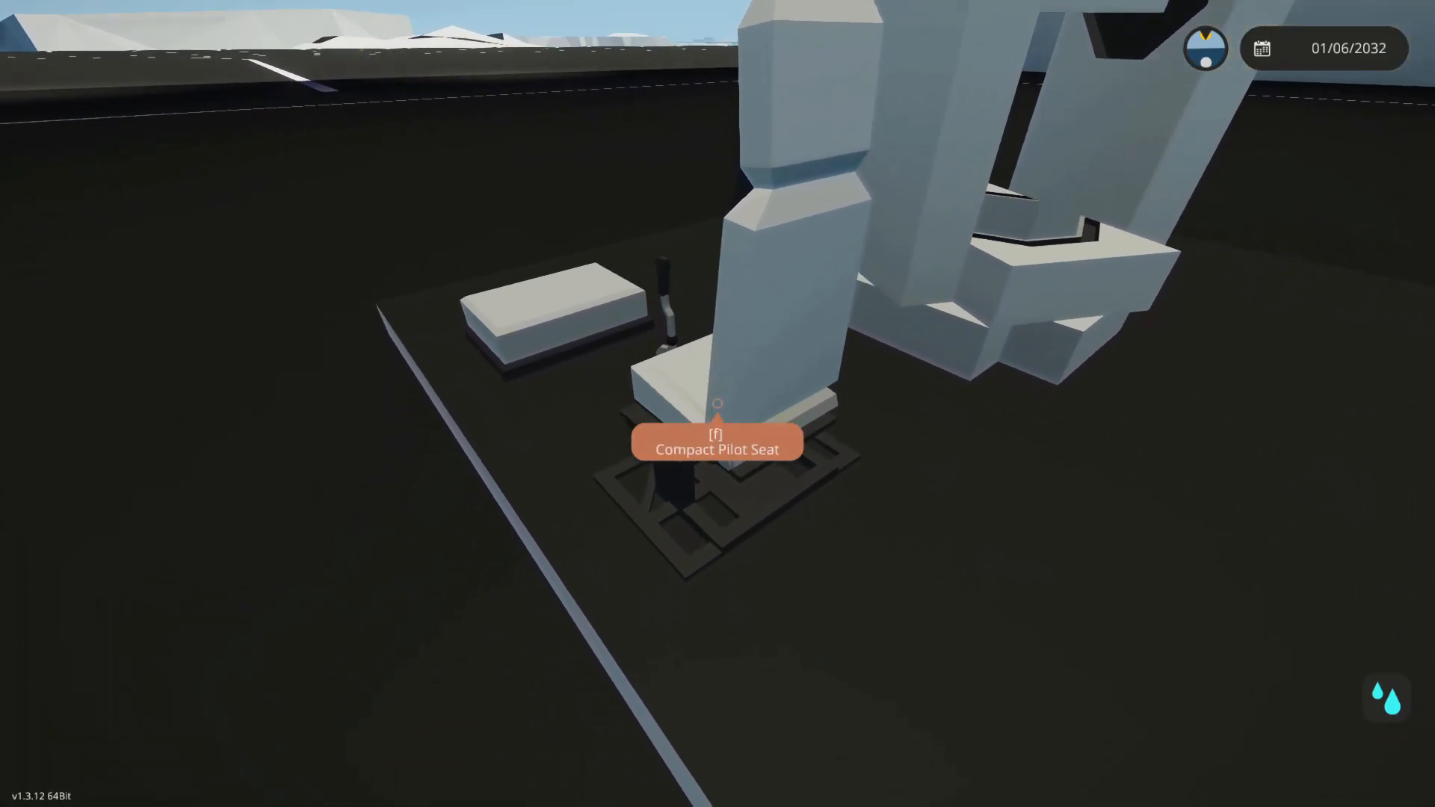
Sit in the compact pilot seat and aim the turret's red laser around the hangar.
key(f)
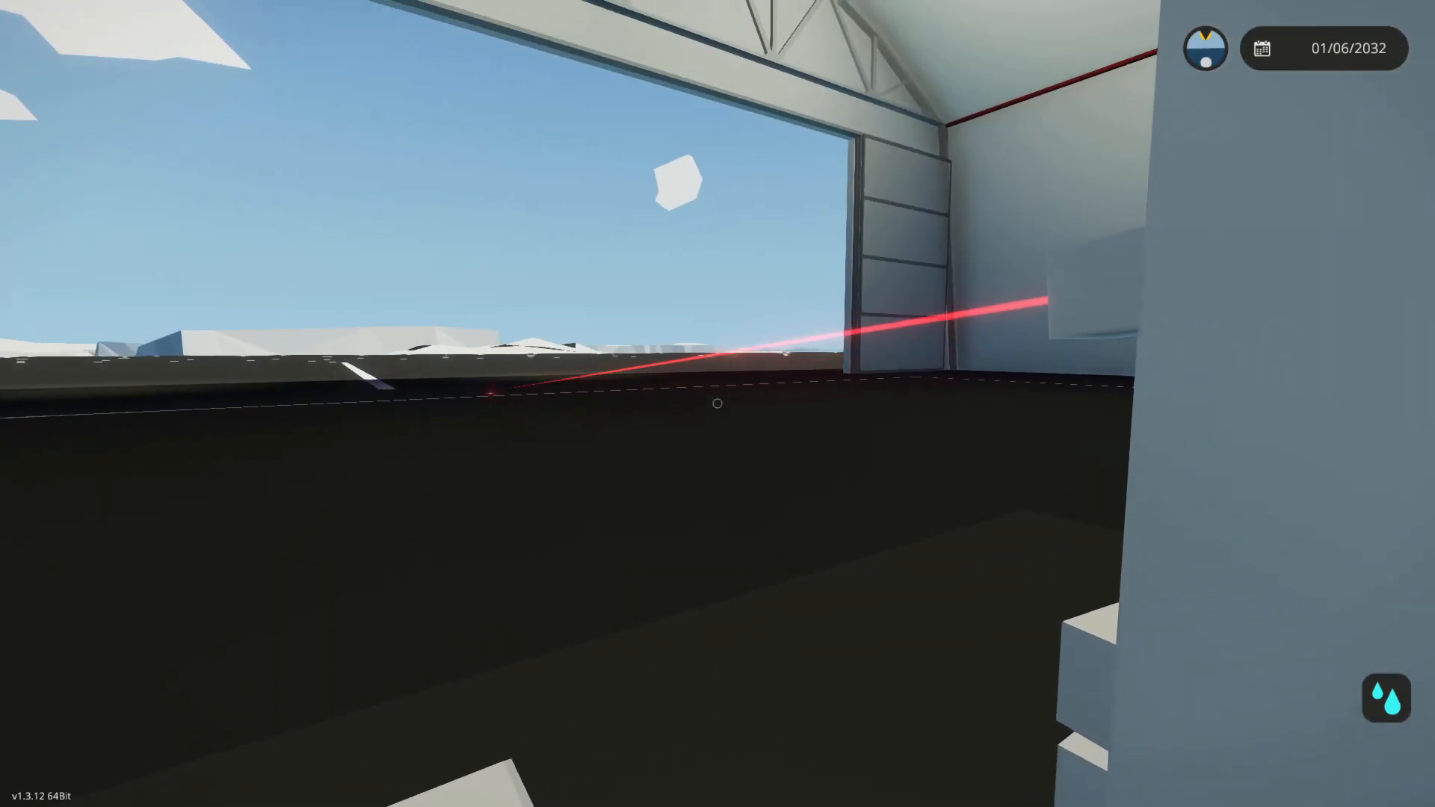
mouse_move(718, 403)
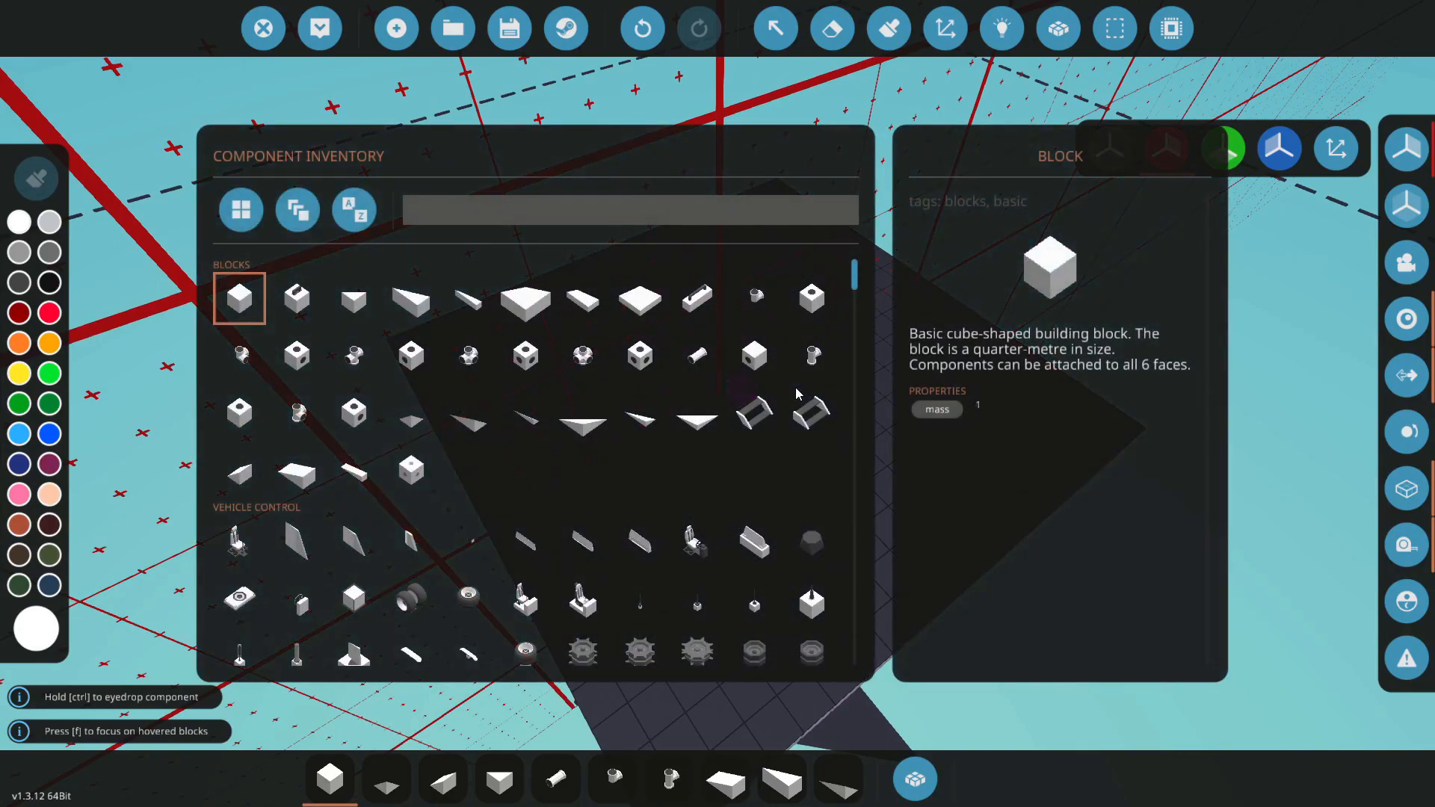
Search the component list and place a Compact Pilot Seat next to the turret.
text(turr)
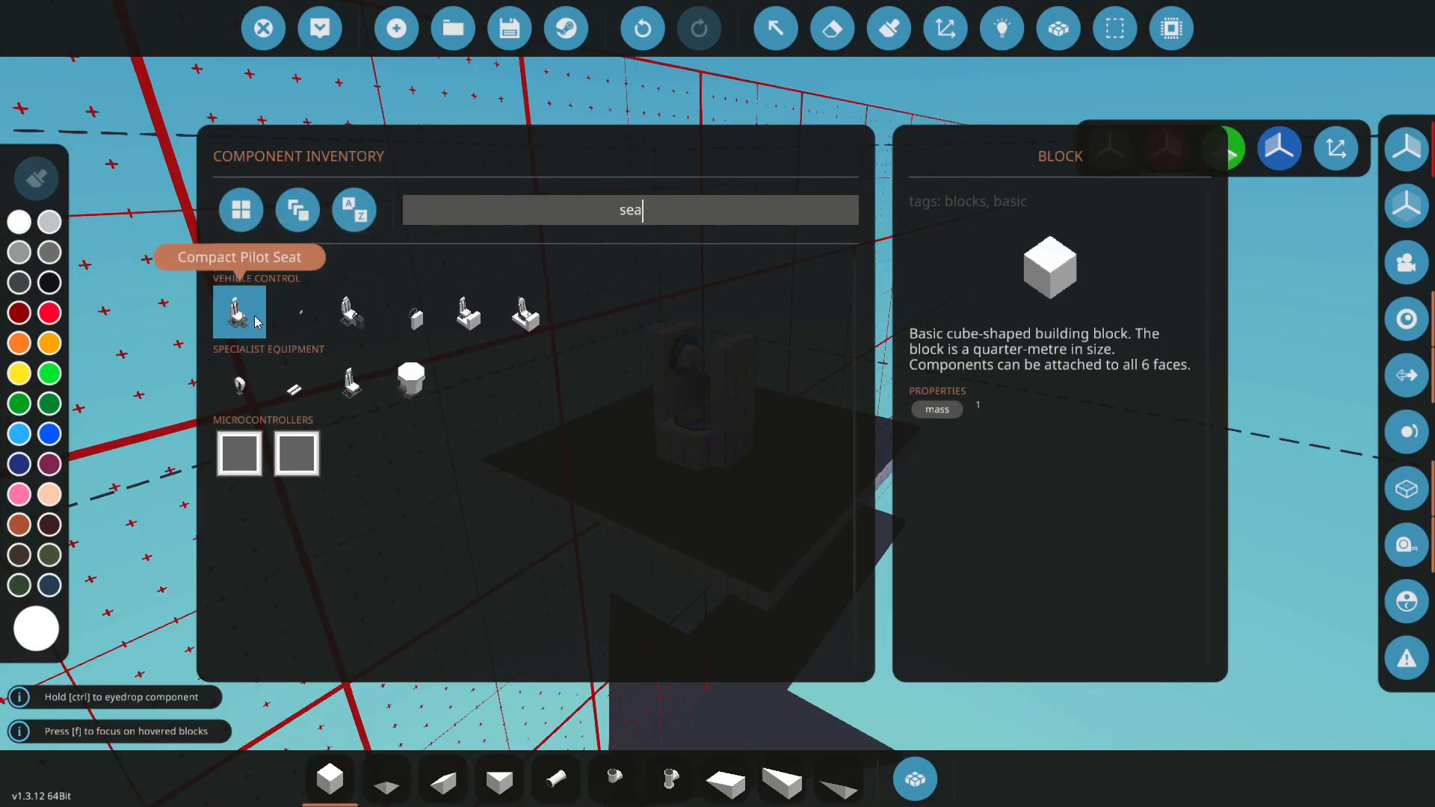
click(239, 313)
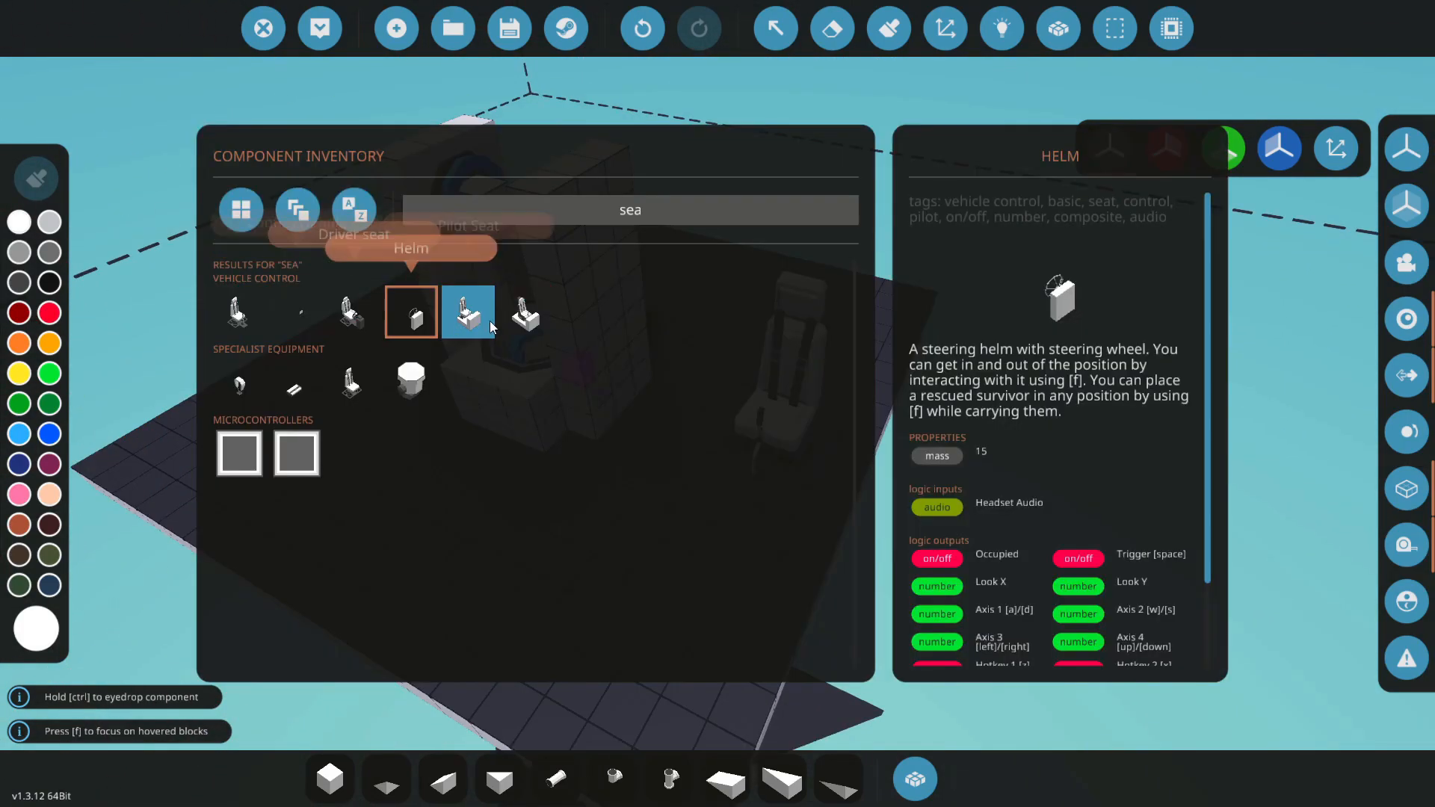
click(237, 313)
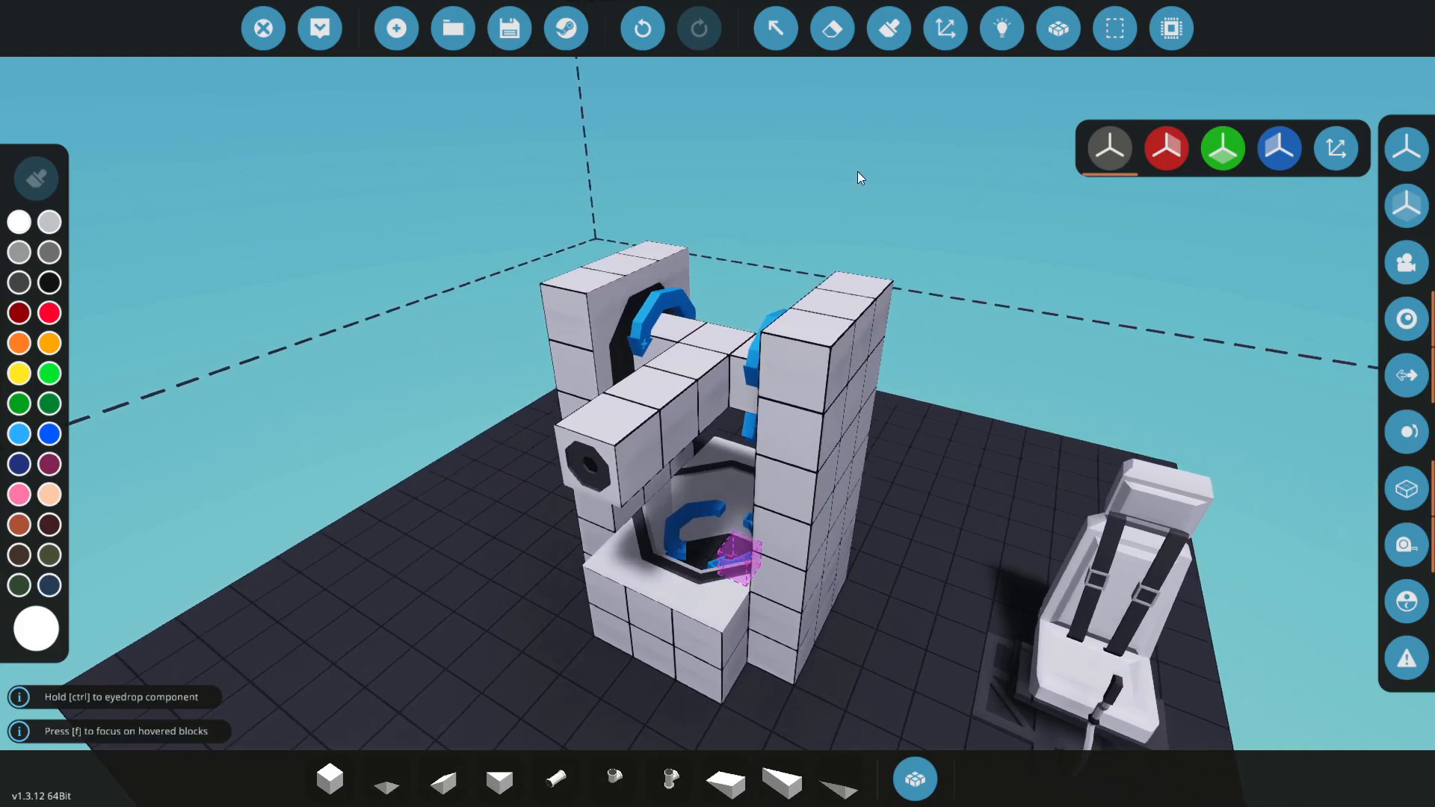
mouse_move(329, 779)
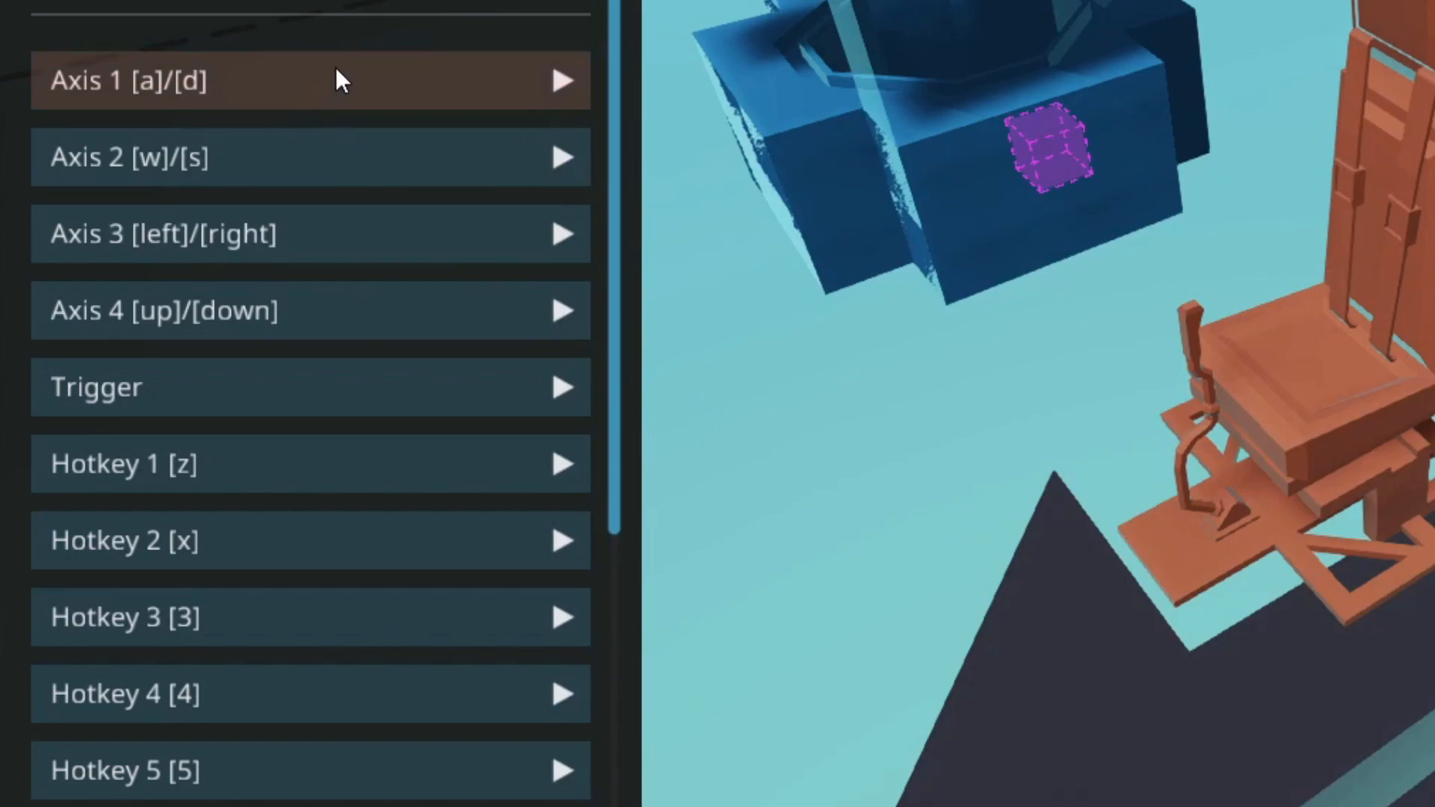
Expand the seat's Axis 1 [a]/[d] controls and review its axis settings.
click(311, 80)
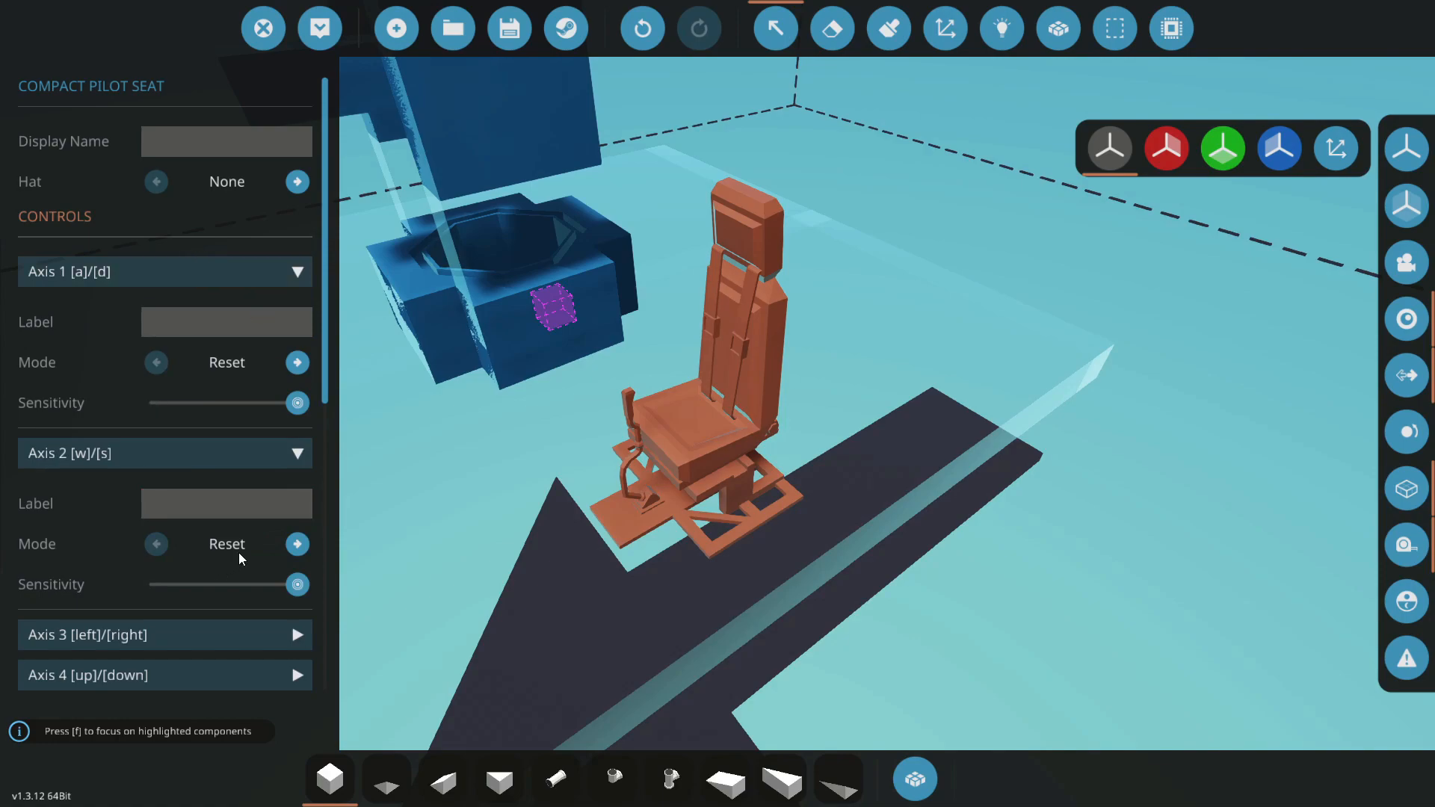
click(319, 27)
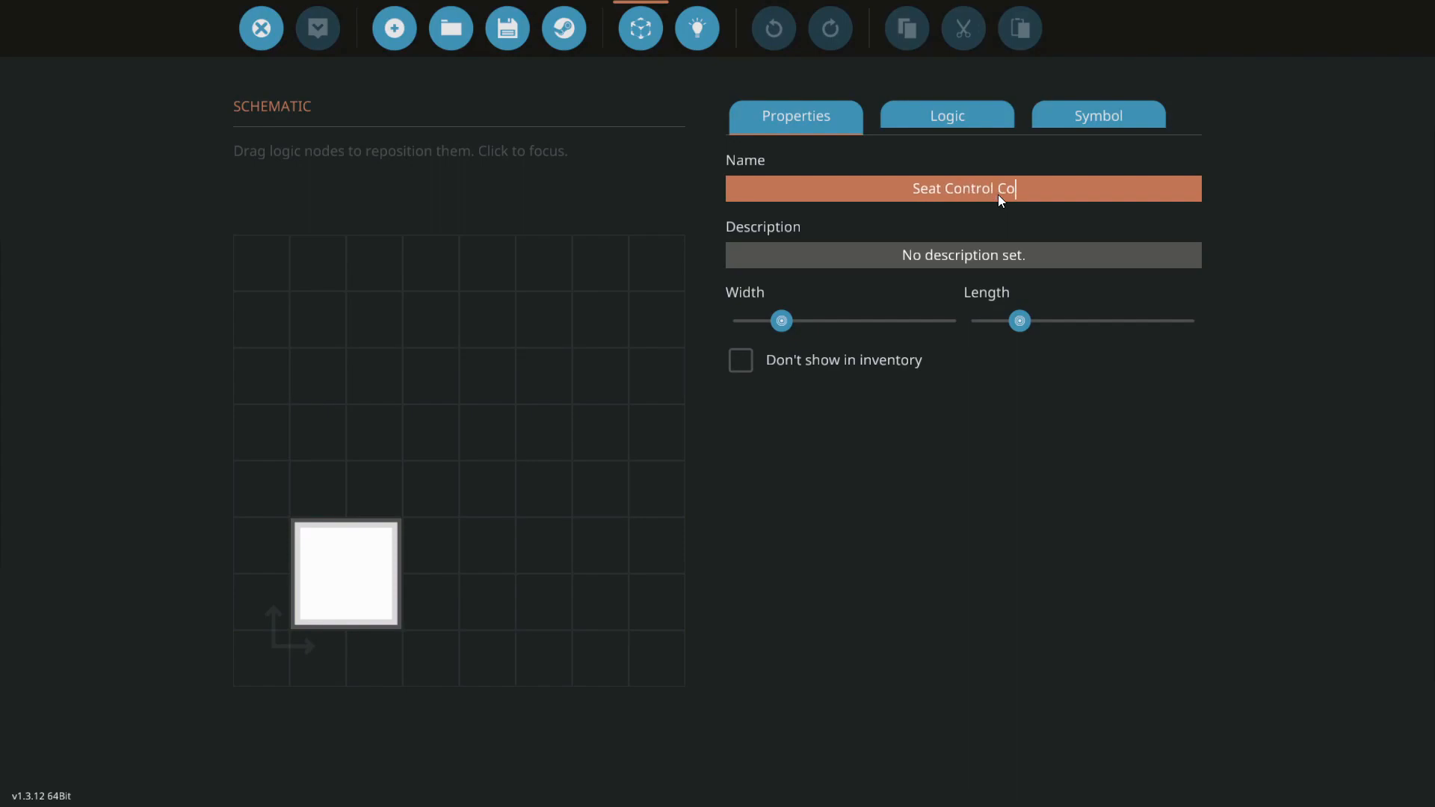
Widen the microcontroller, make the first node a composite input, and name Yaw Position IN.
drag(780, 321, 804, 321)
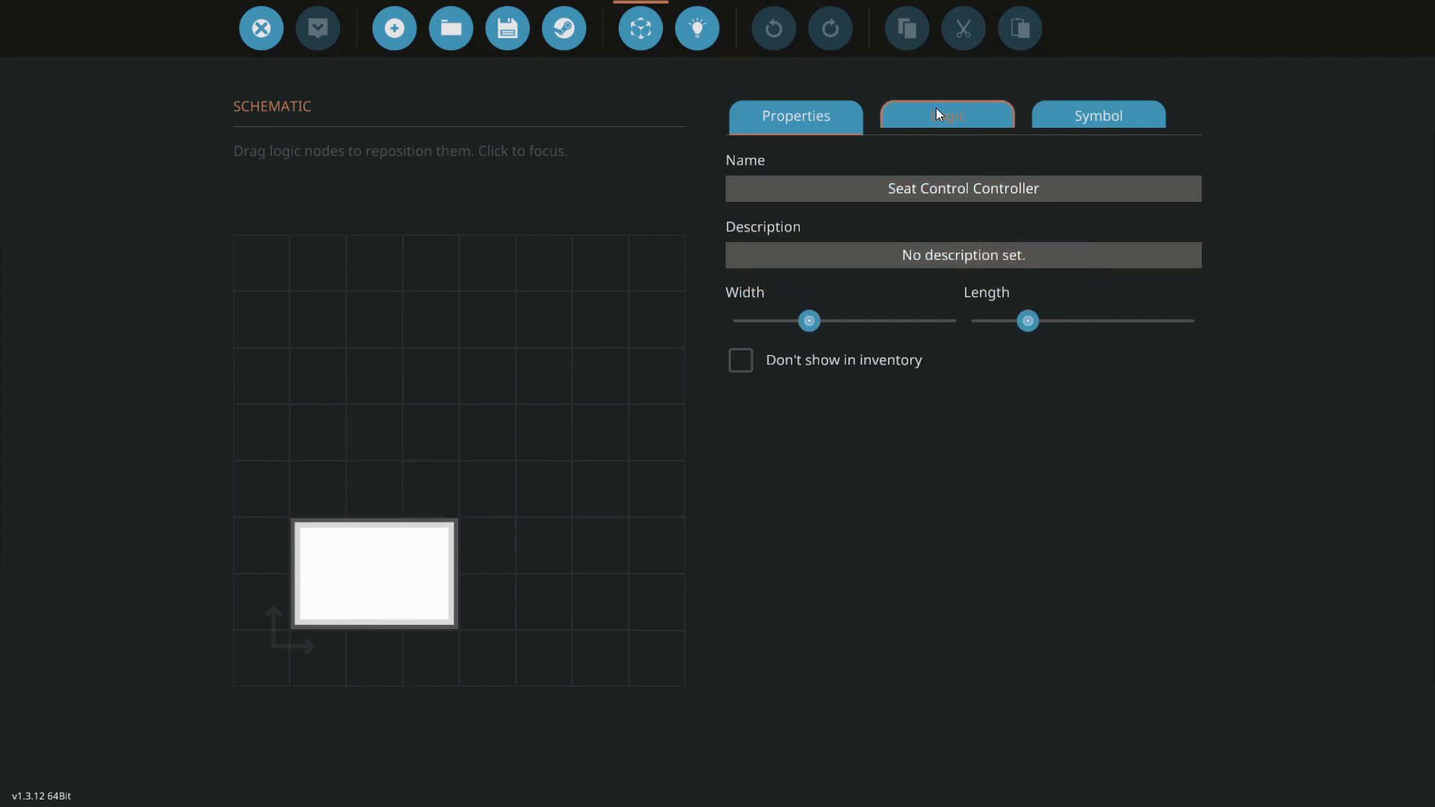
click(947, 115)
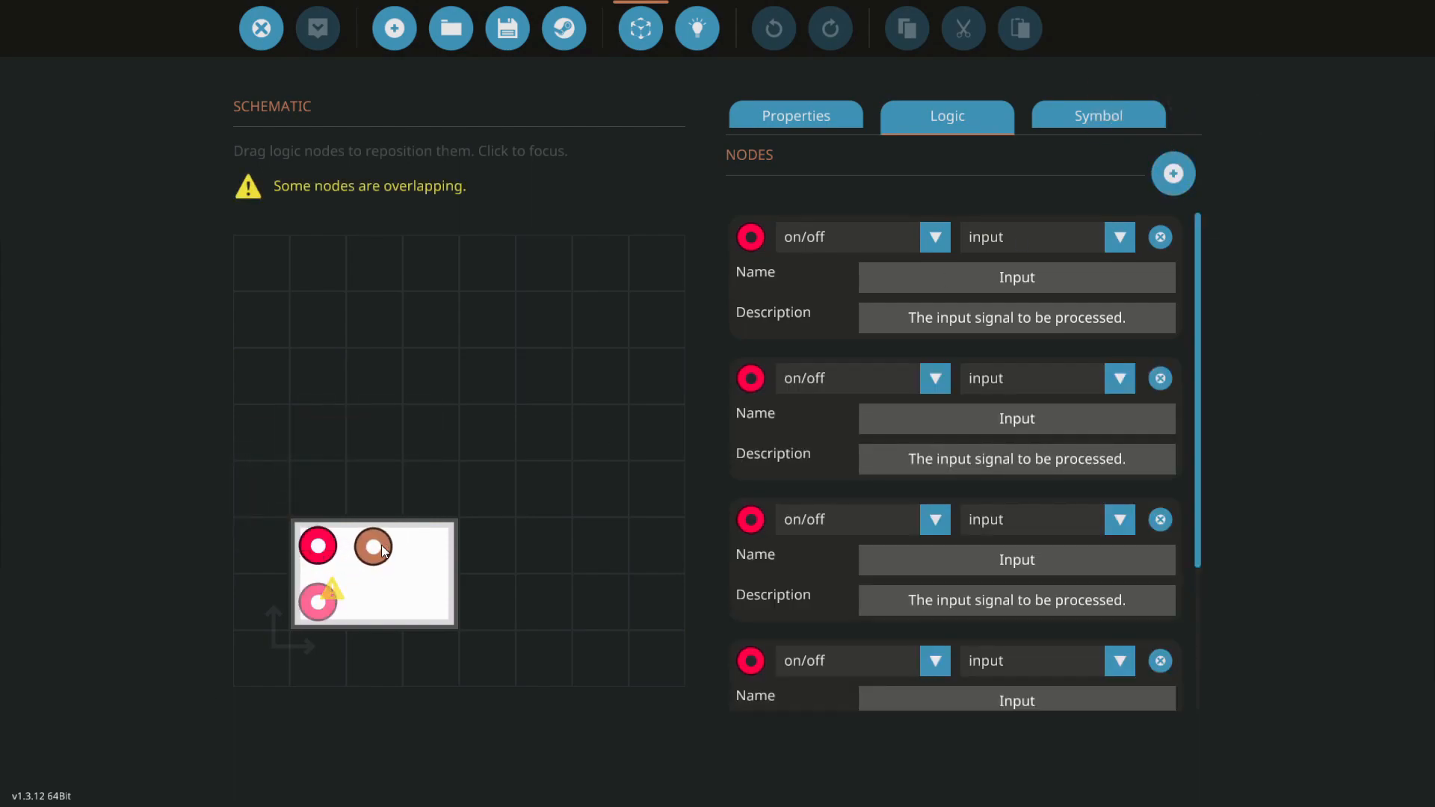
click(934, 237)
text(Seat IN)
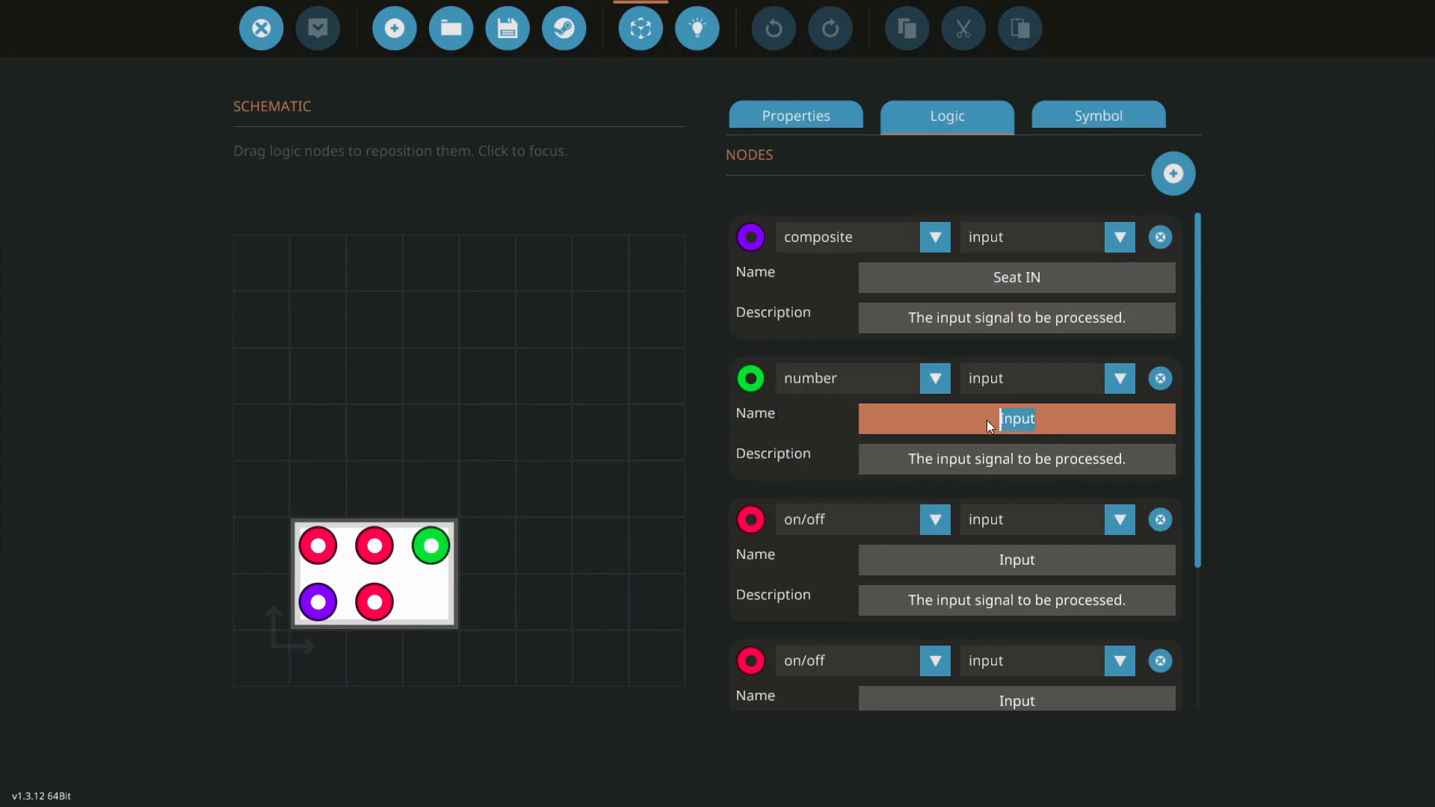
text(Y)
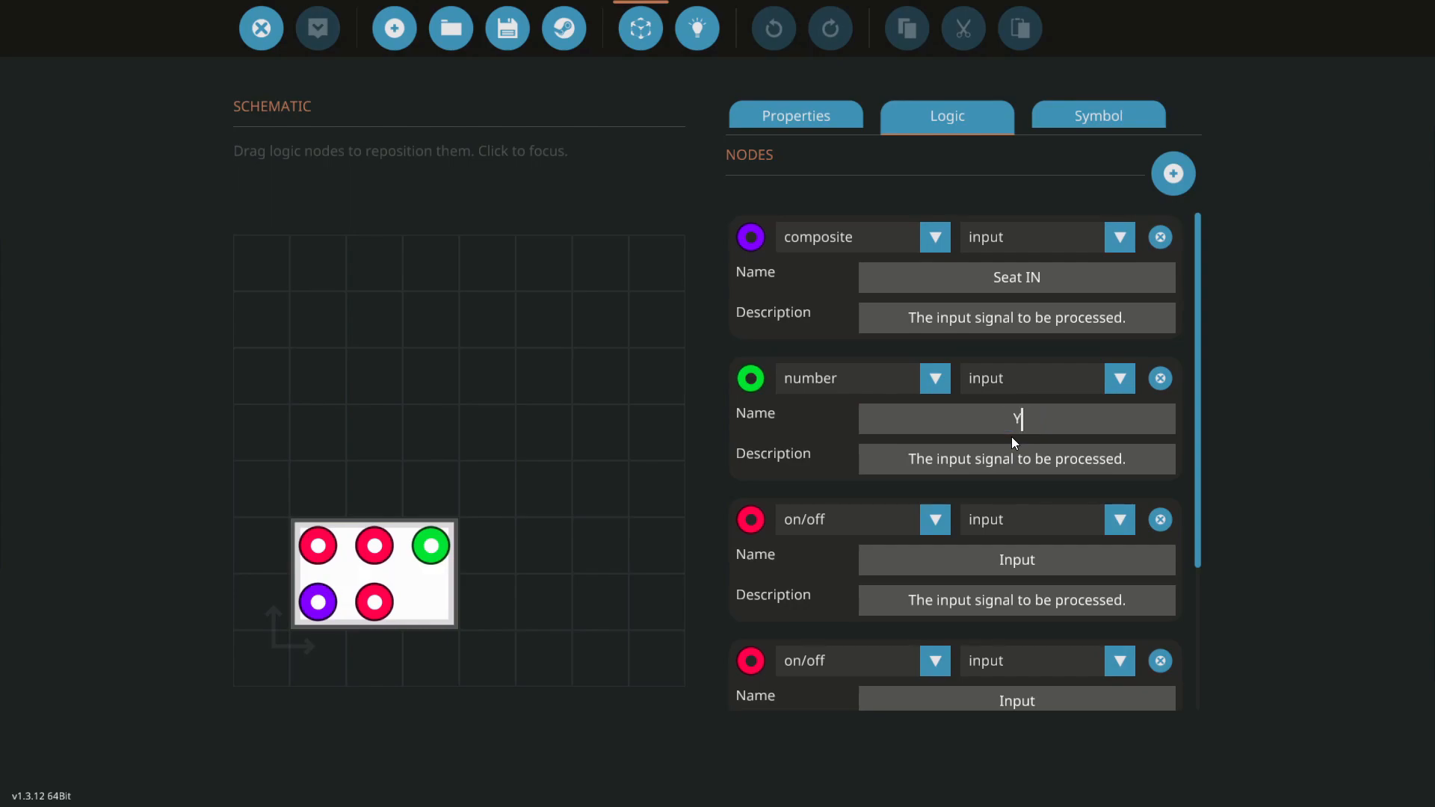
text(aw Position)
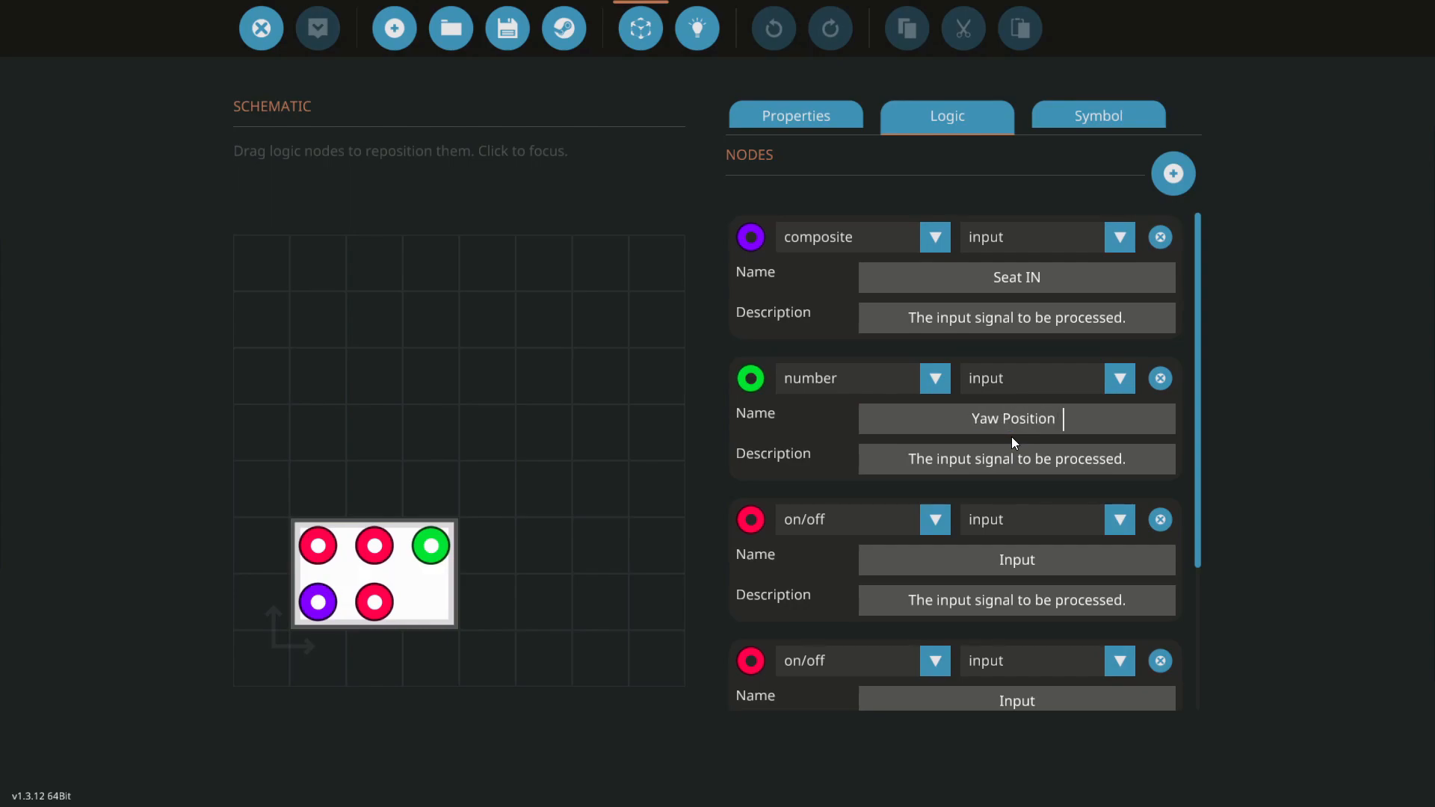
Set number nodes named Pitch Position IN, Yaw Pivot OUT and Pitch Pivot OUT.
click(935, 519)
text(Pitch)
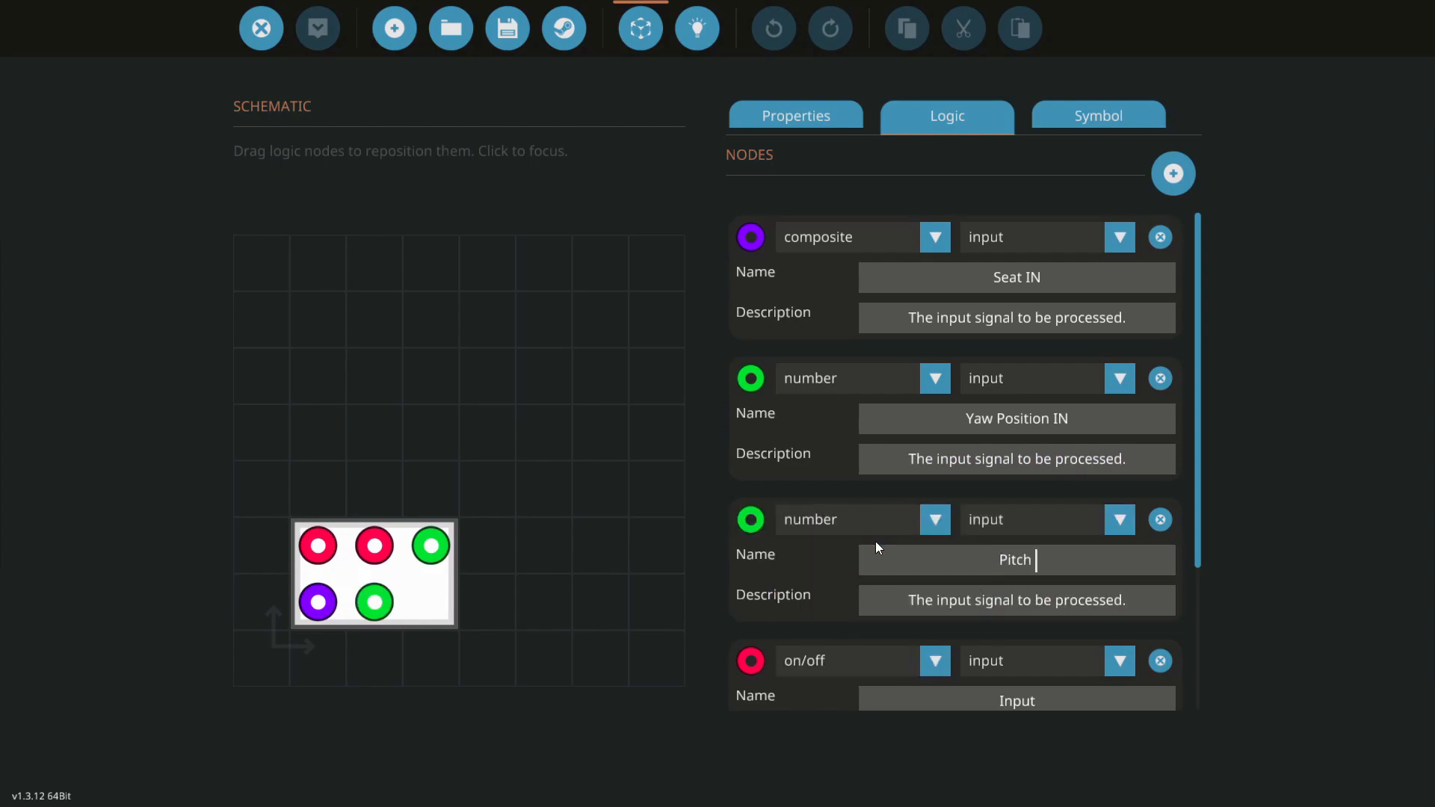
text(Position IN)
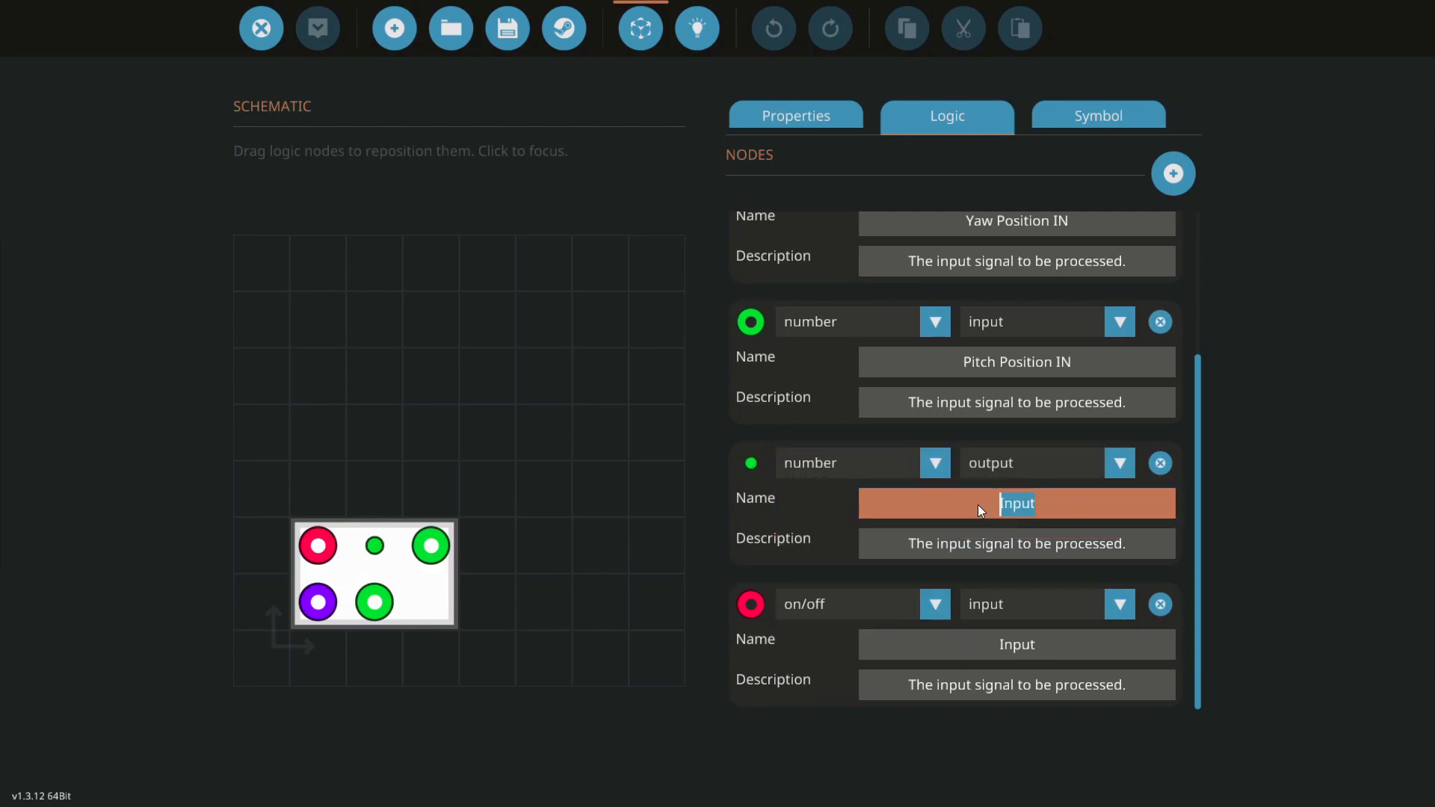
text(Yaw Pivot OUT)
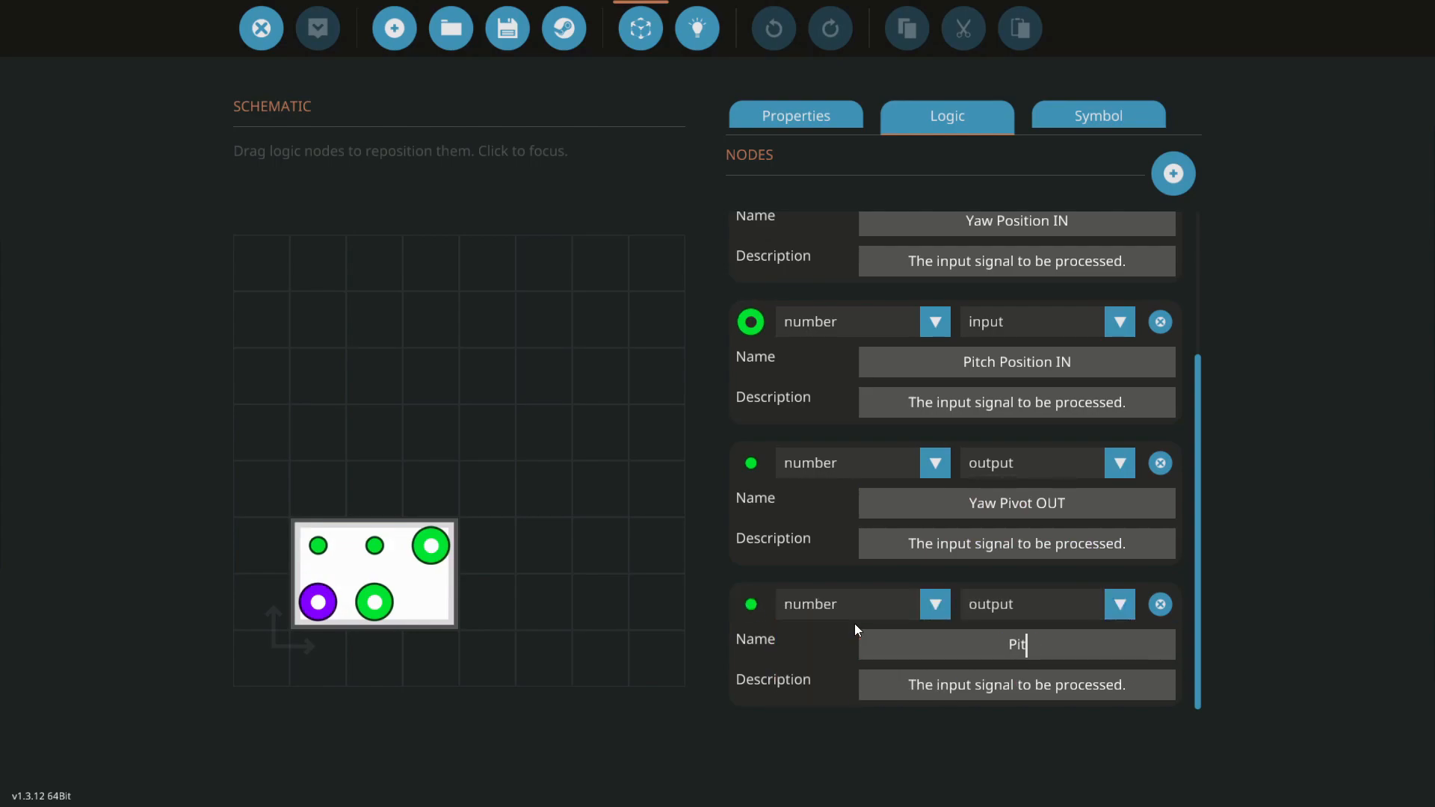
text(Pitch Pivot OUT)
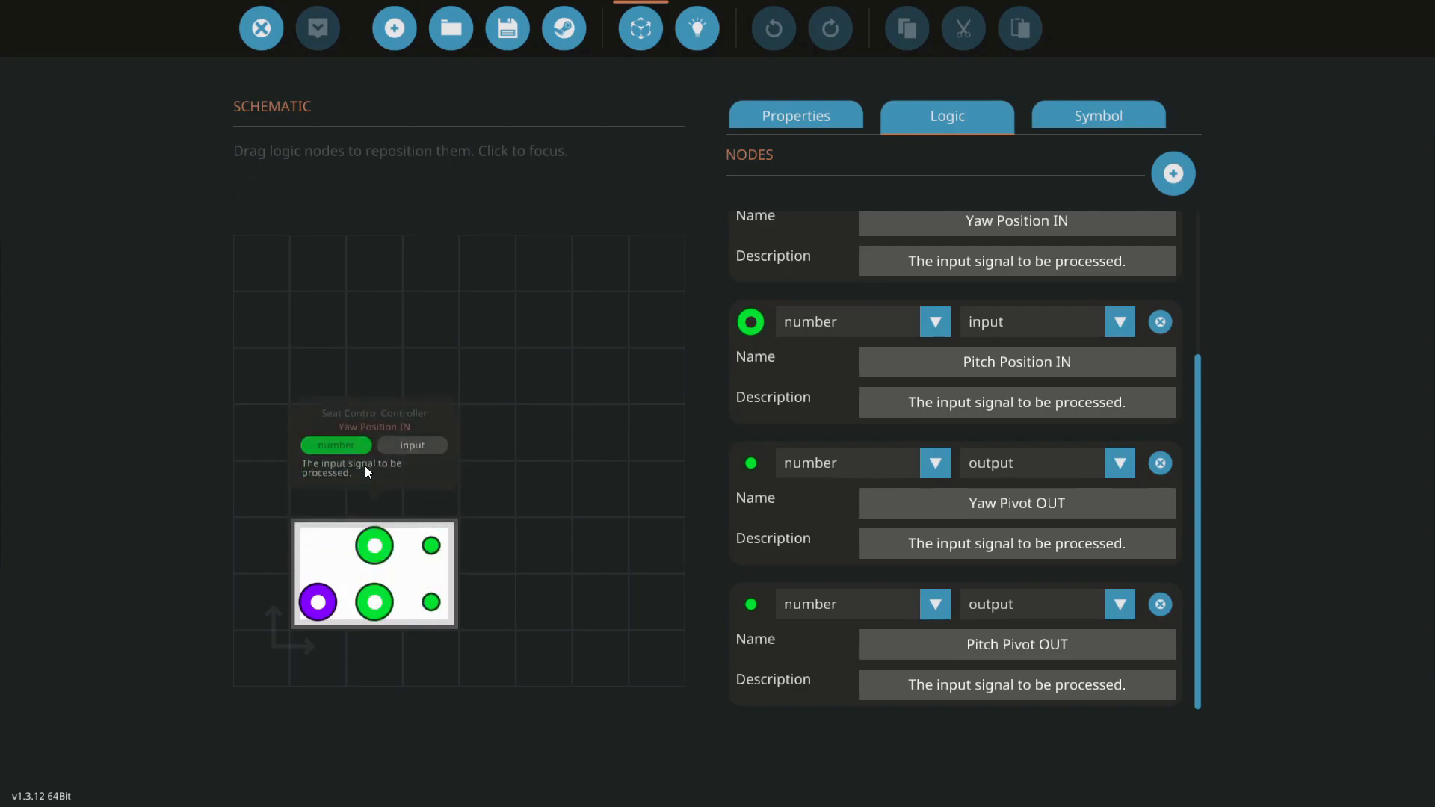
click(373, 602)
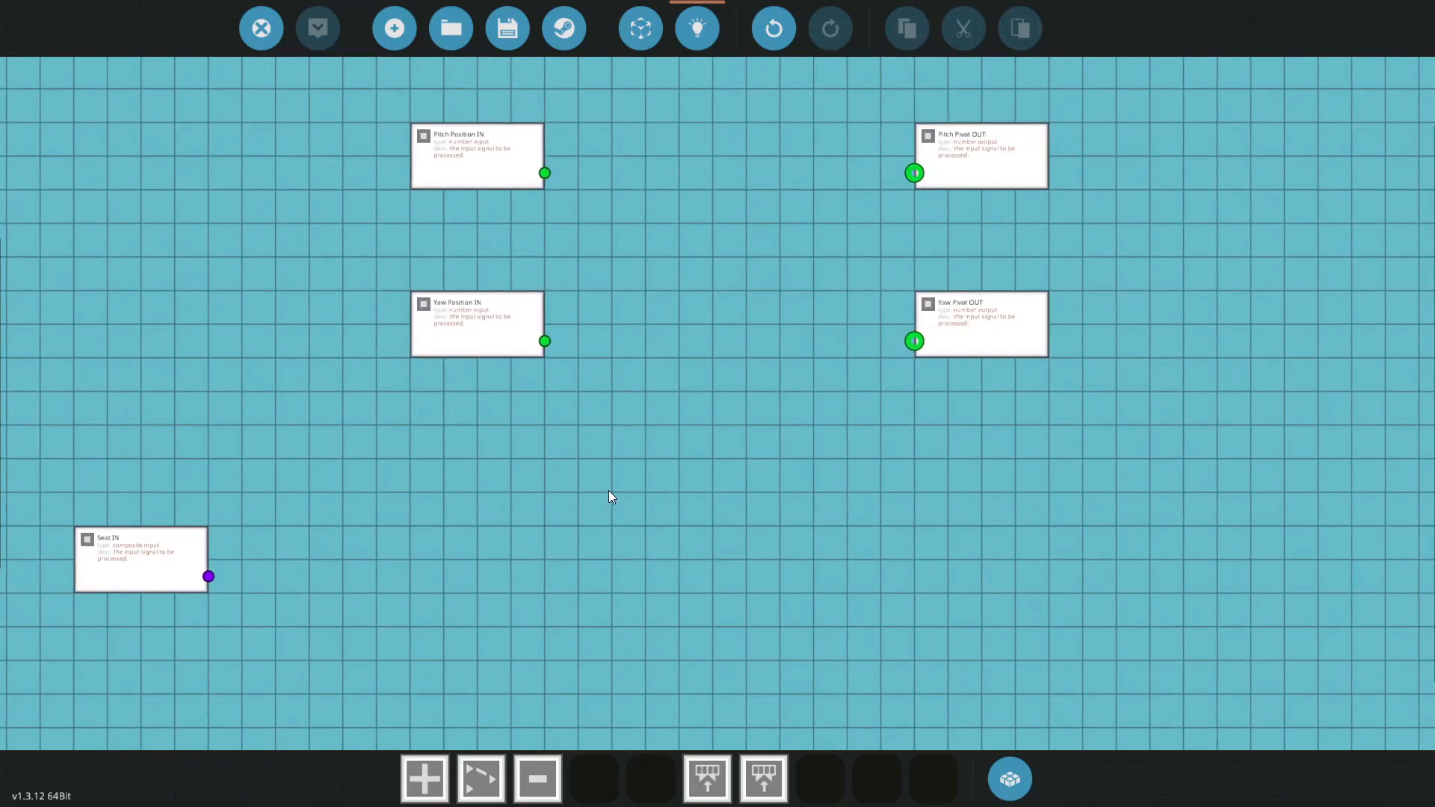
mouse_move(498, 250)
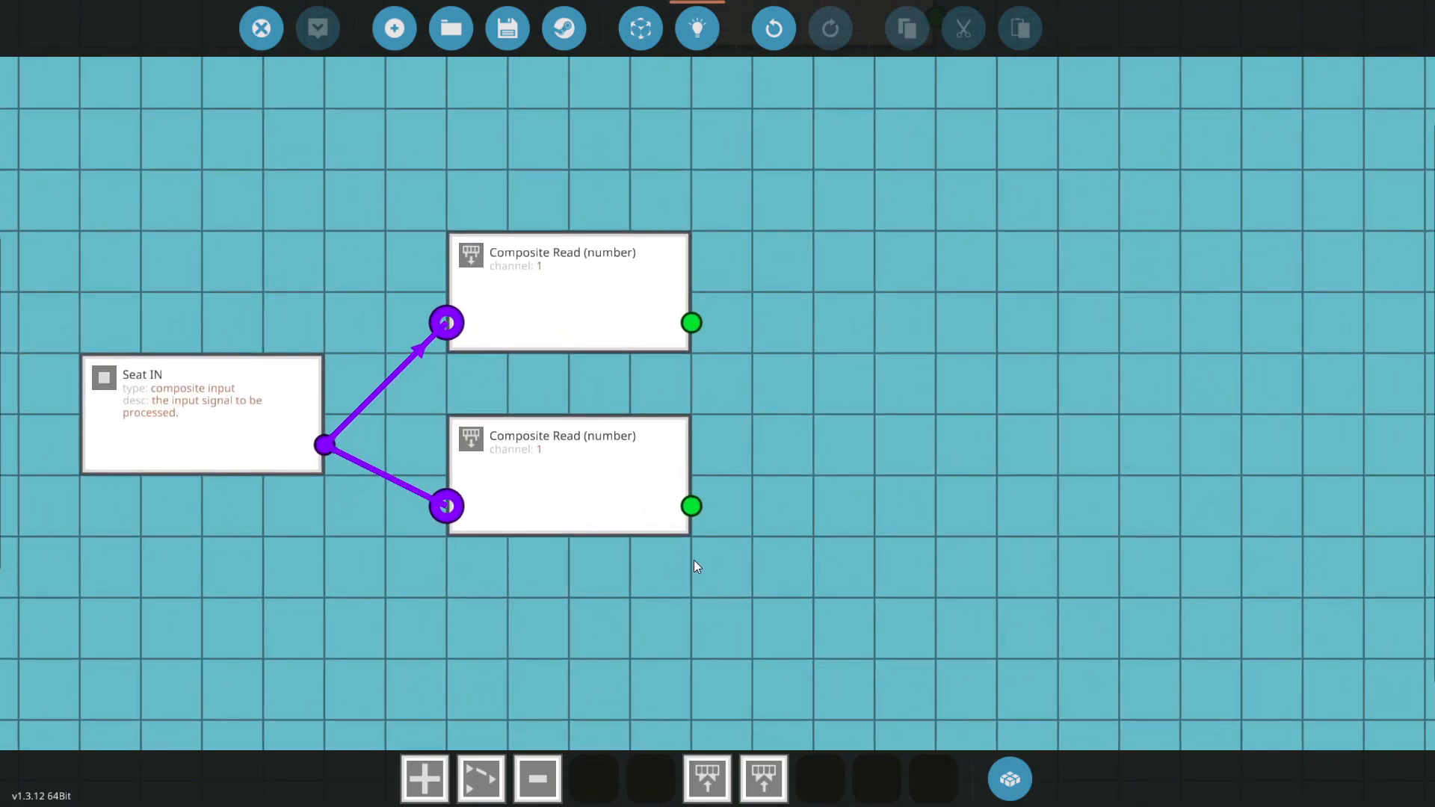
Set the lower Composite Read to channel 2 and begin wiring channel 1's output.
click(567, 293)
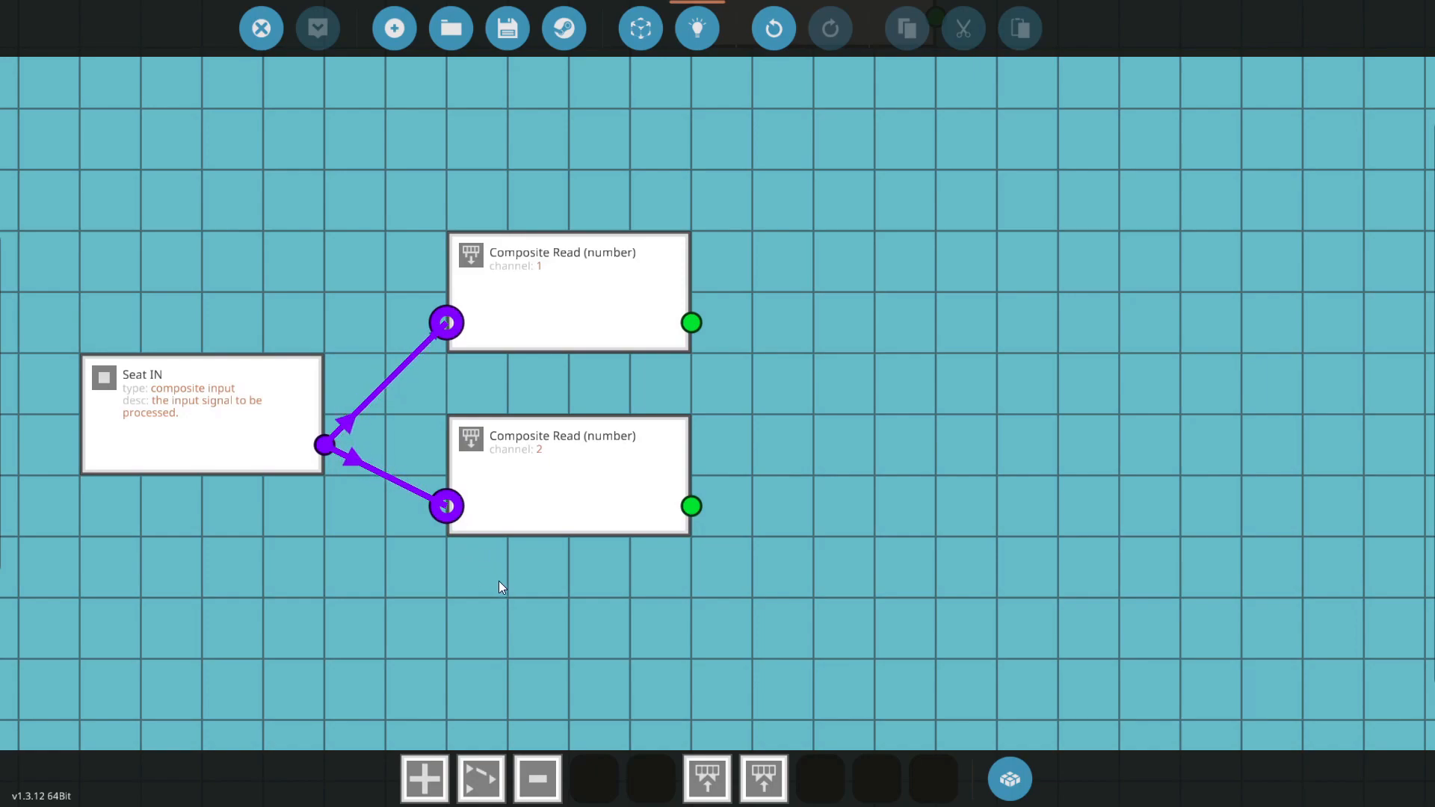
drag(691, 322, 800, 359)
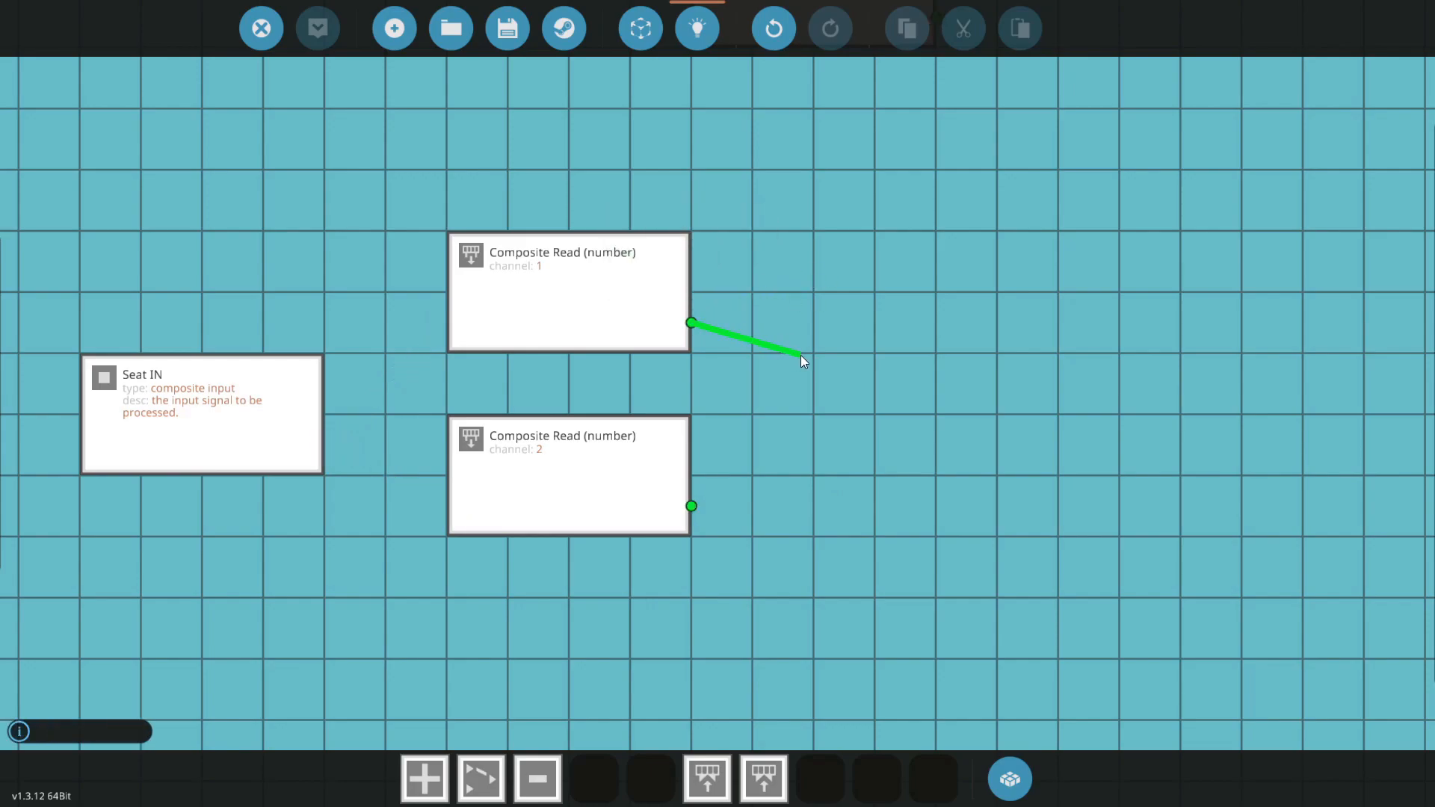
Add Threshold blocks and stack the upper one directly above its partner.
text(rea)
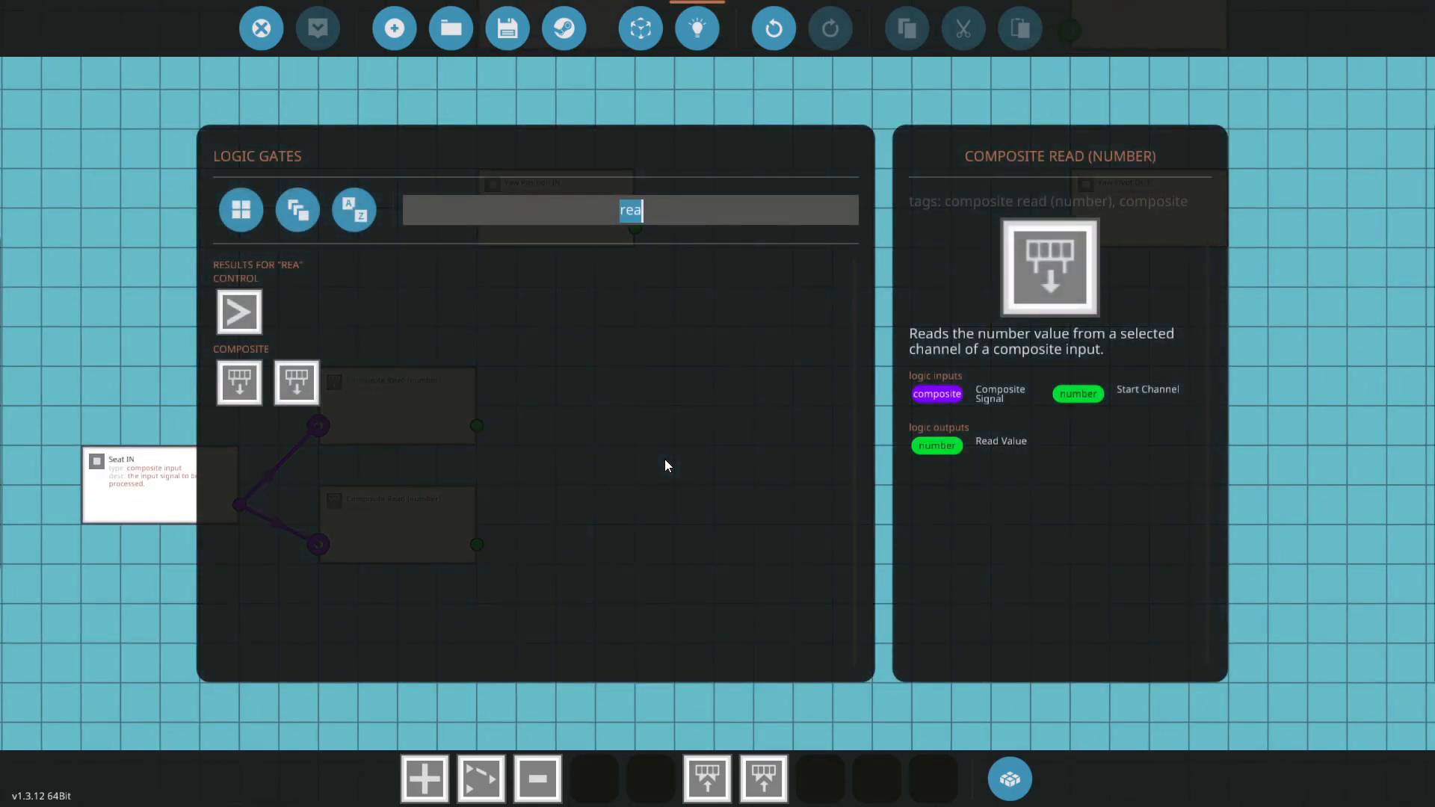
text(thre)
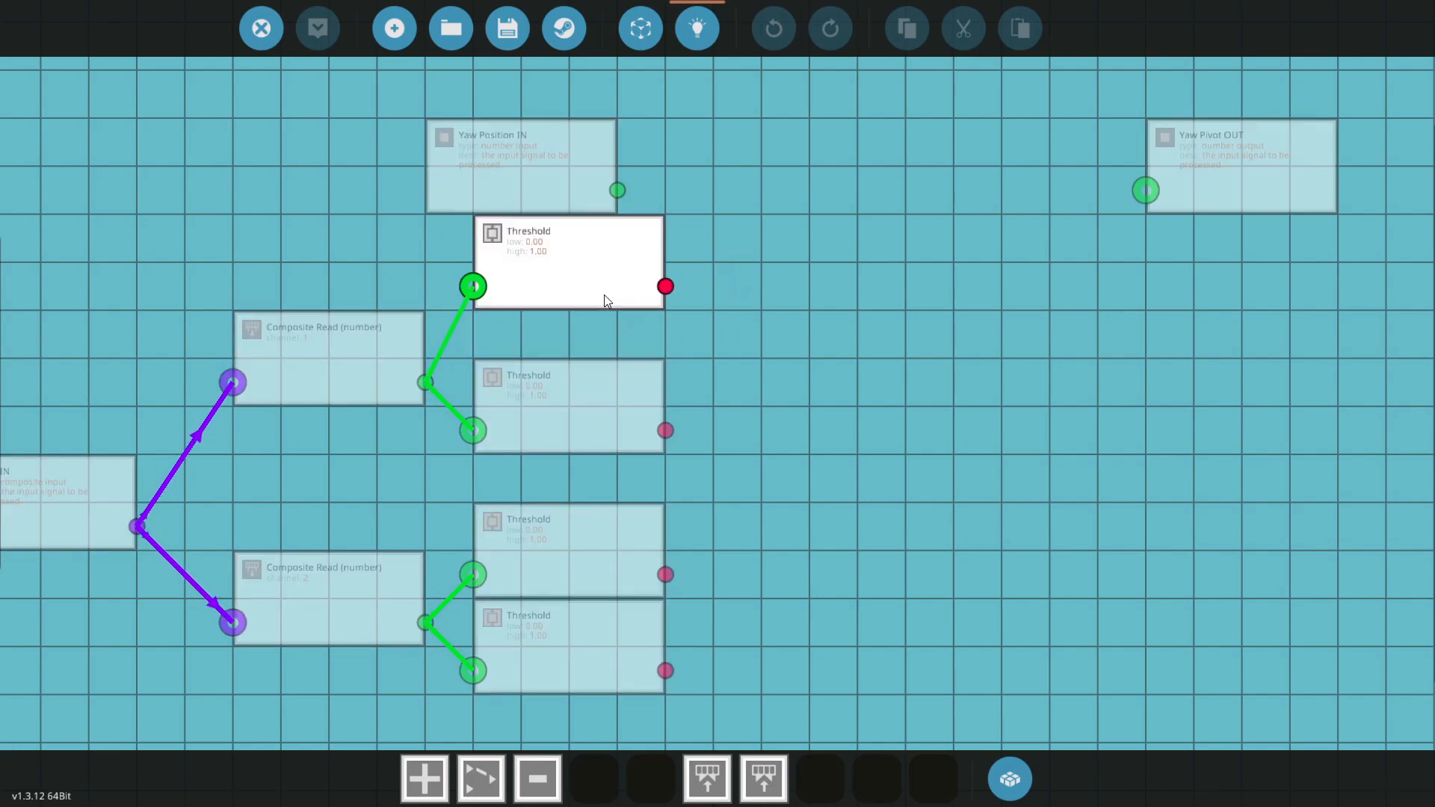
drag(568, 261, 567, 309)
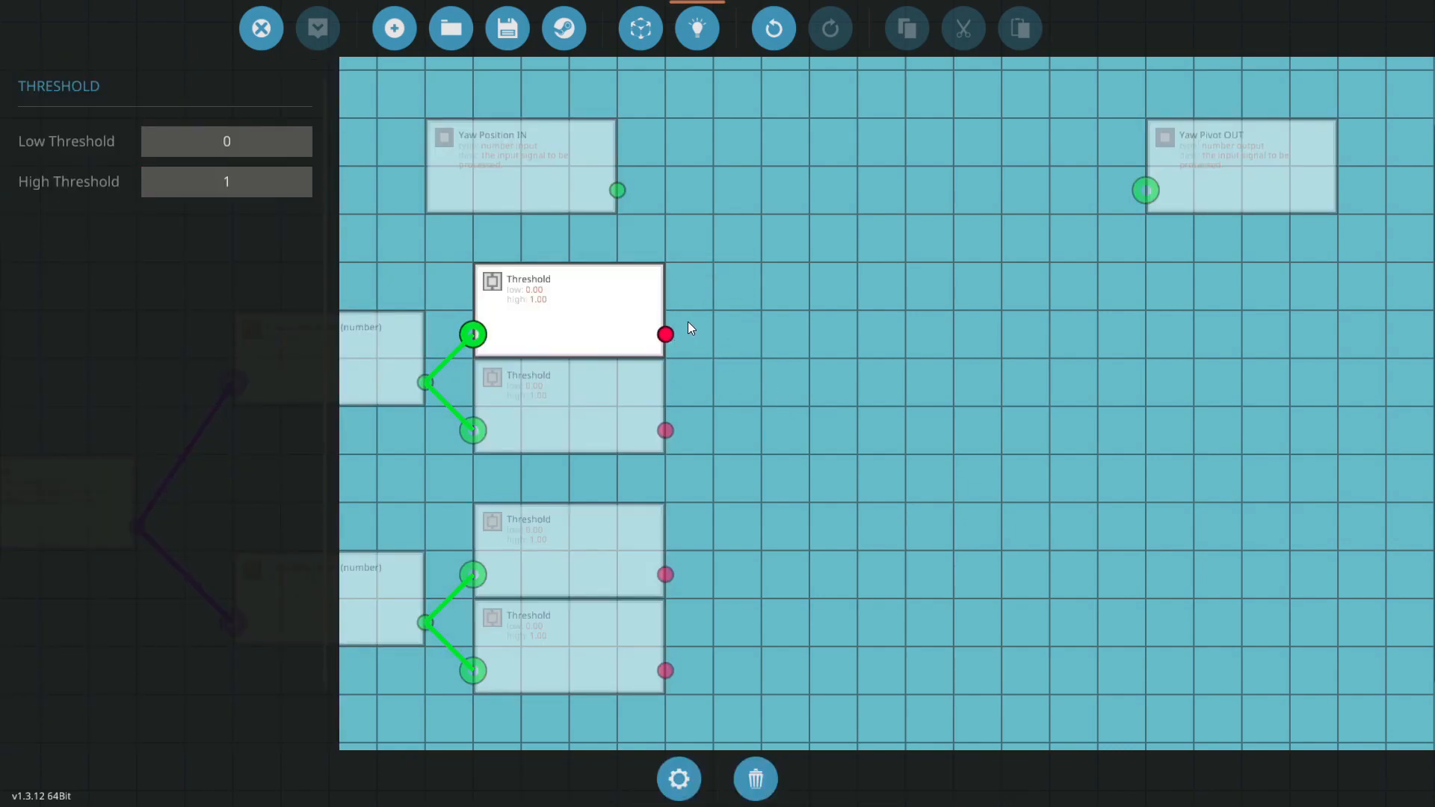
Set the first Threshold's low limit to 0.01, keeping the high limit at 1.
click(226, 181)
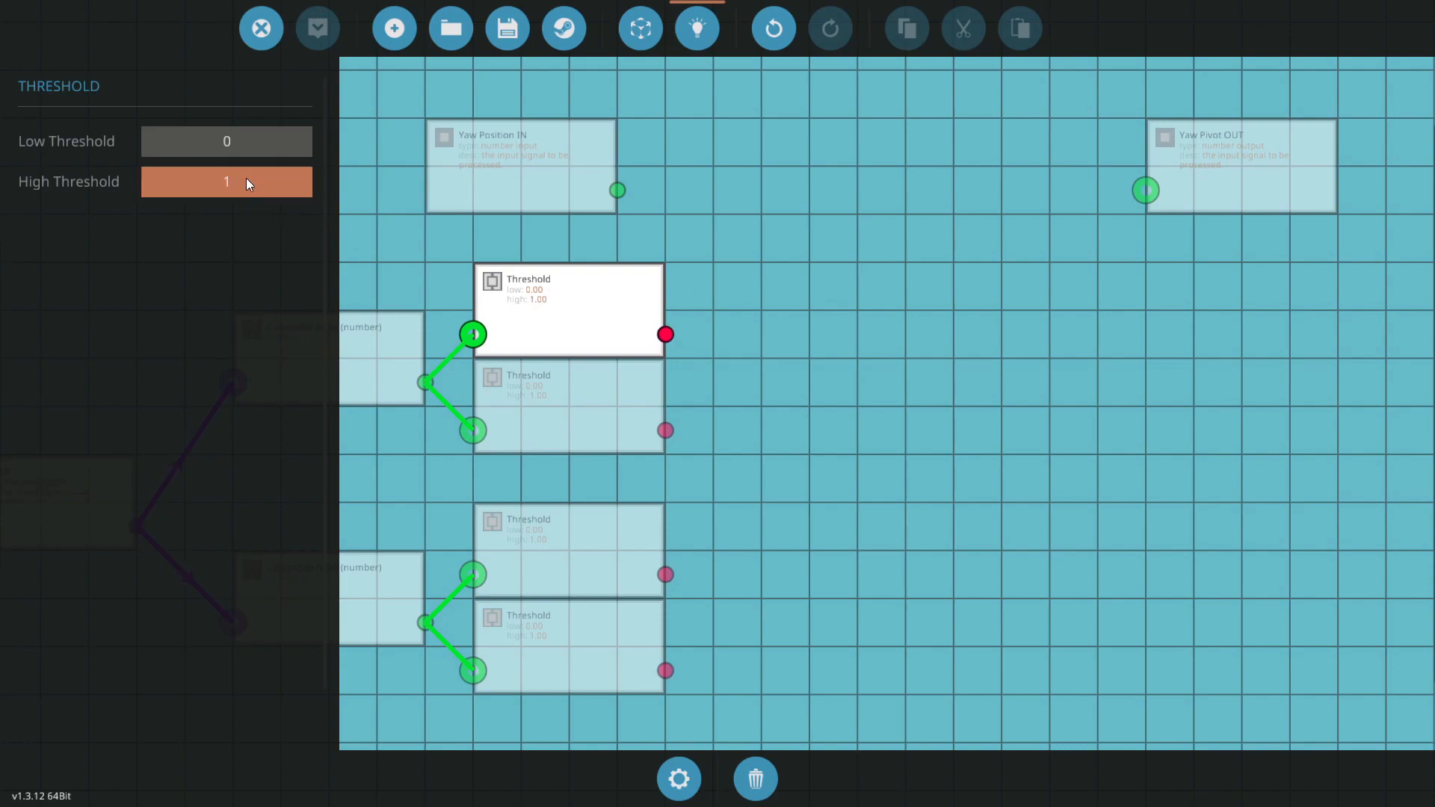
click(225, 141)
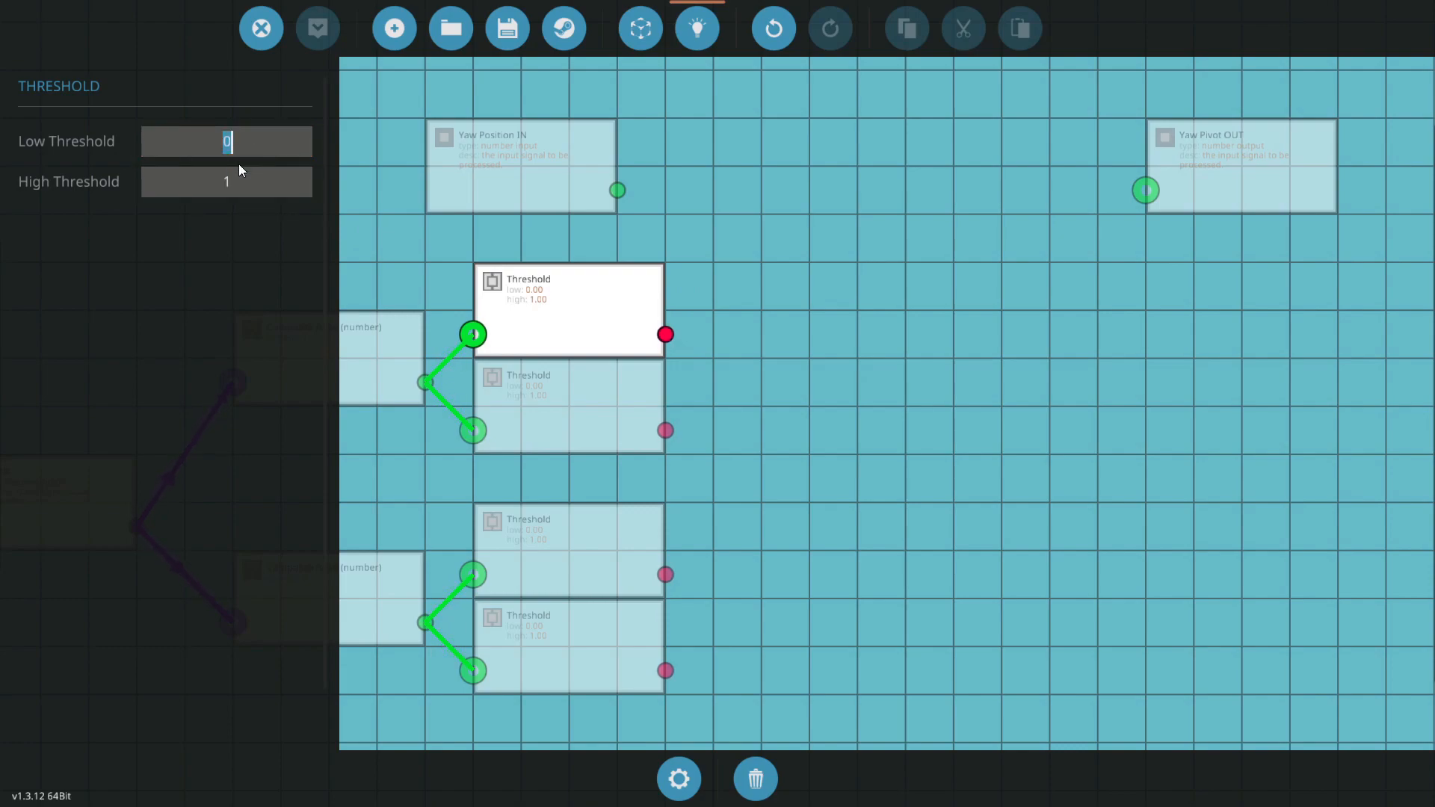
text(0.01)
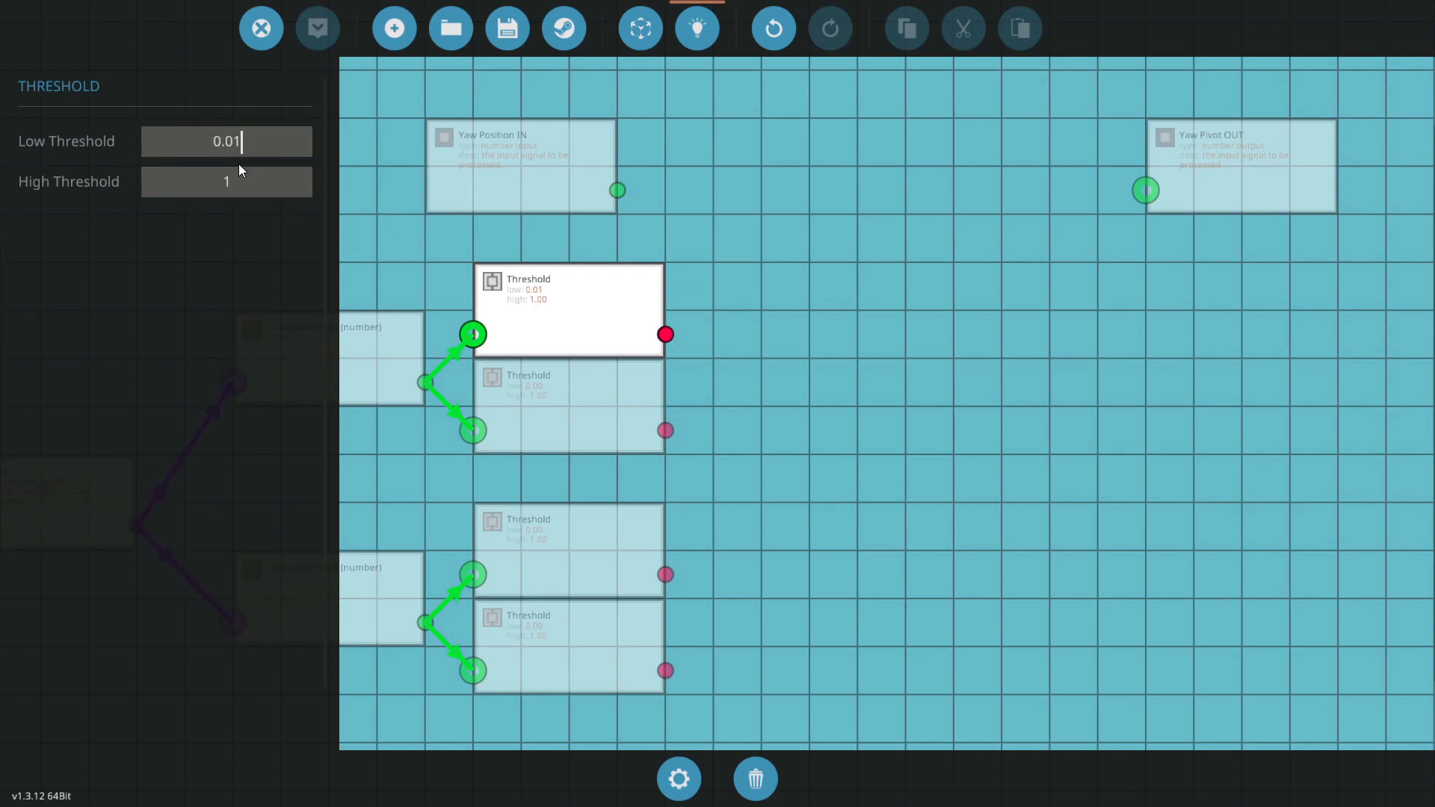
click(226, 141)
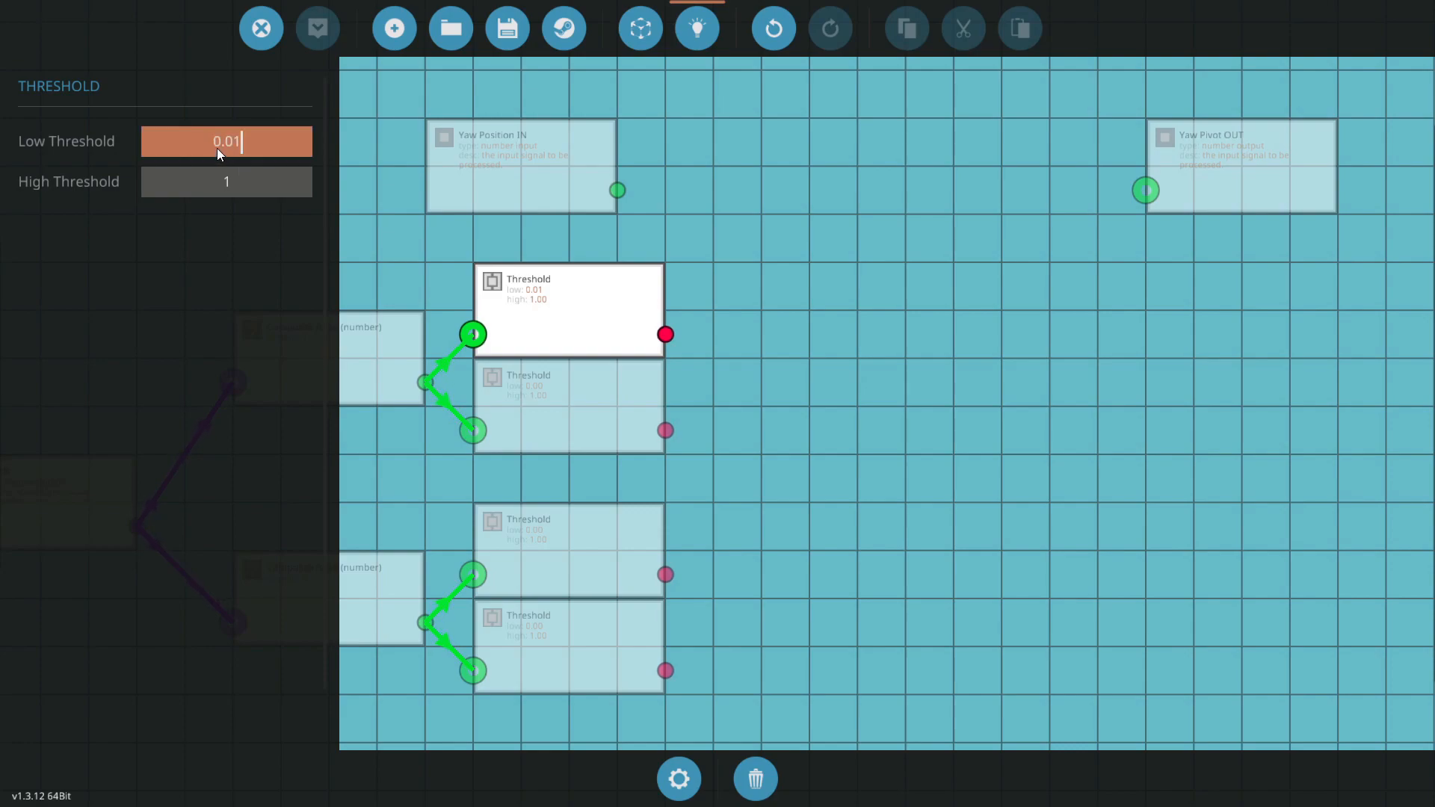
click(225, 181)
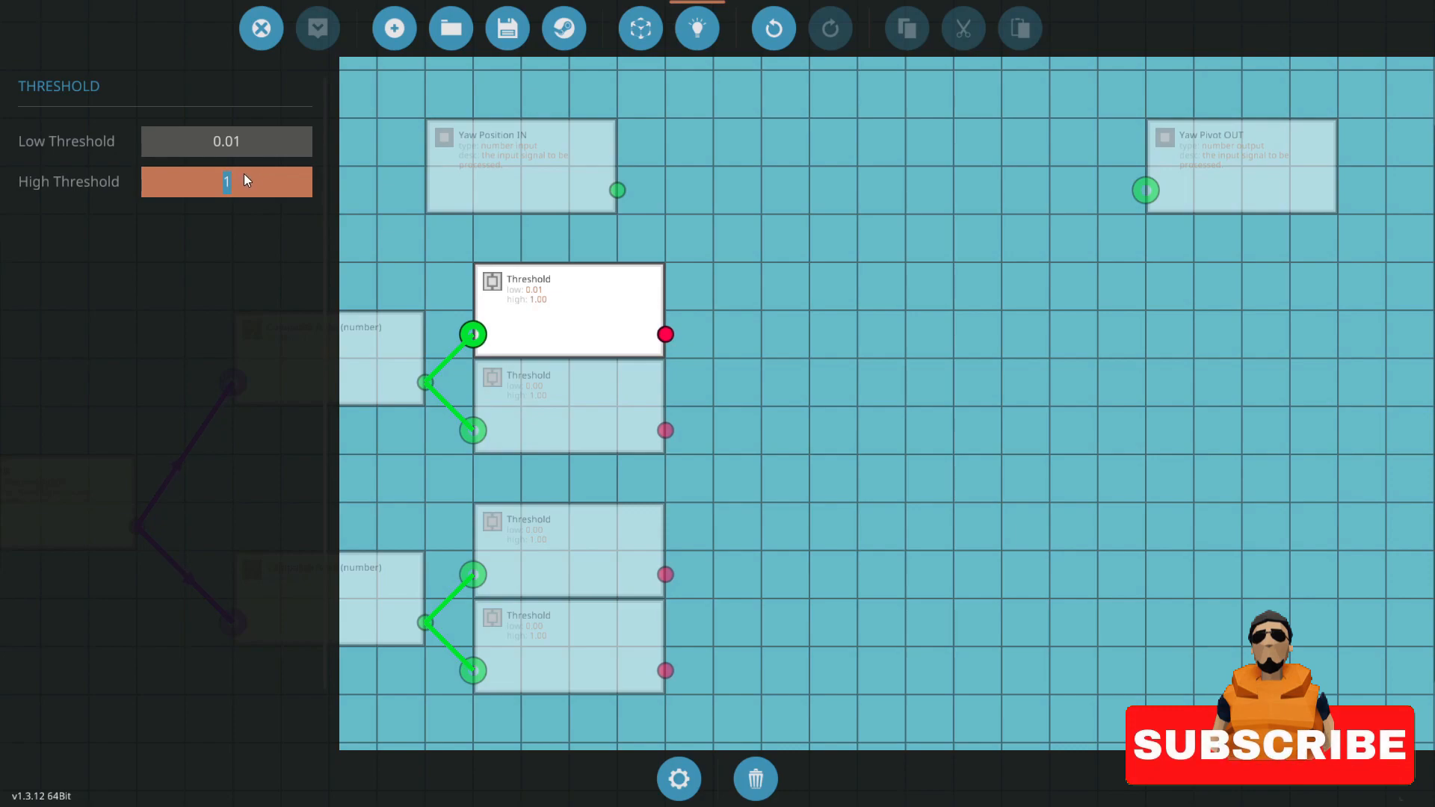
click(226, 141)
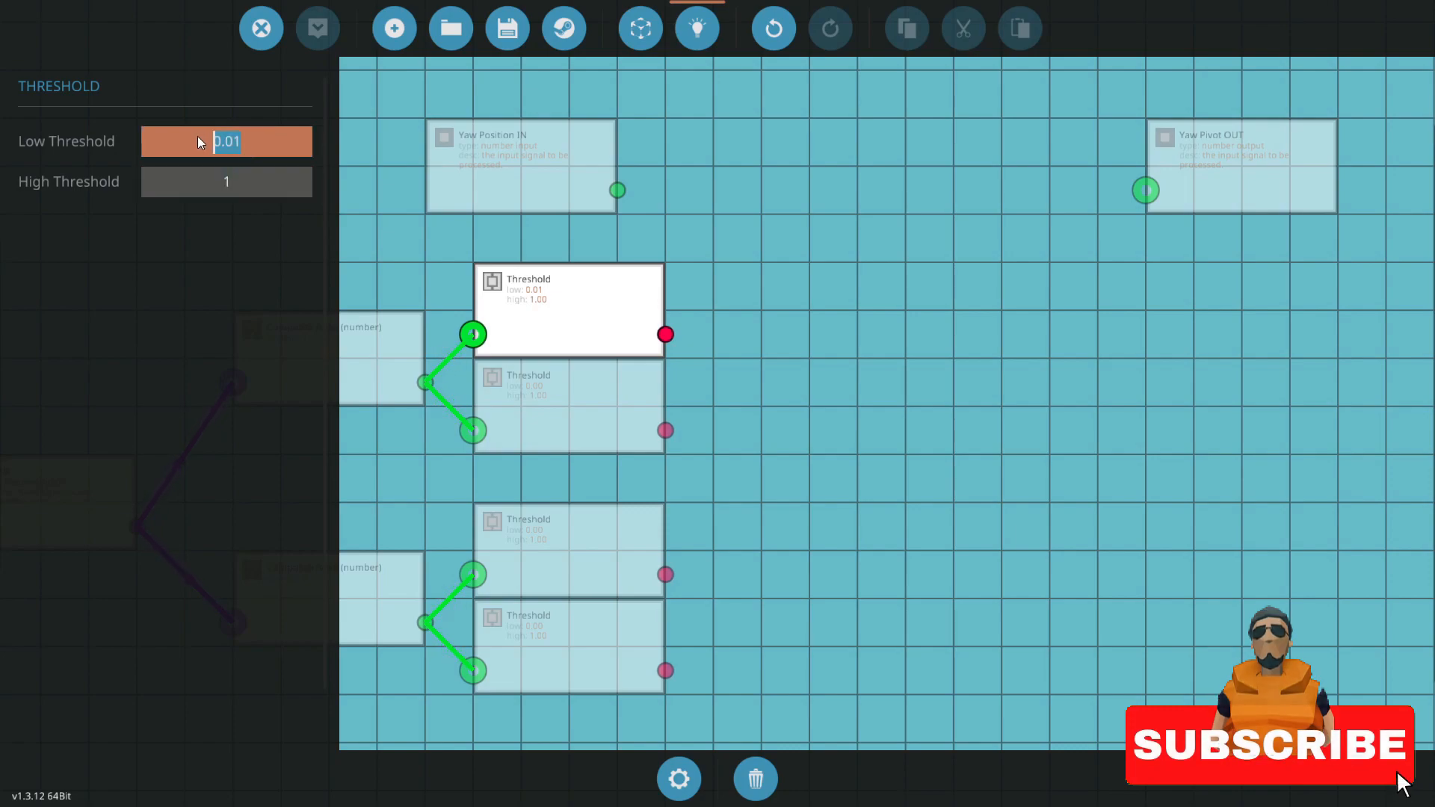
click(226, 181)
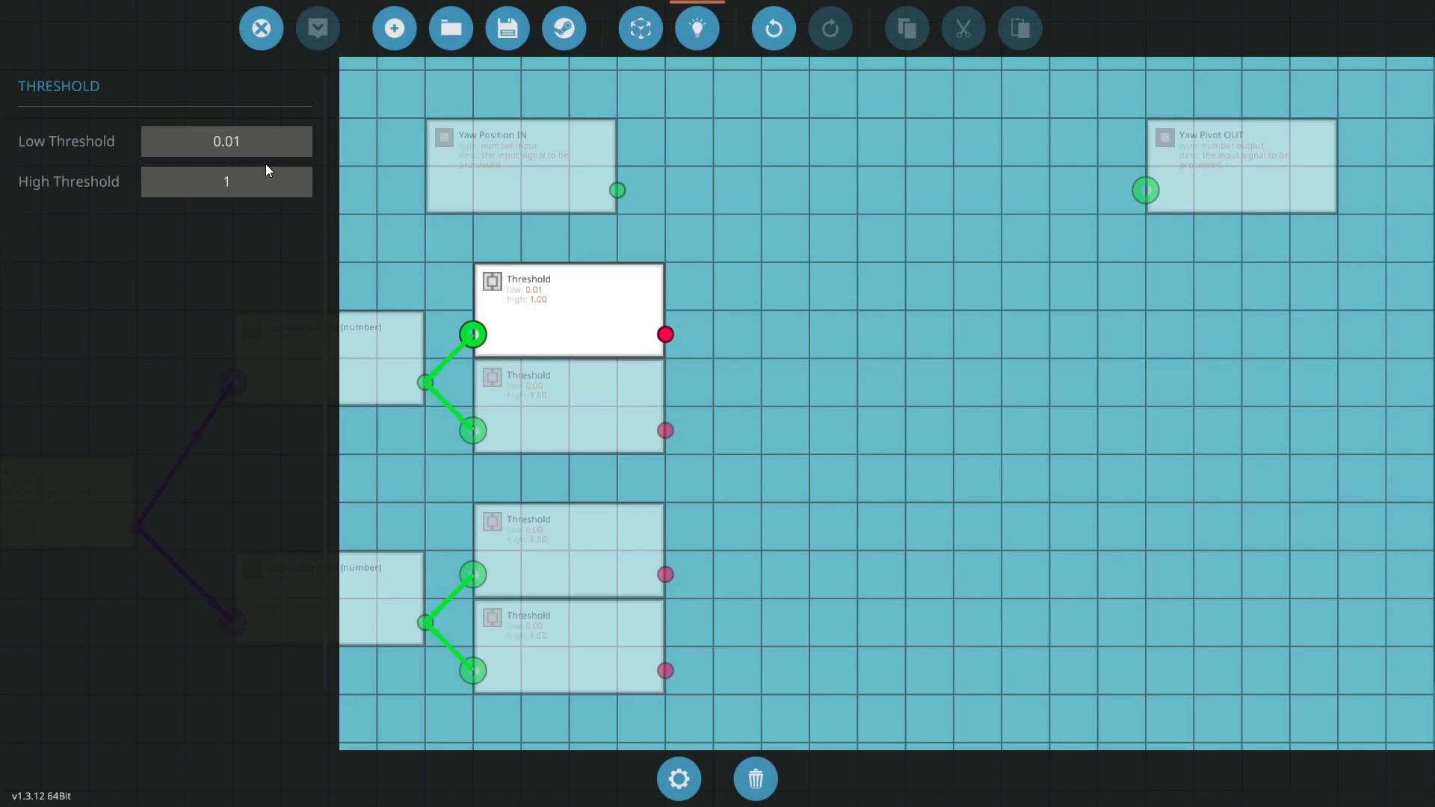
Edit the second Threshold's limits to low -0.01 and close its settings.
click(226, 141)
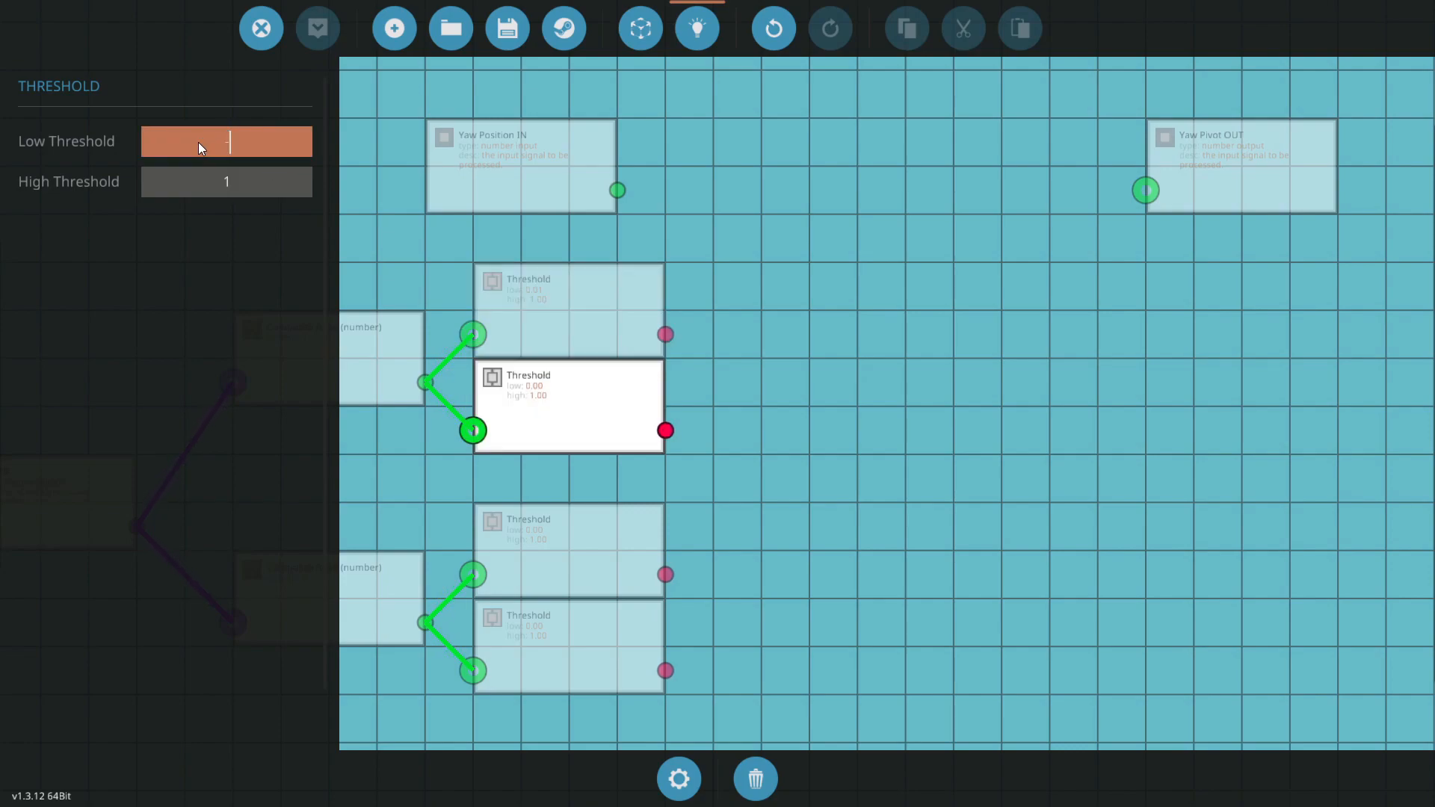
click(226, 181)
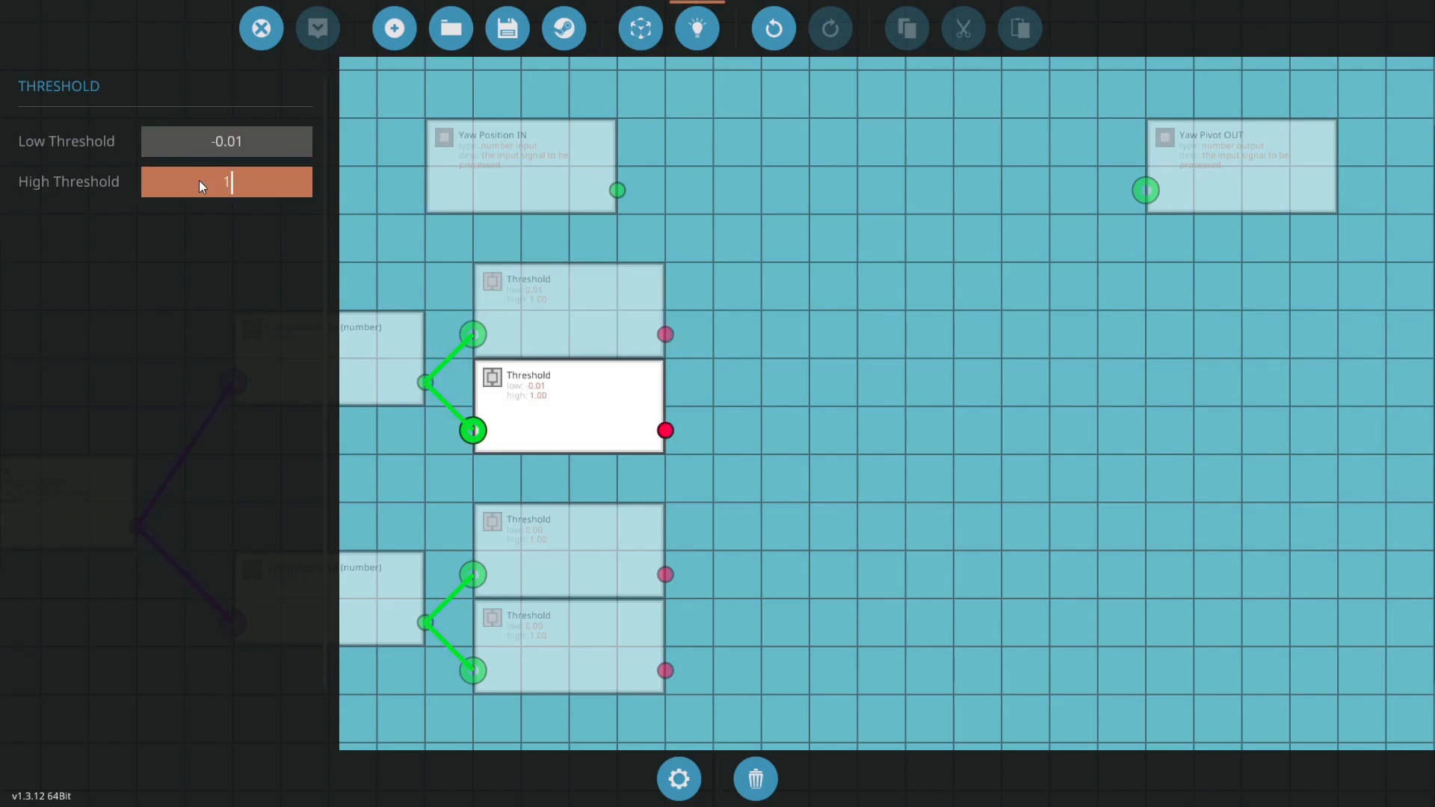
key(backspace)
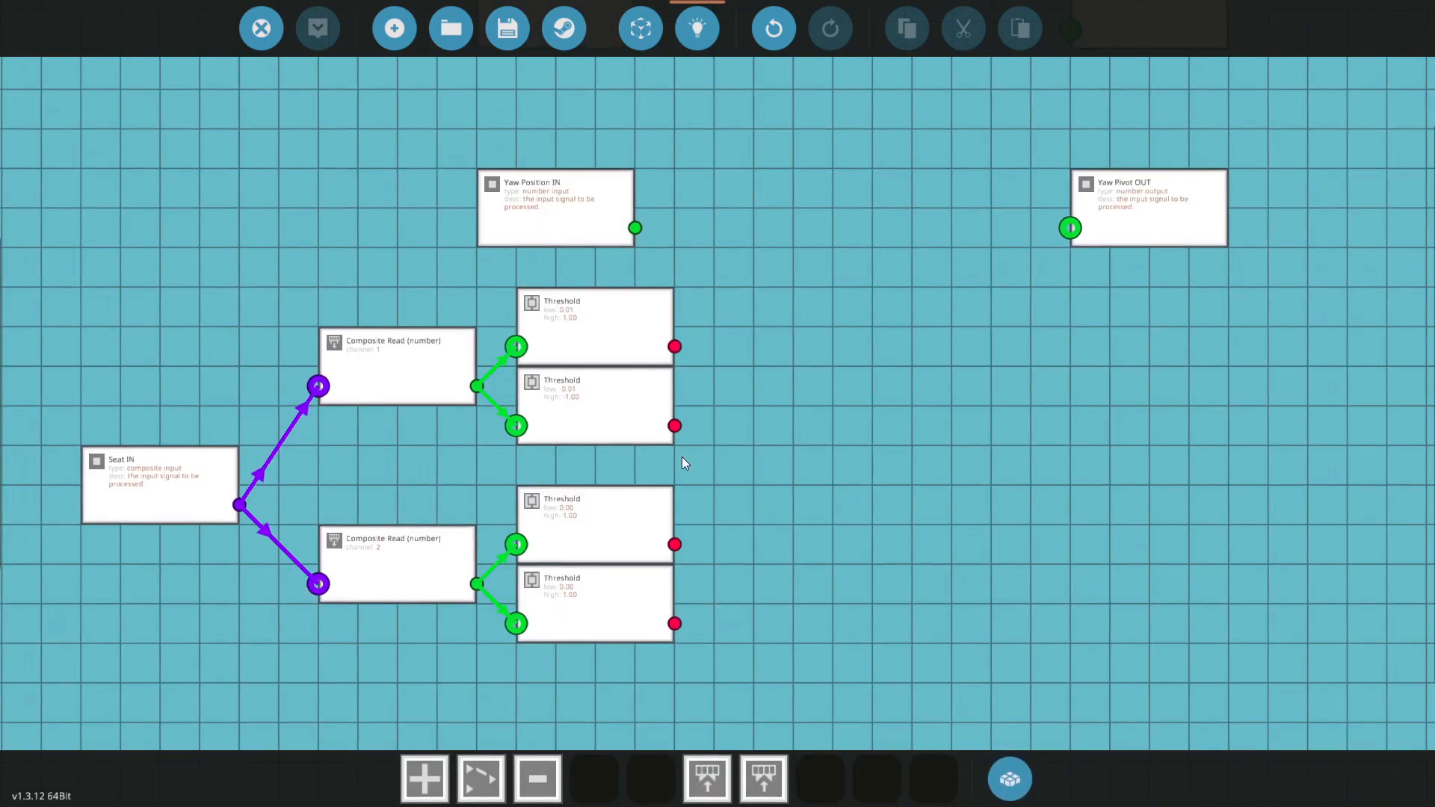
scroll(down, 3)
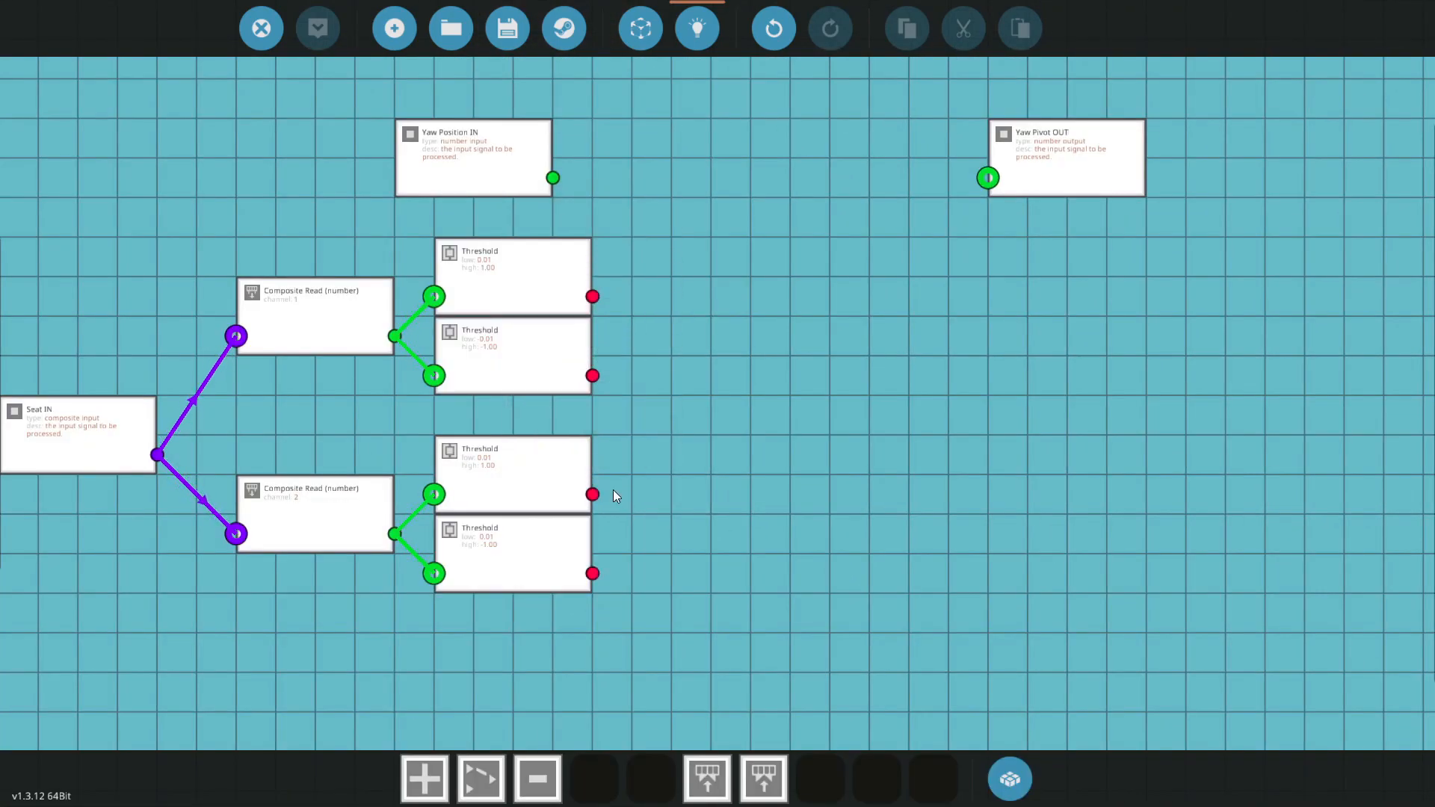
mouse_move(680, 517)
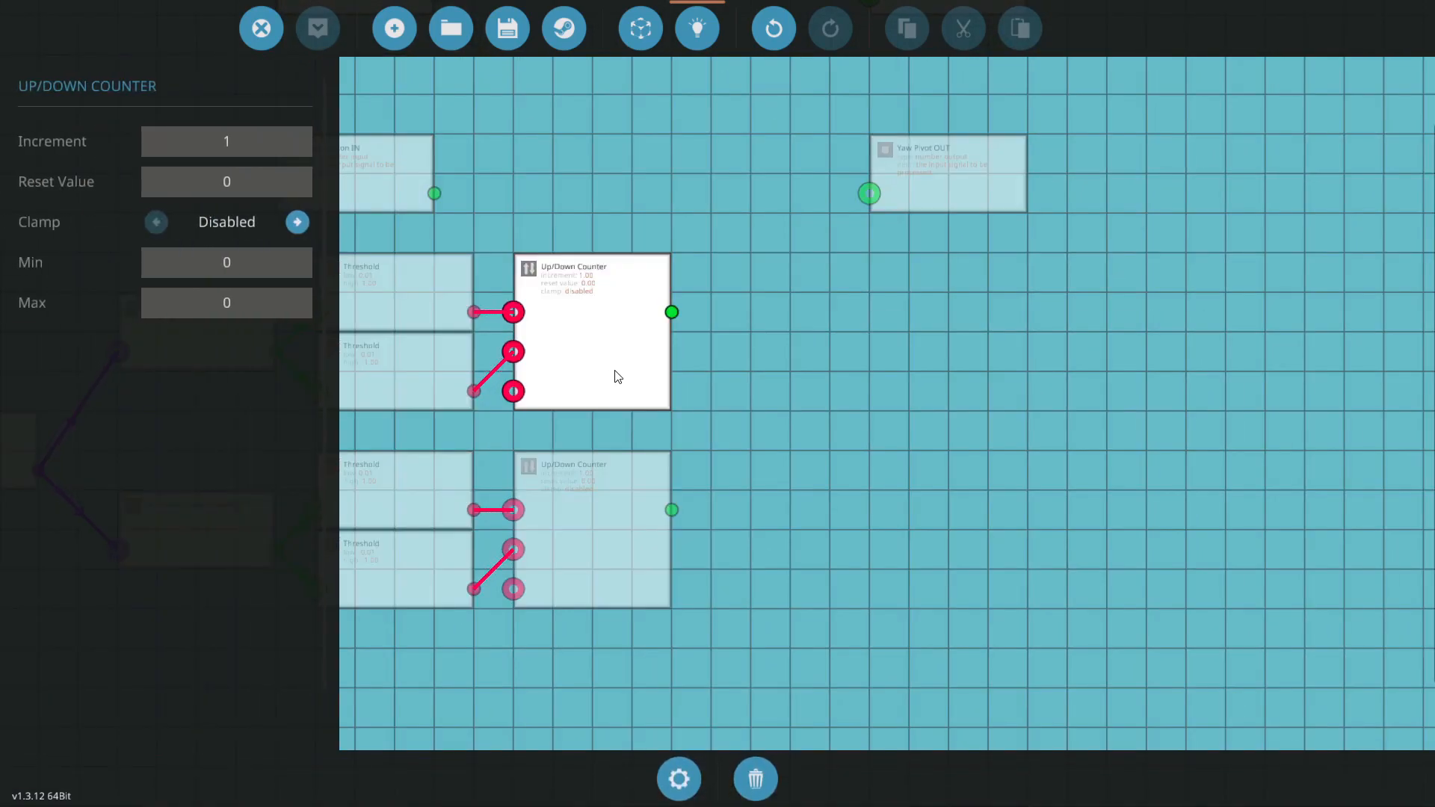
Enter 0.0006 in the first Up/Down Counter's Increment field and confirm.
click(225, 141)
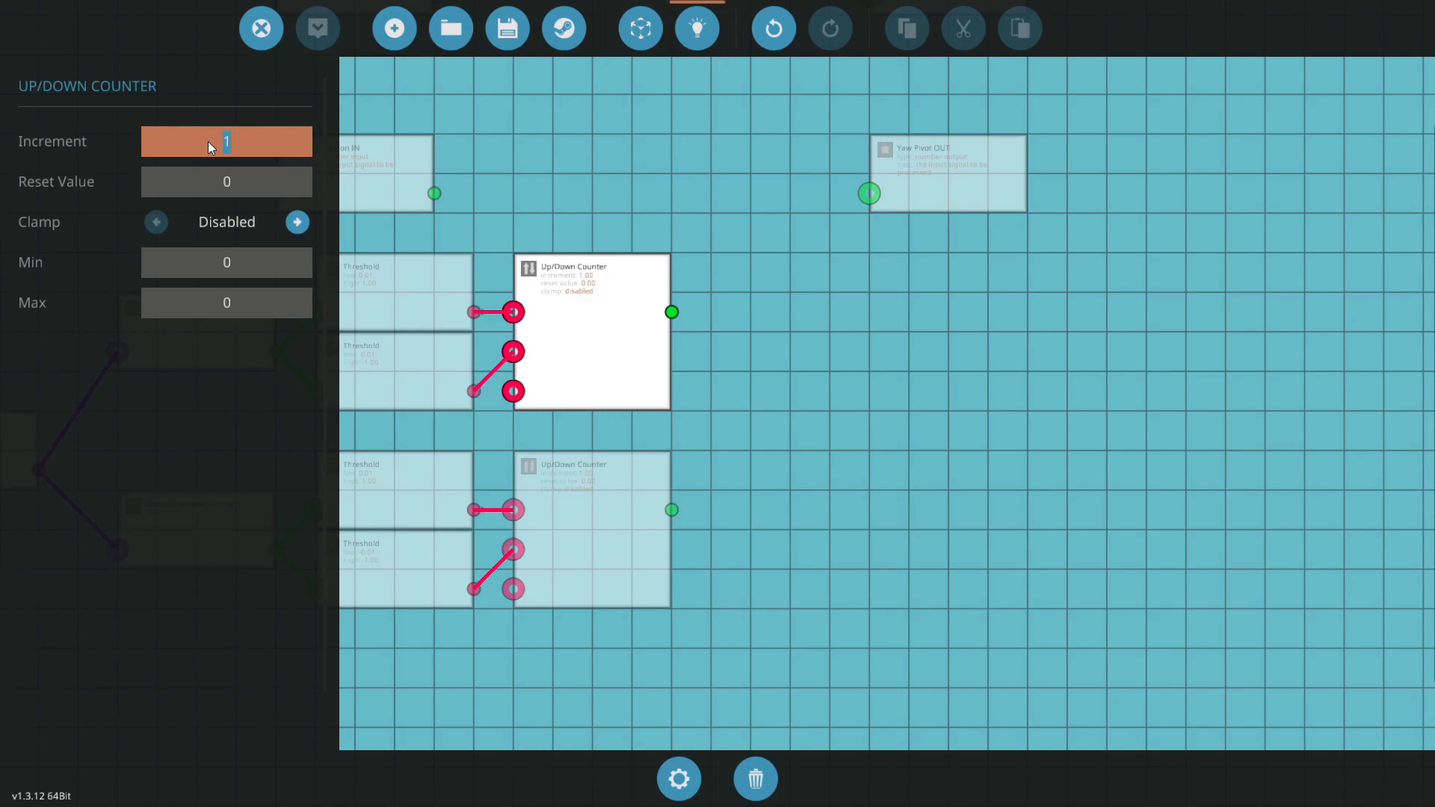
text(0.0006)
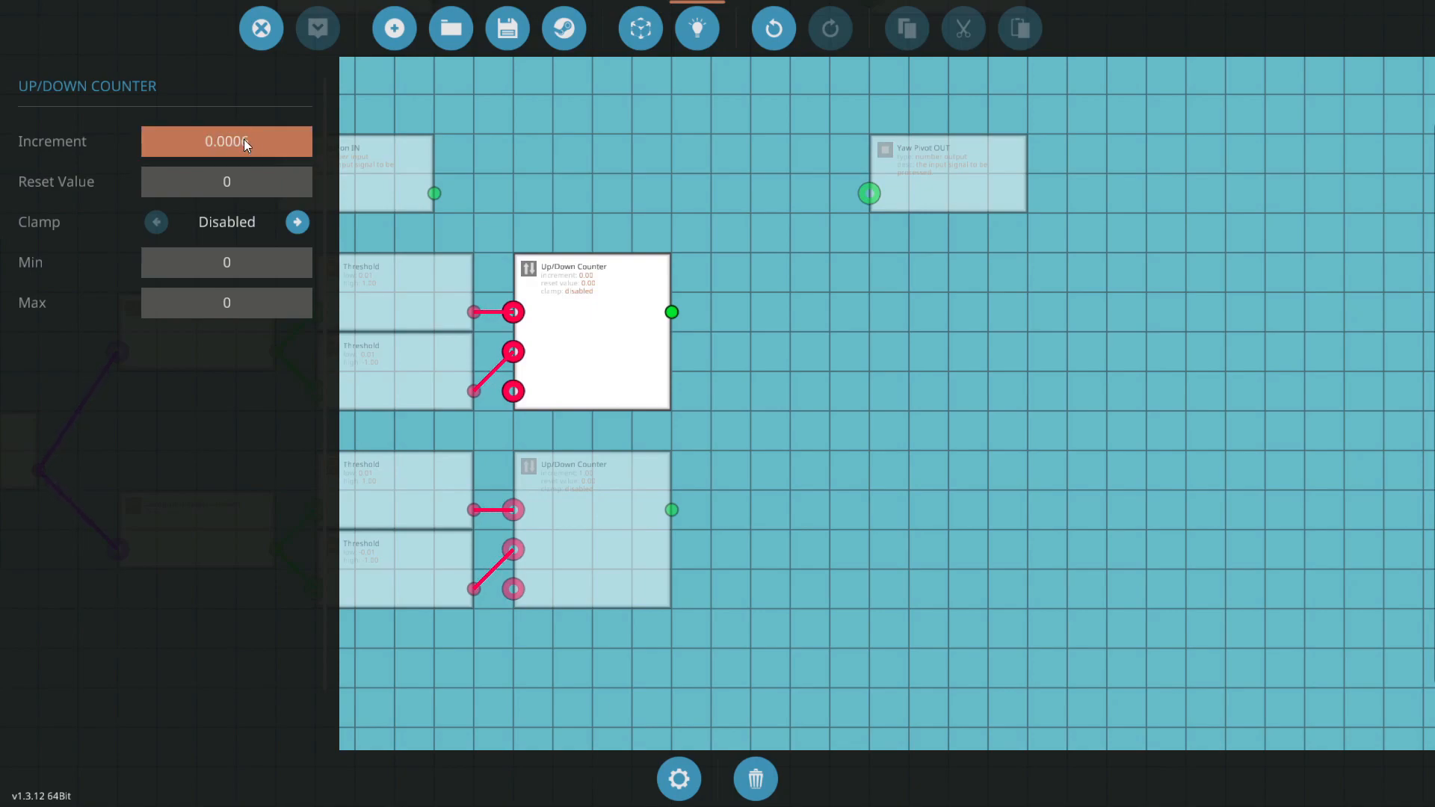
click(225, 181)
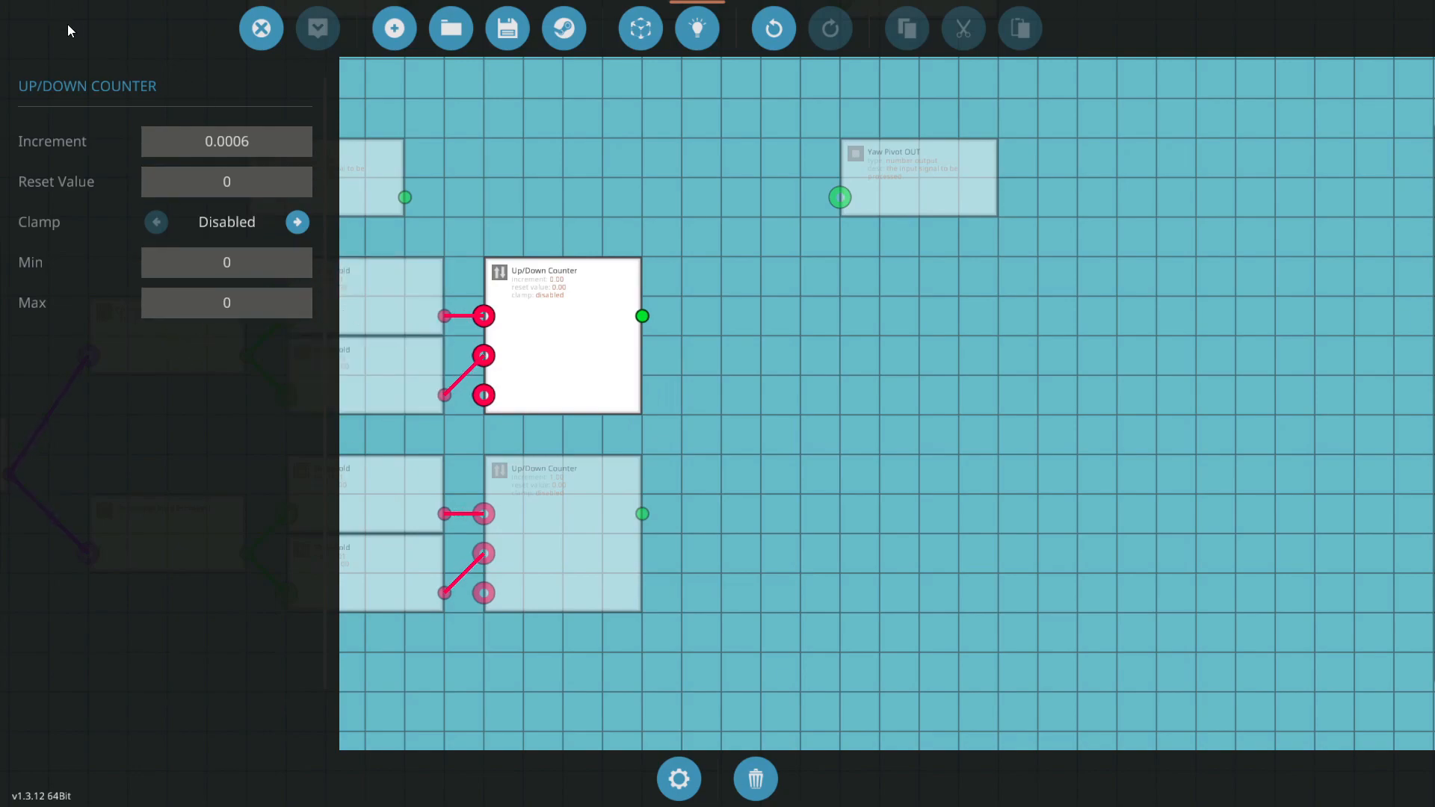
mouse_move(152, 221)
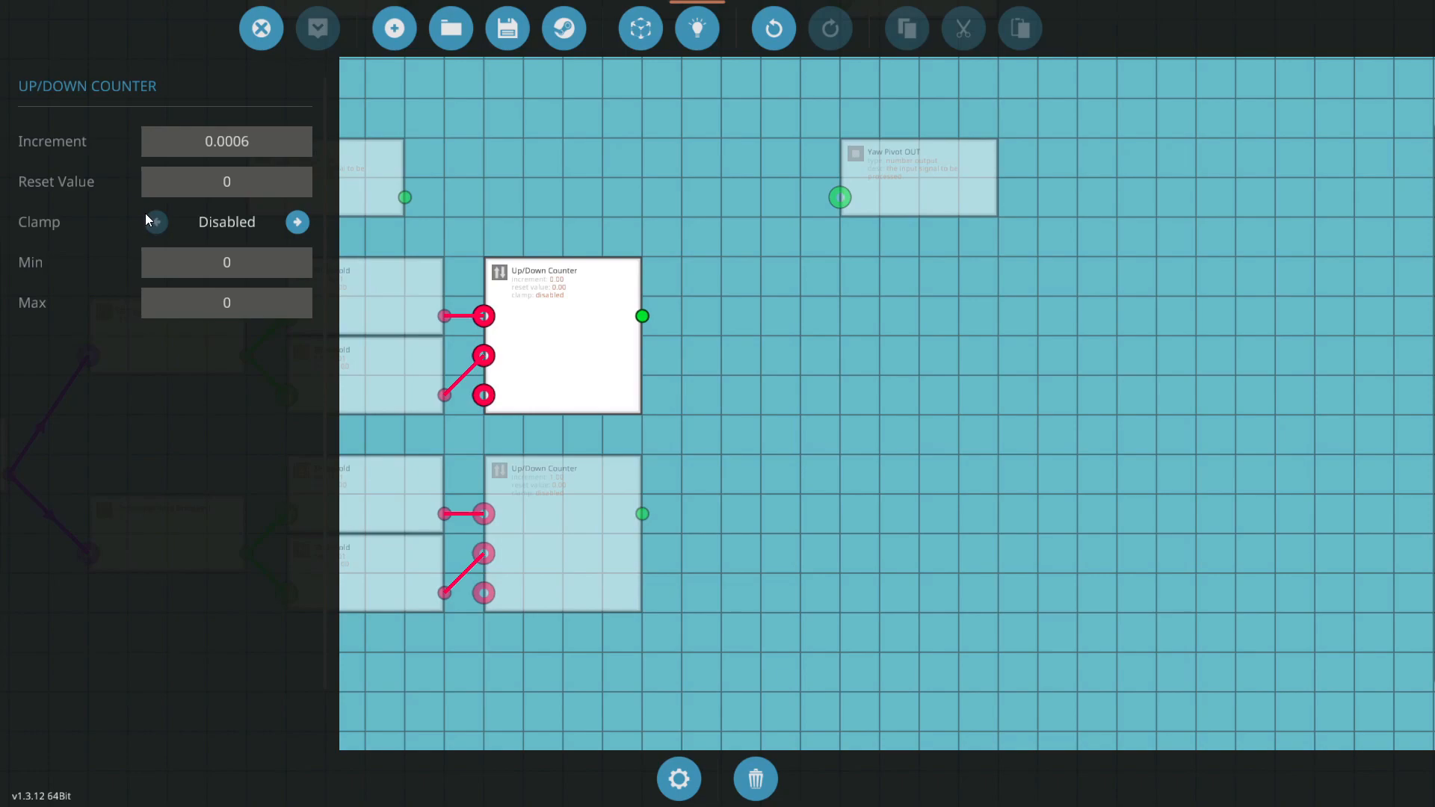
mouse_move(752, 411)
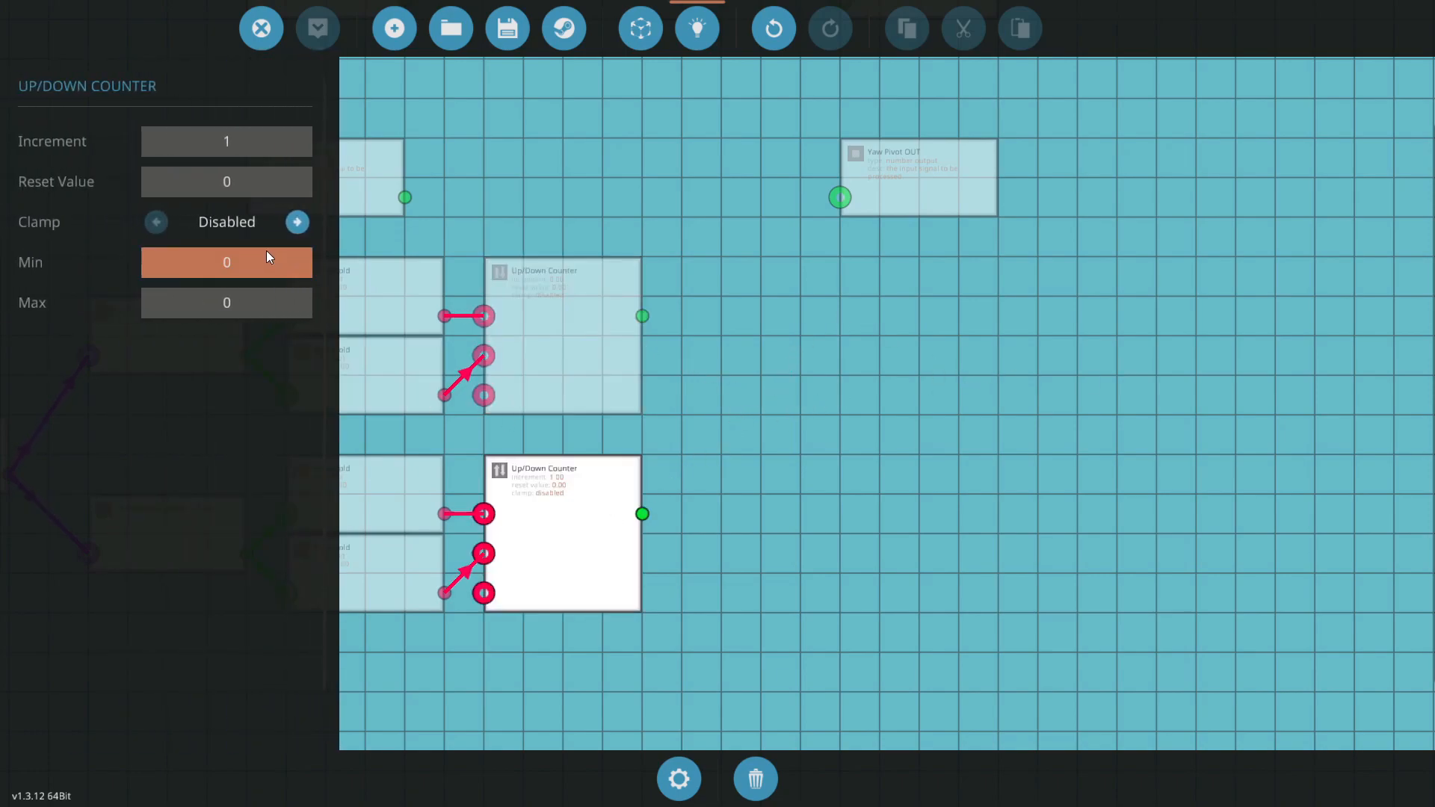
Give the lower counter increment 0.0006, enable clamping, and set limits -0.5 and 0.5.
click(225, 142)
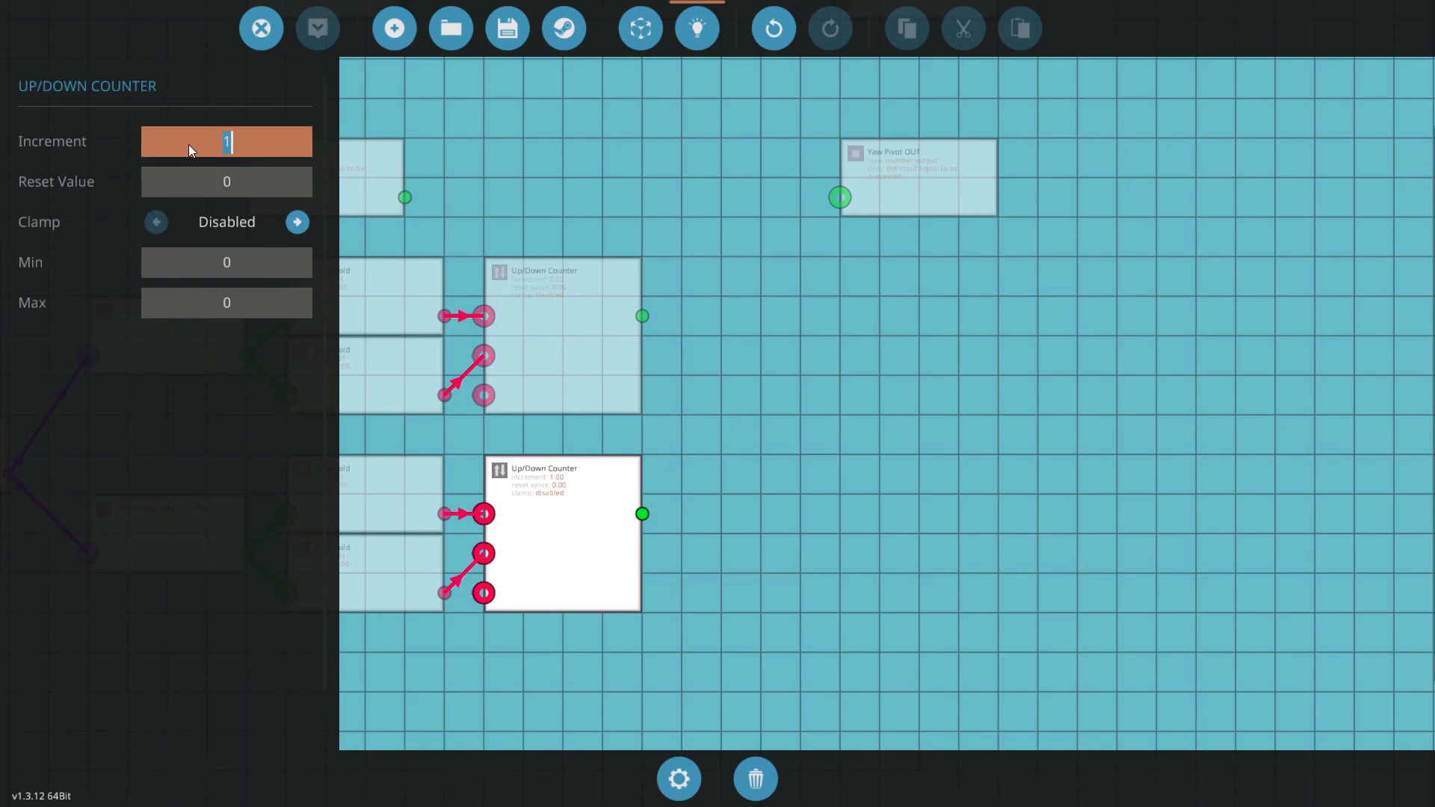
text(0.000)
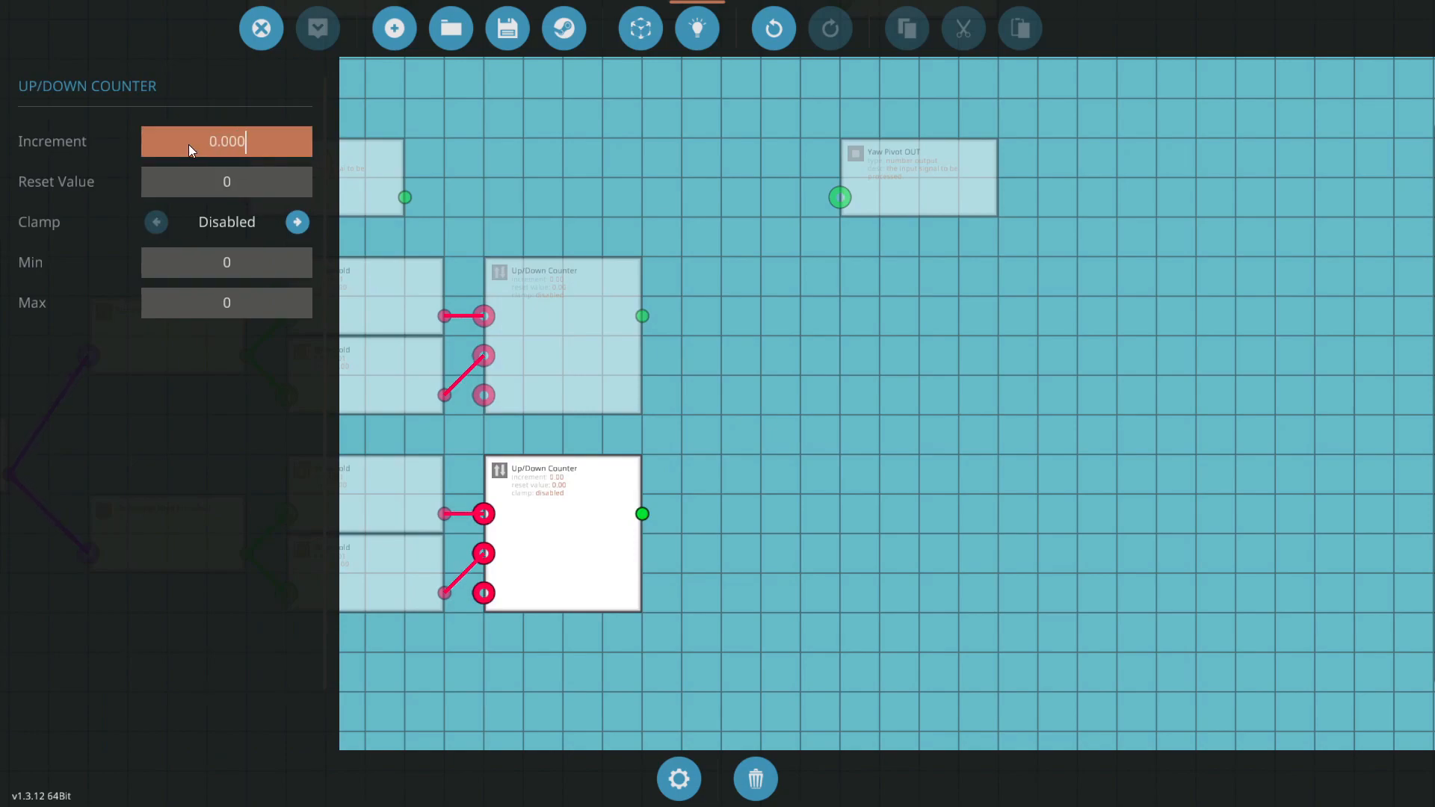
click(298, 222)
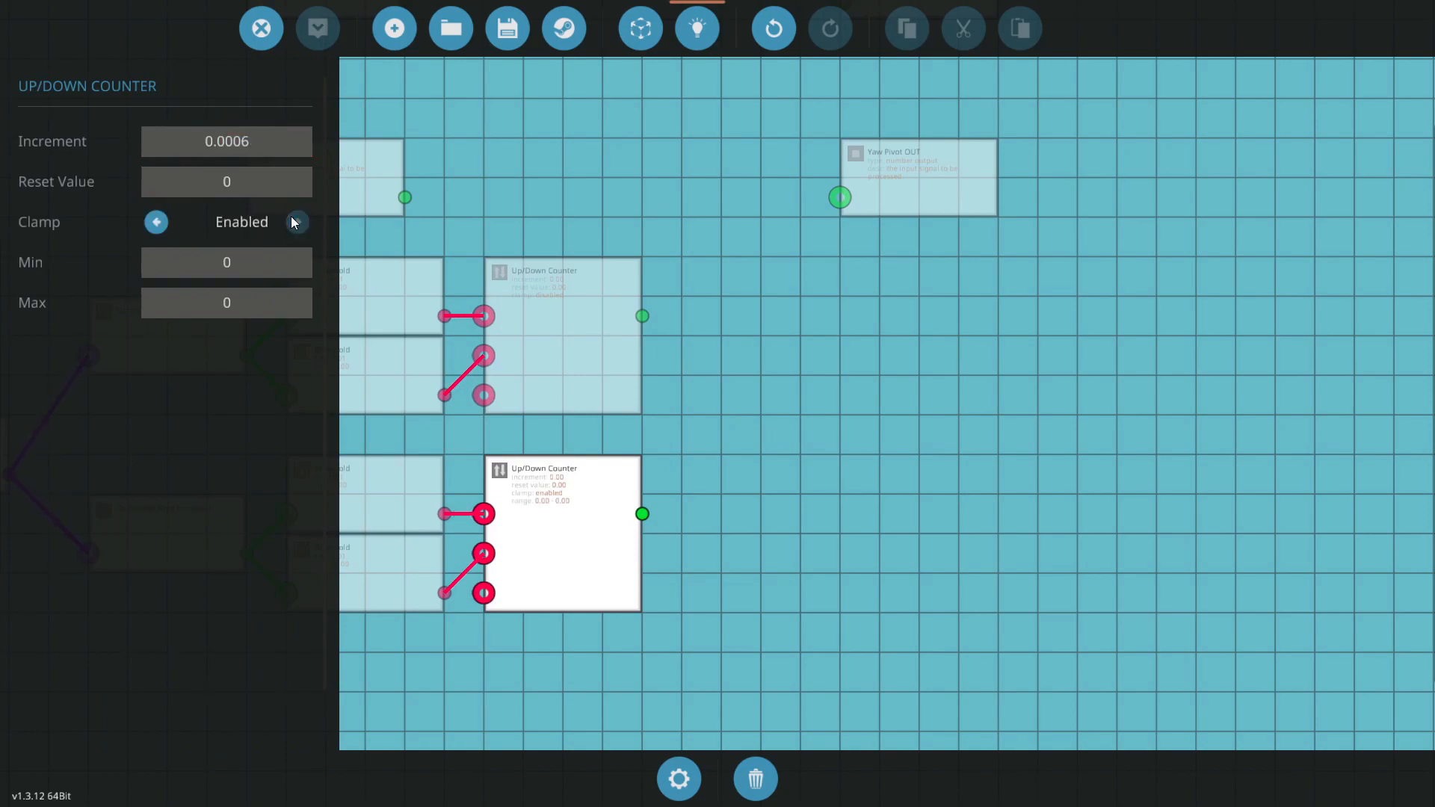
click(226, 262)
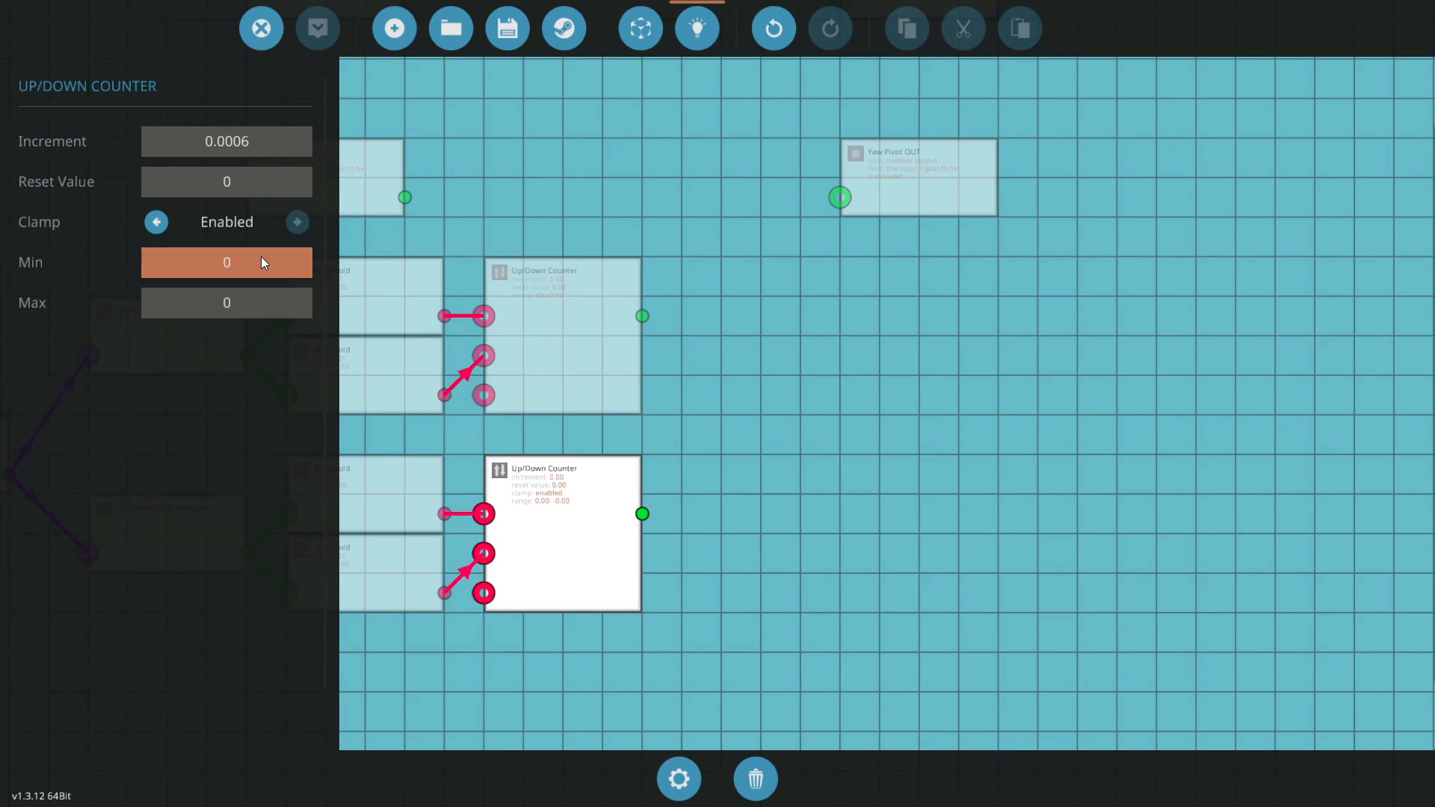
text(0.5)
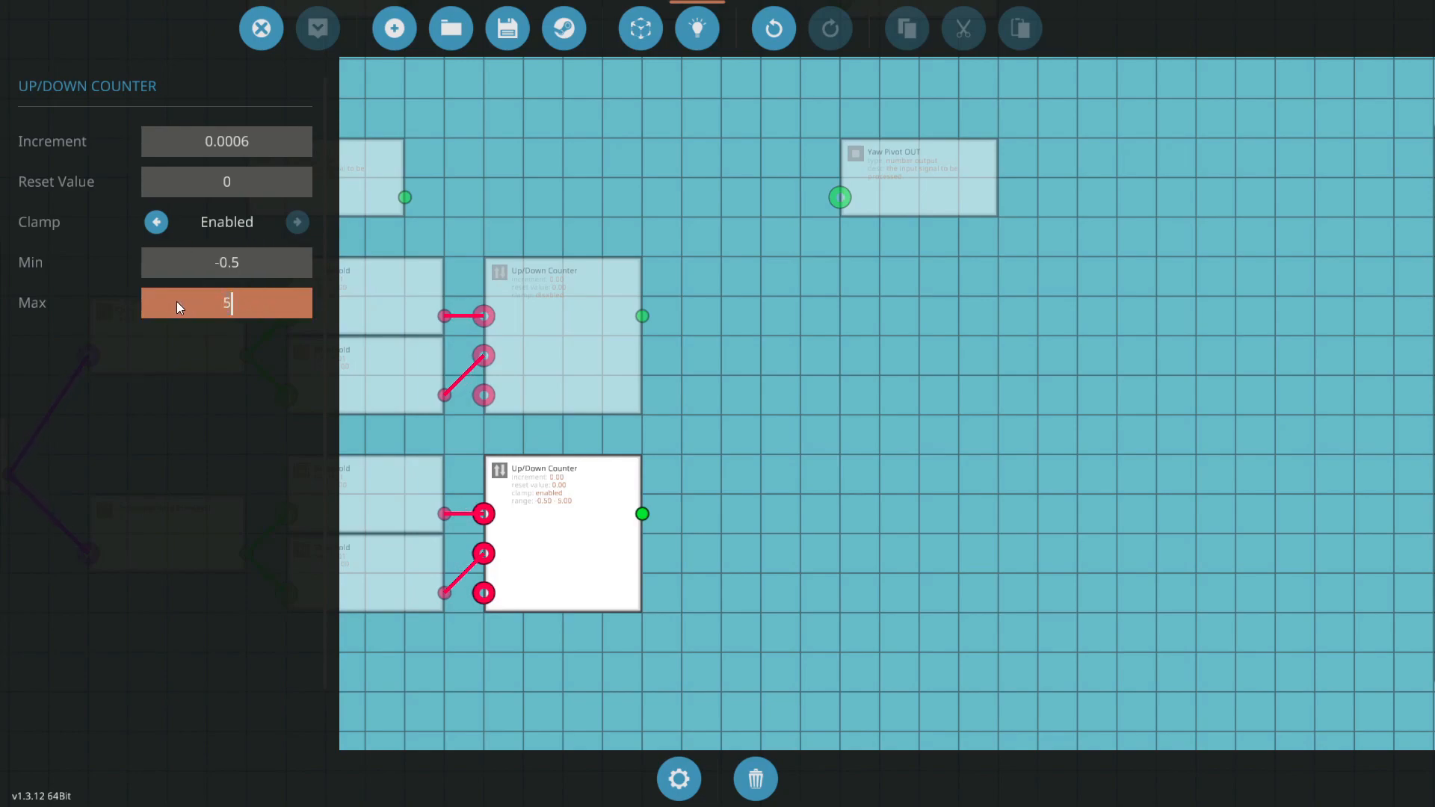
text(0.5)
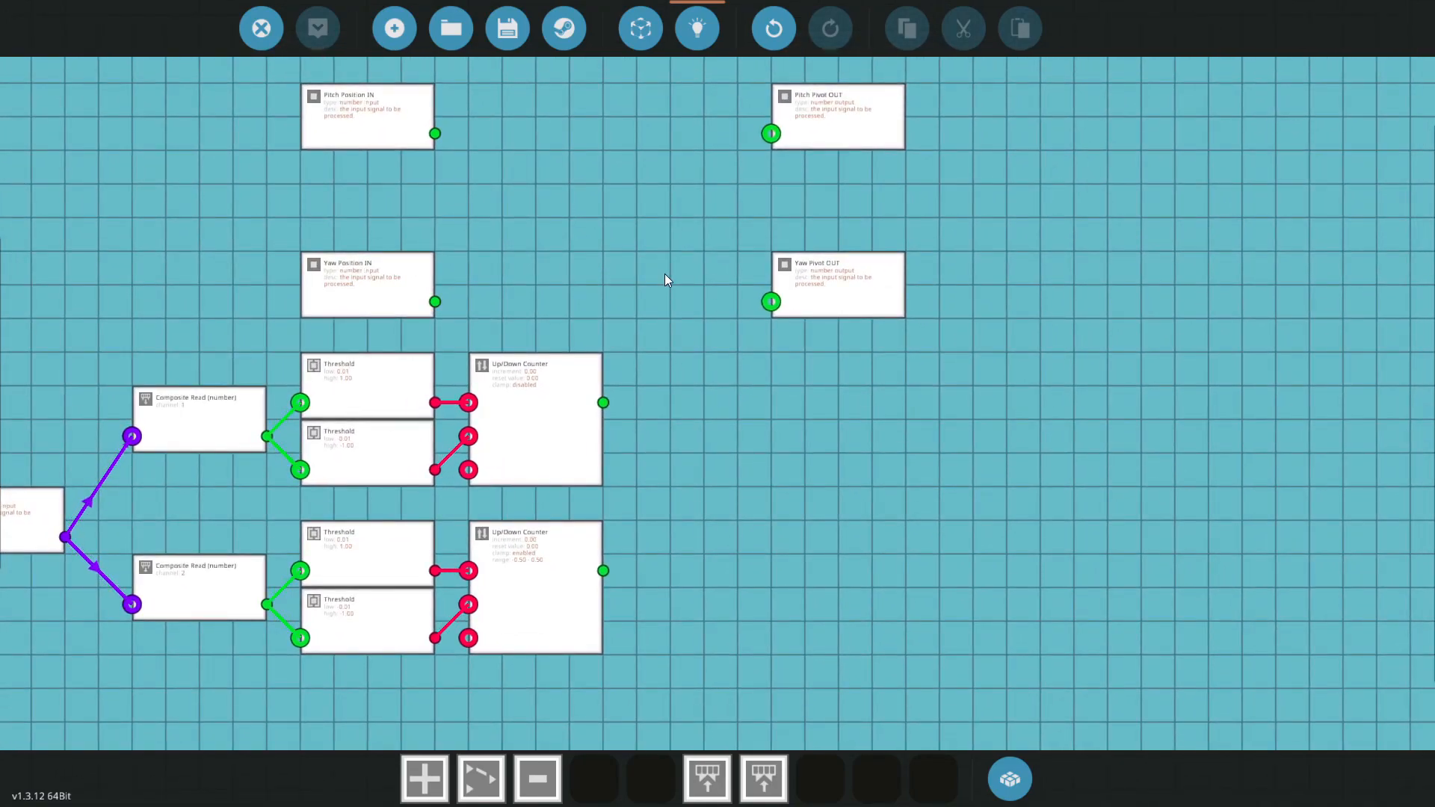
Place PID Controllers and link the upper counter's output to a PID setpoint.
text(pid)
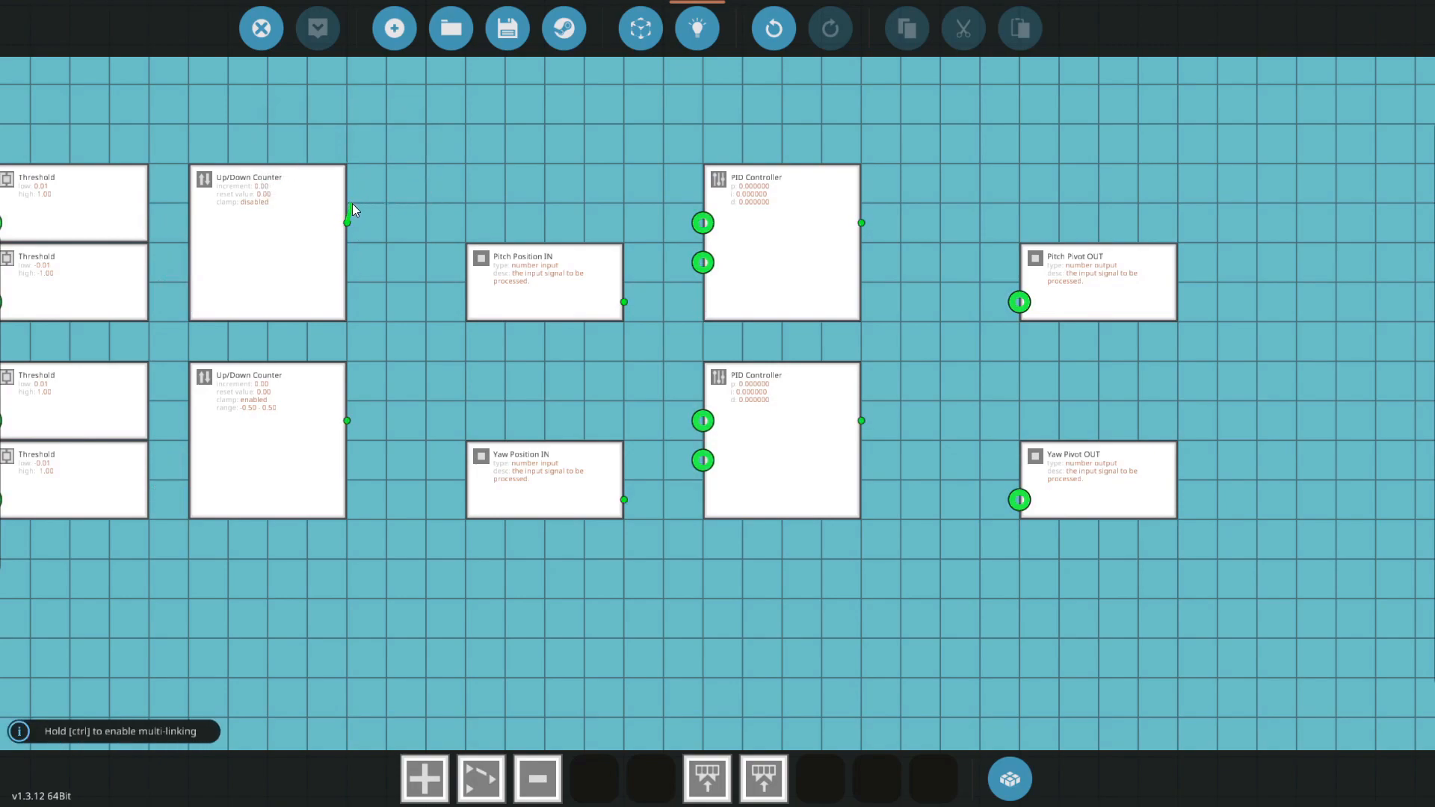
drag(348, 223, 702, 223)
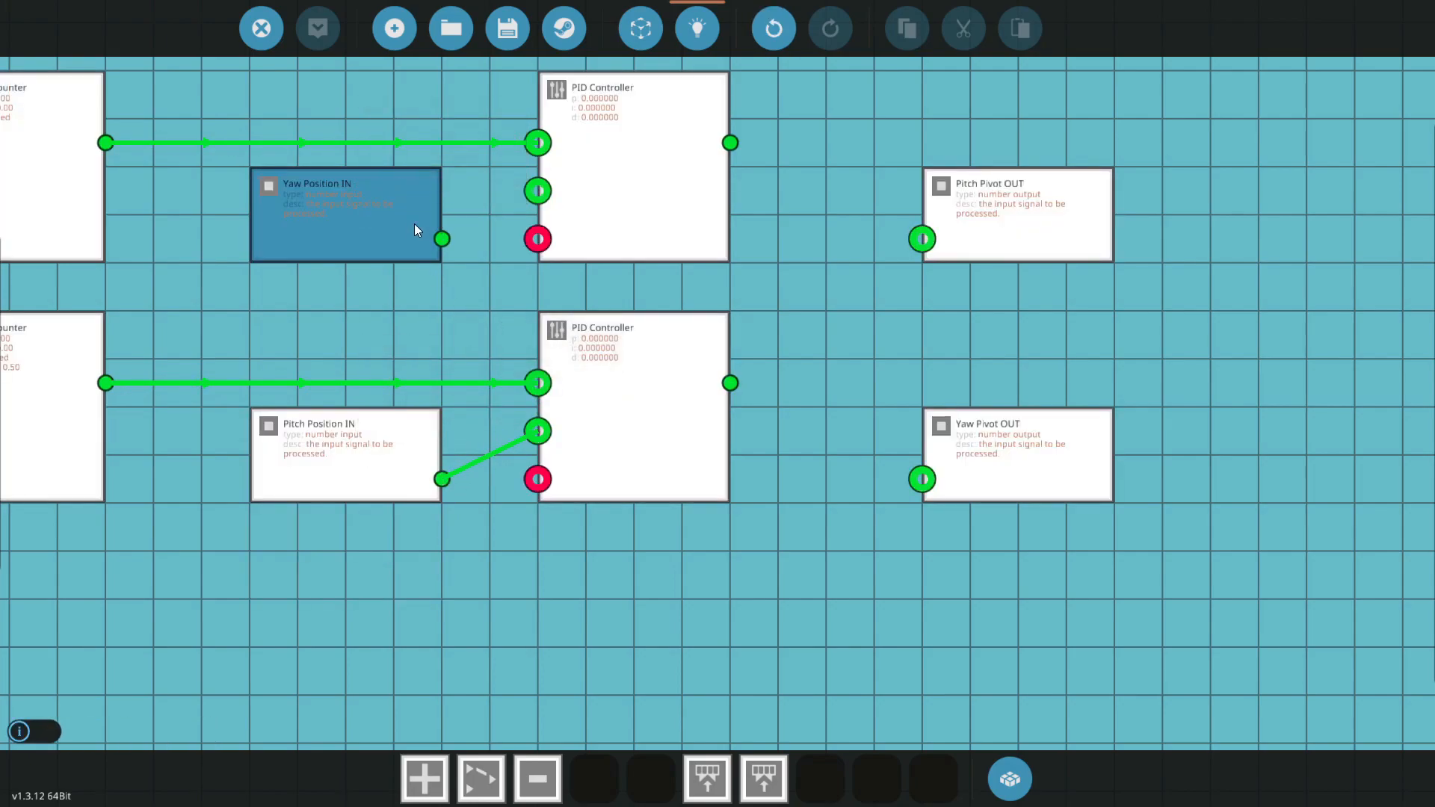
Place Yaw Position IN beside the upper PID, link it, and search 'on'.
click(346, 455)
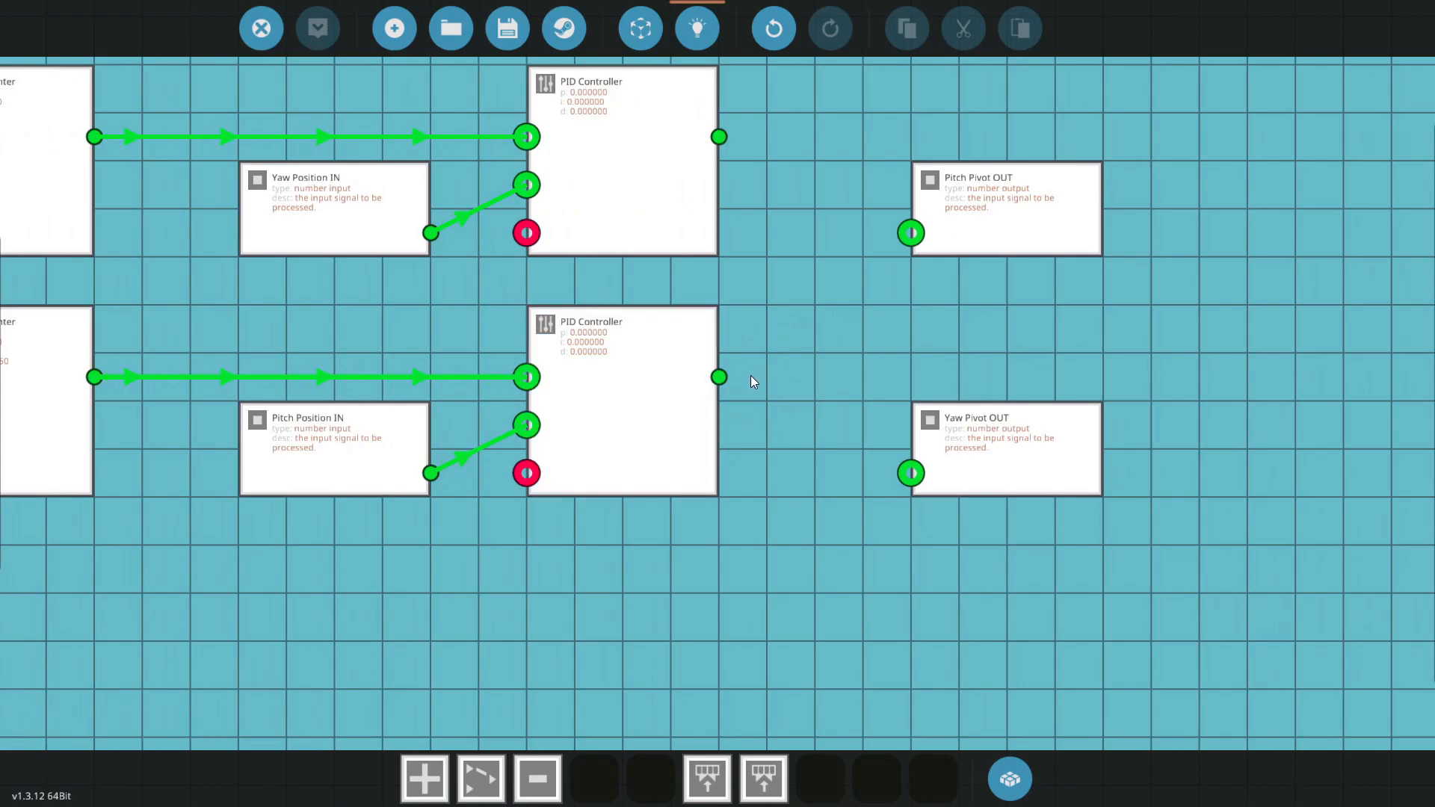
drag(719, 377, 910, 424)
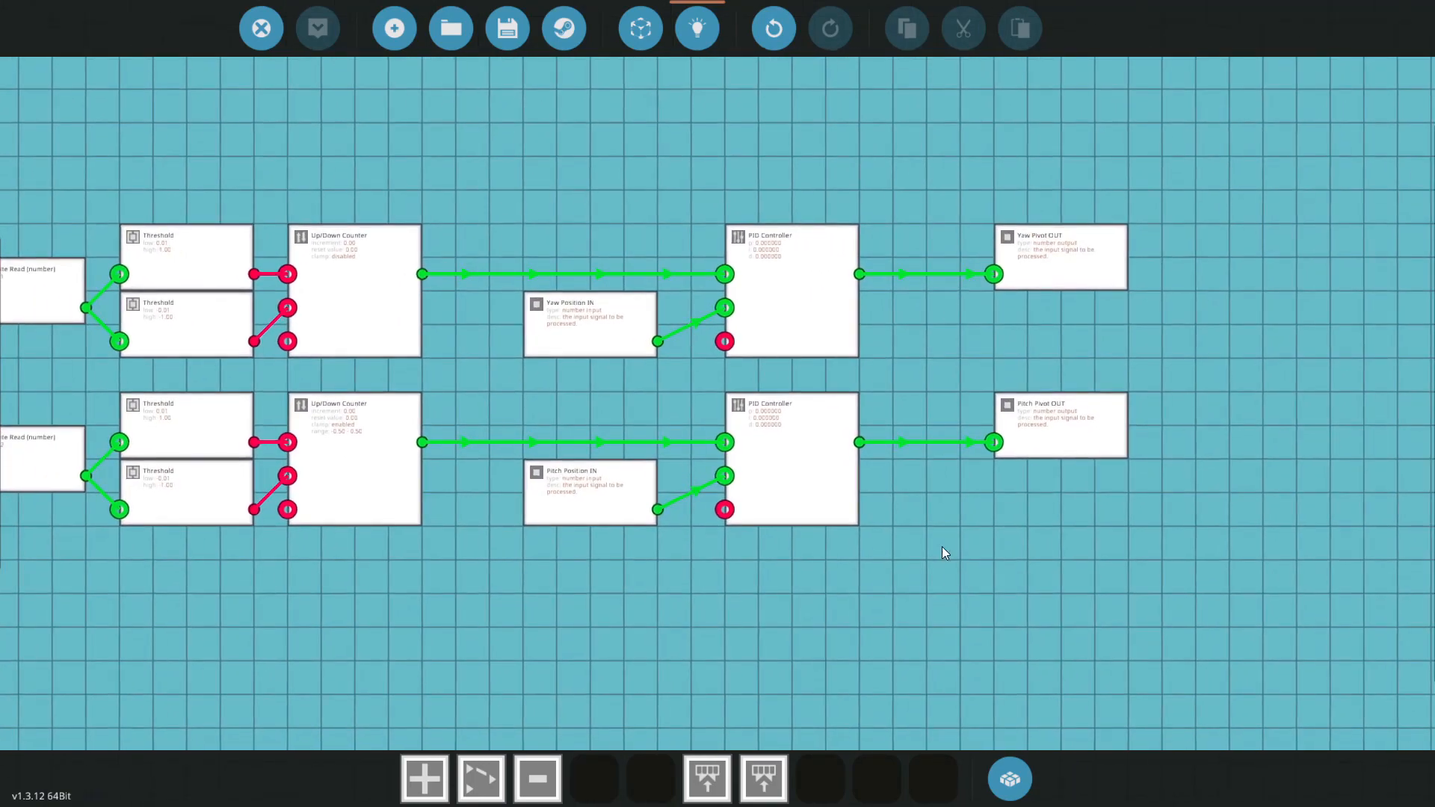
text(on)
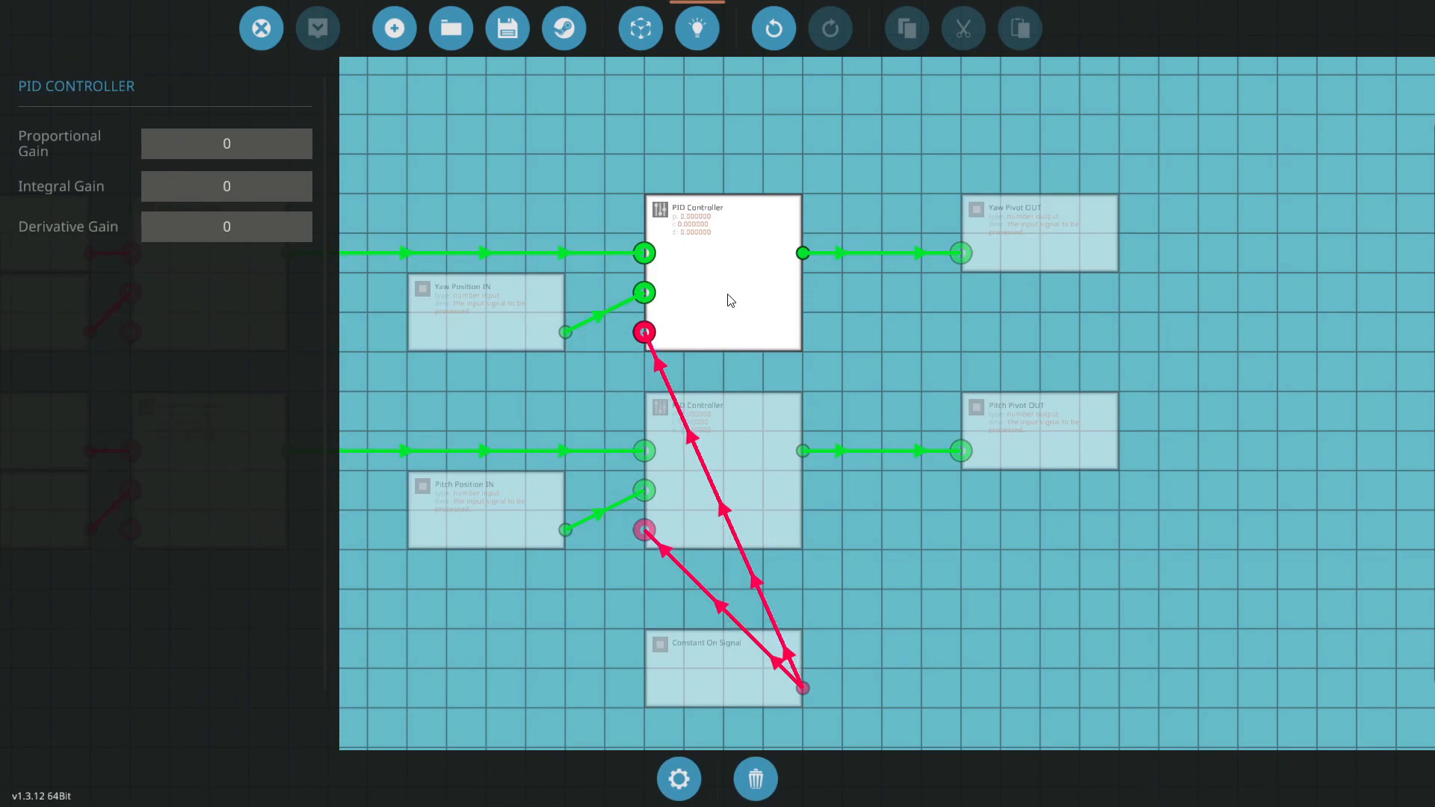
Set the upper PID's proportional gain to 6 and integral gain to 0.00001, then select derivative gain.
click(226, 144)
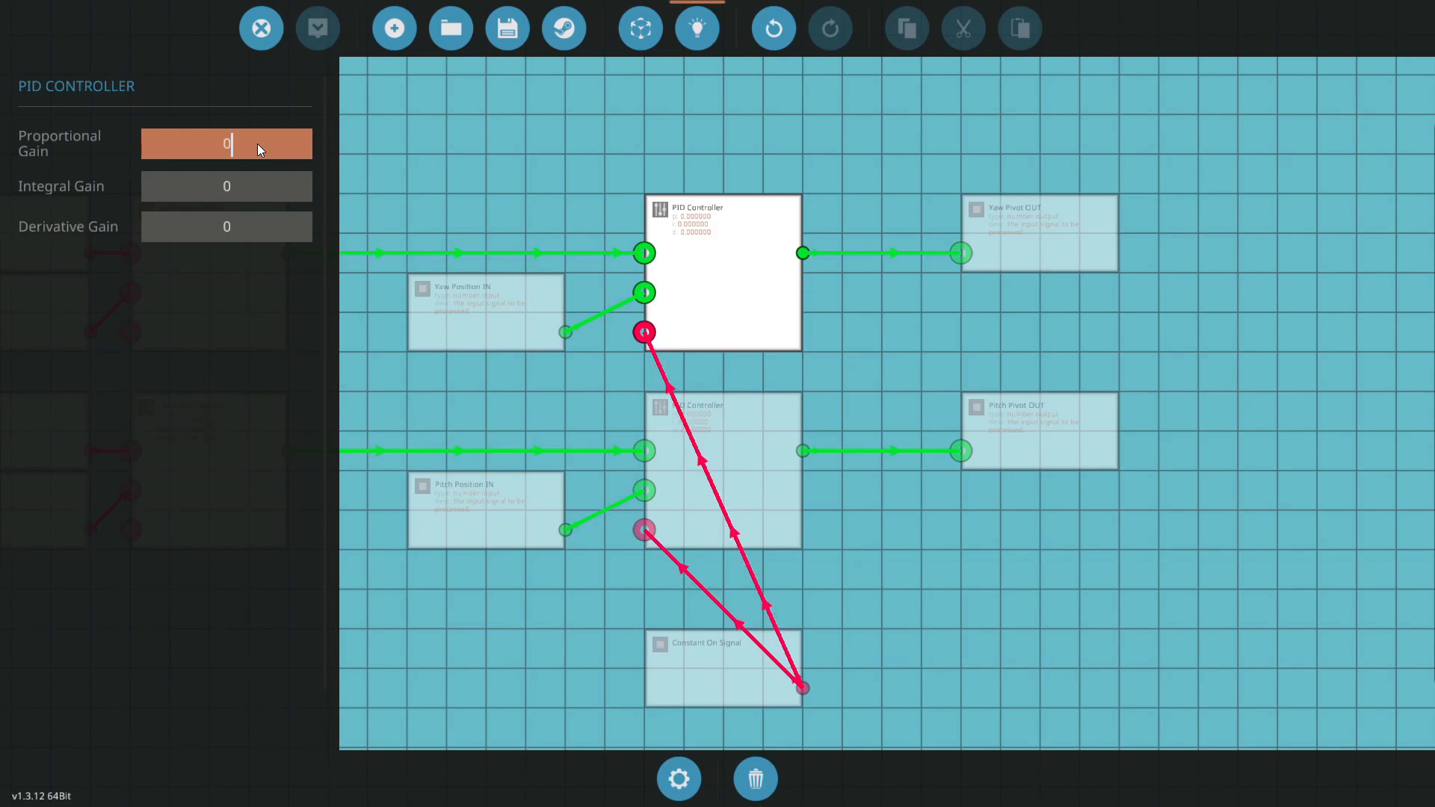
text(6)
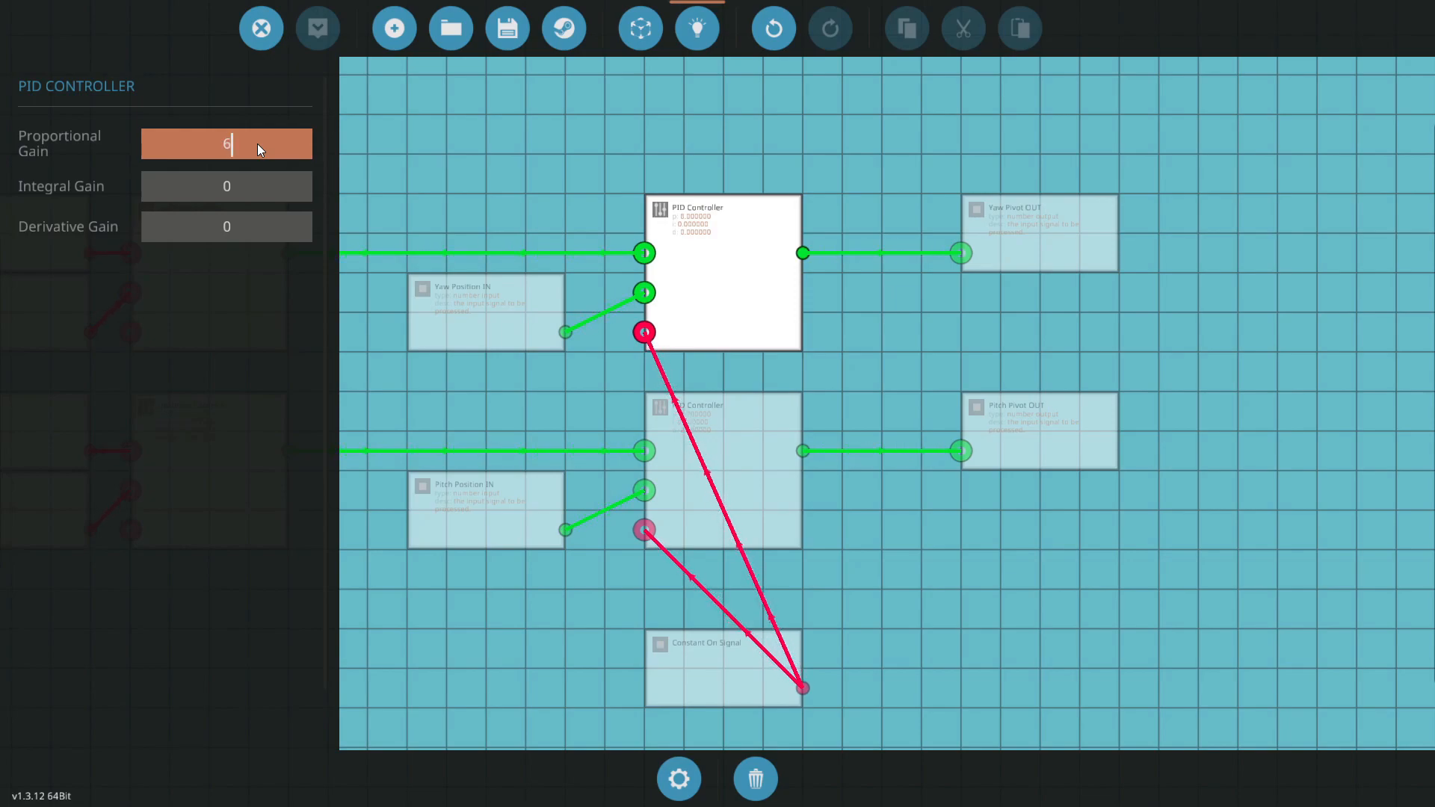
click(226, 186)
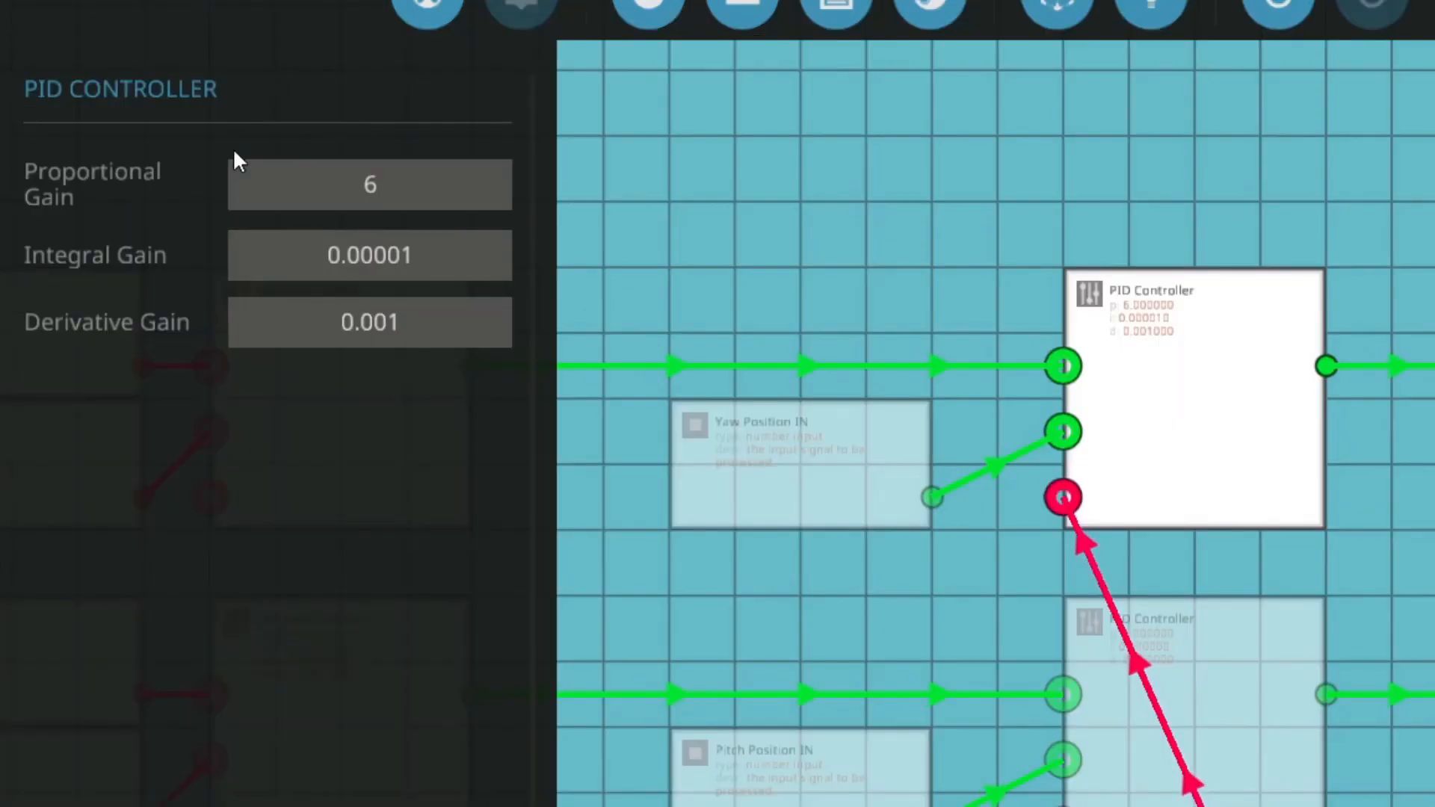
mouse_move(382, 360)
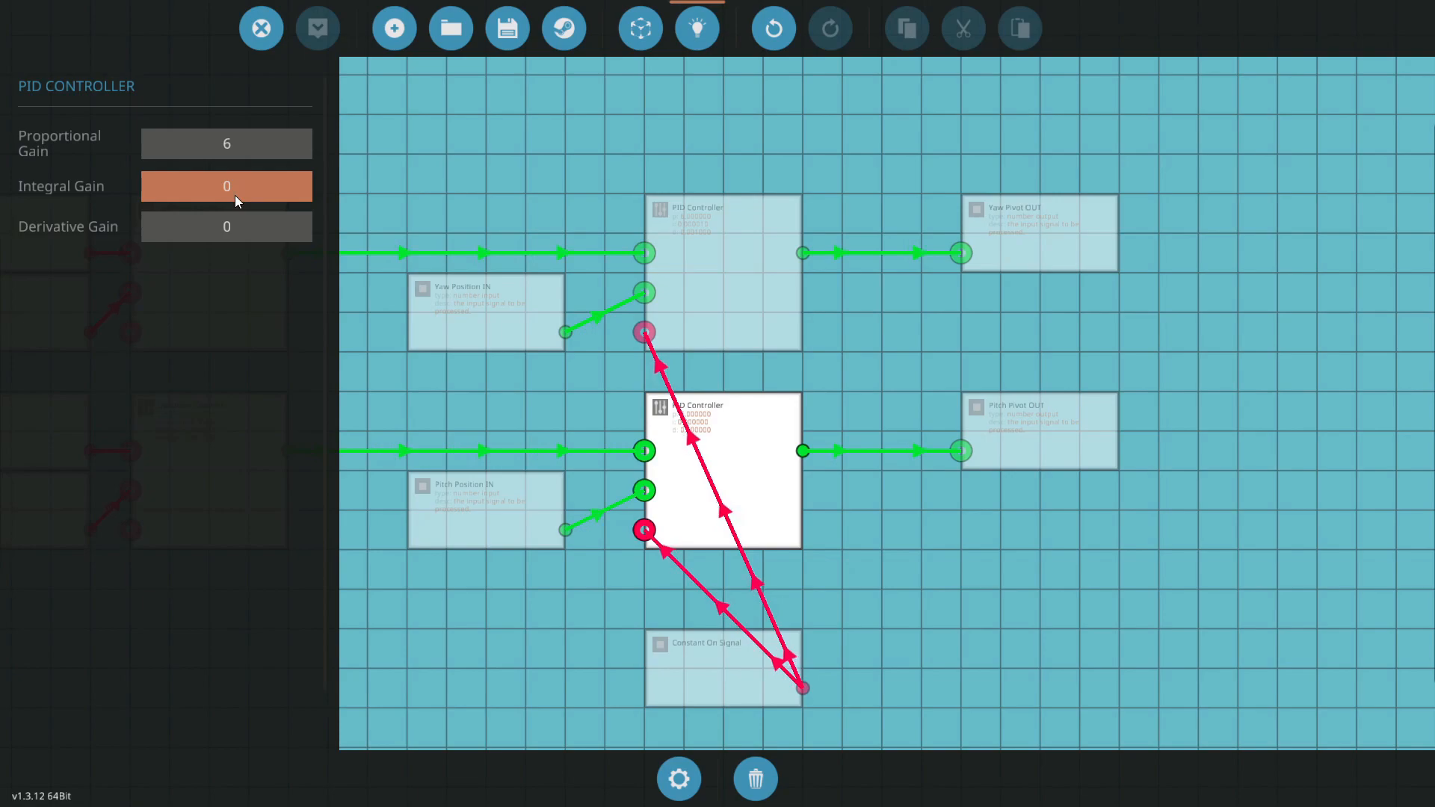
text(0.00001)
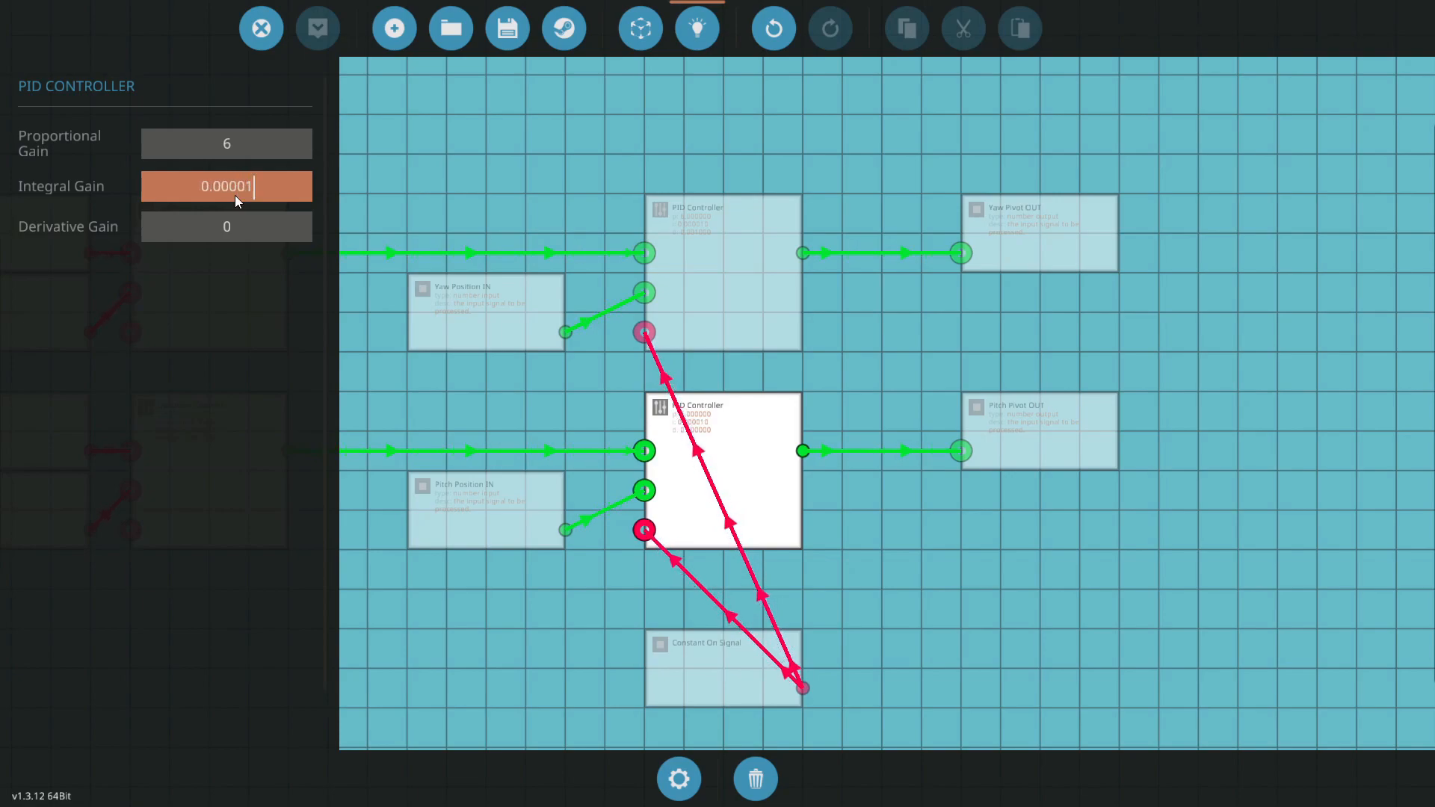
click(225, 226)
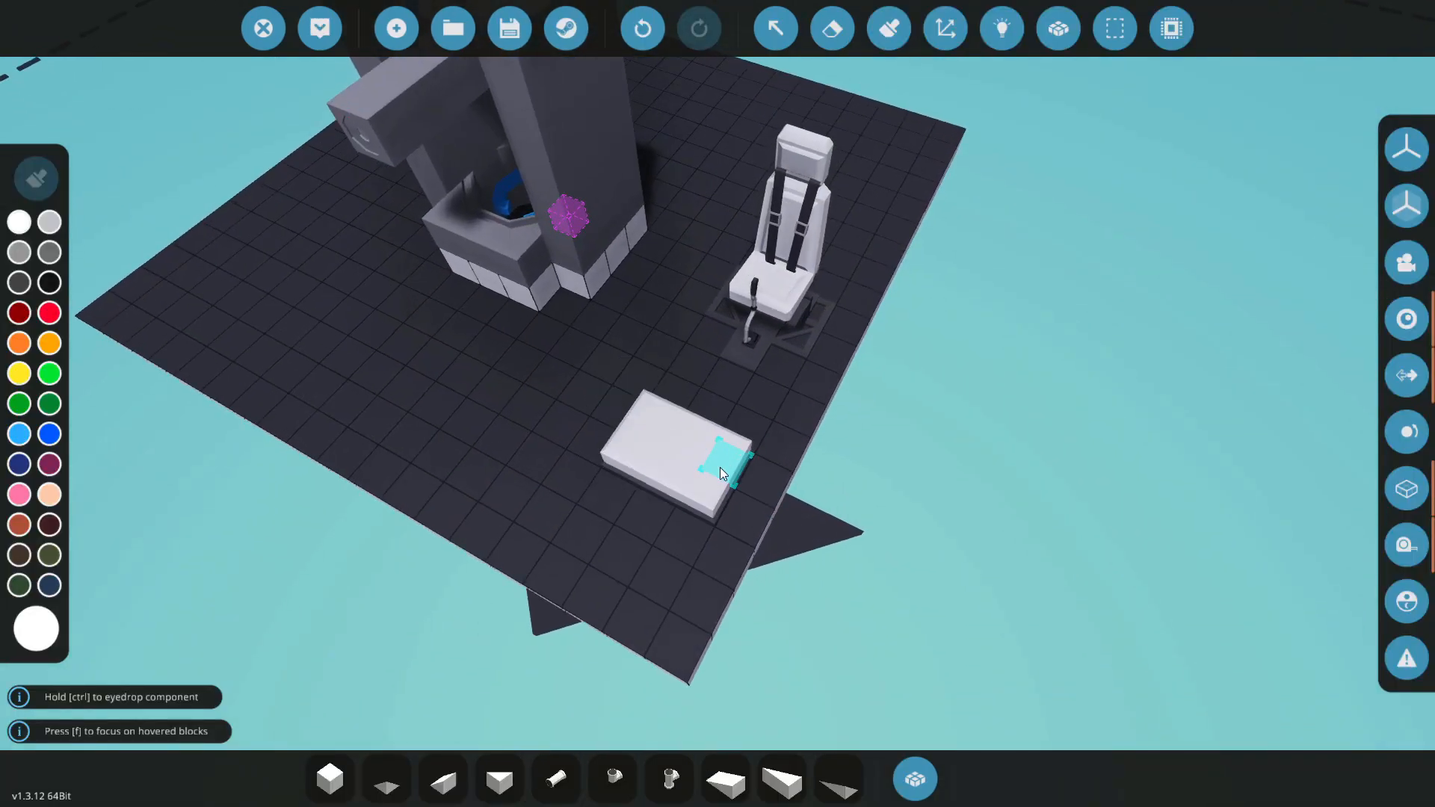
Place the microcontroller block next to the pilot seat.
click(1001, 28)
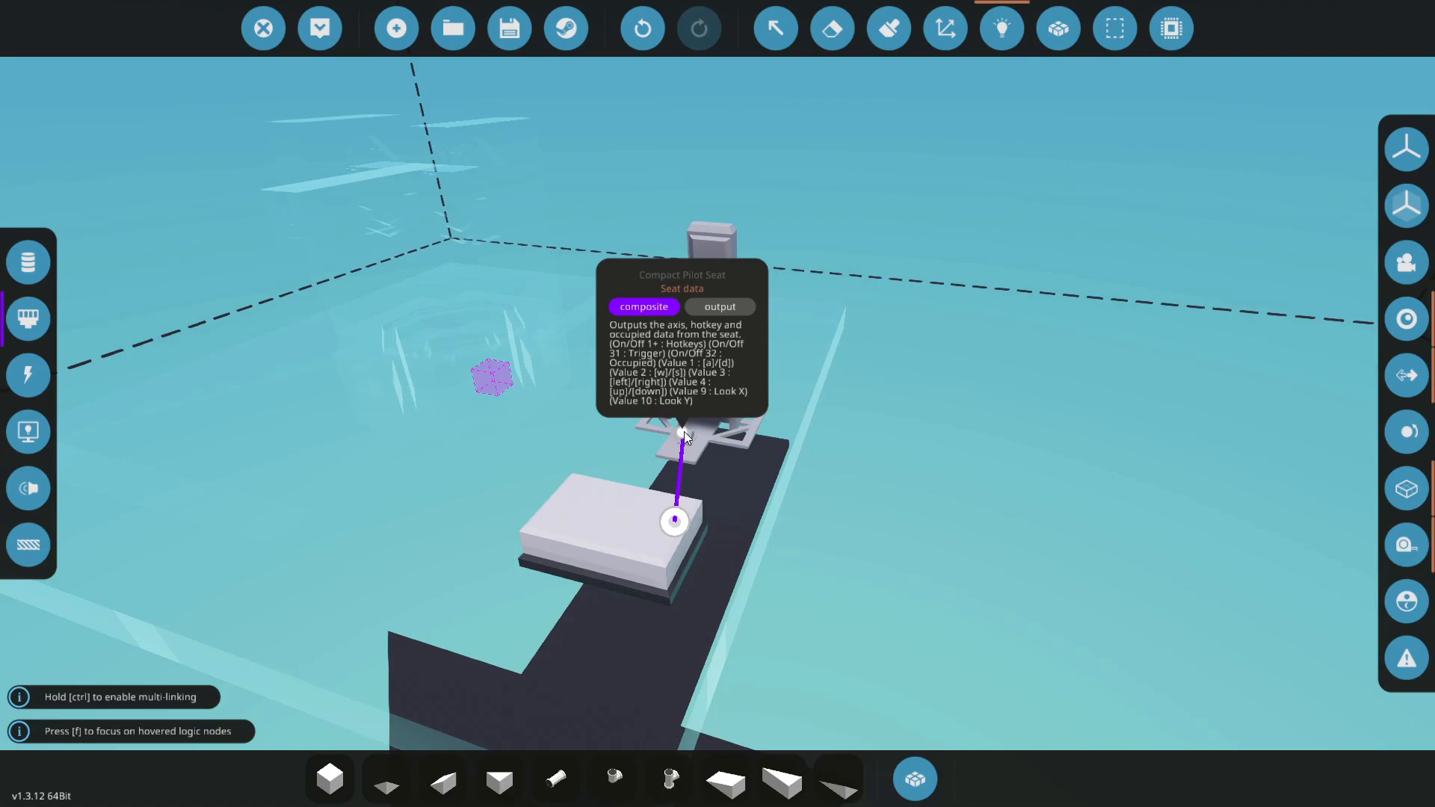
mouse_move(27, 261)
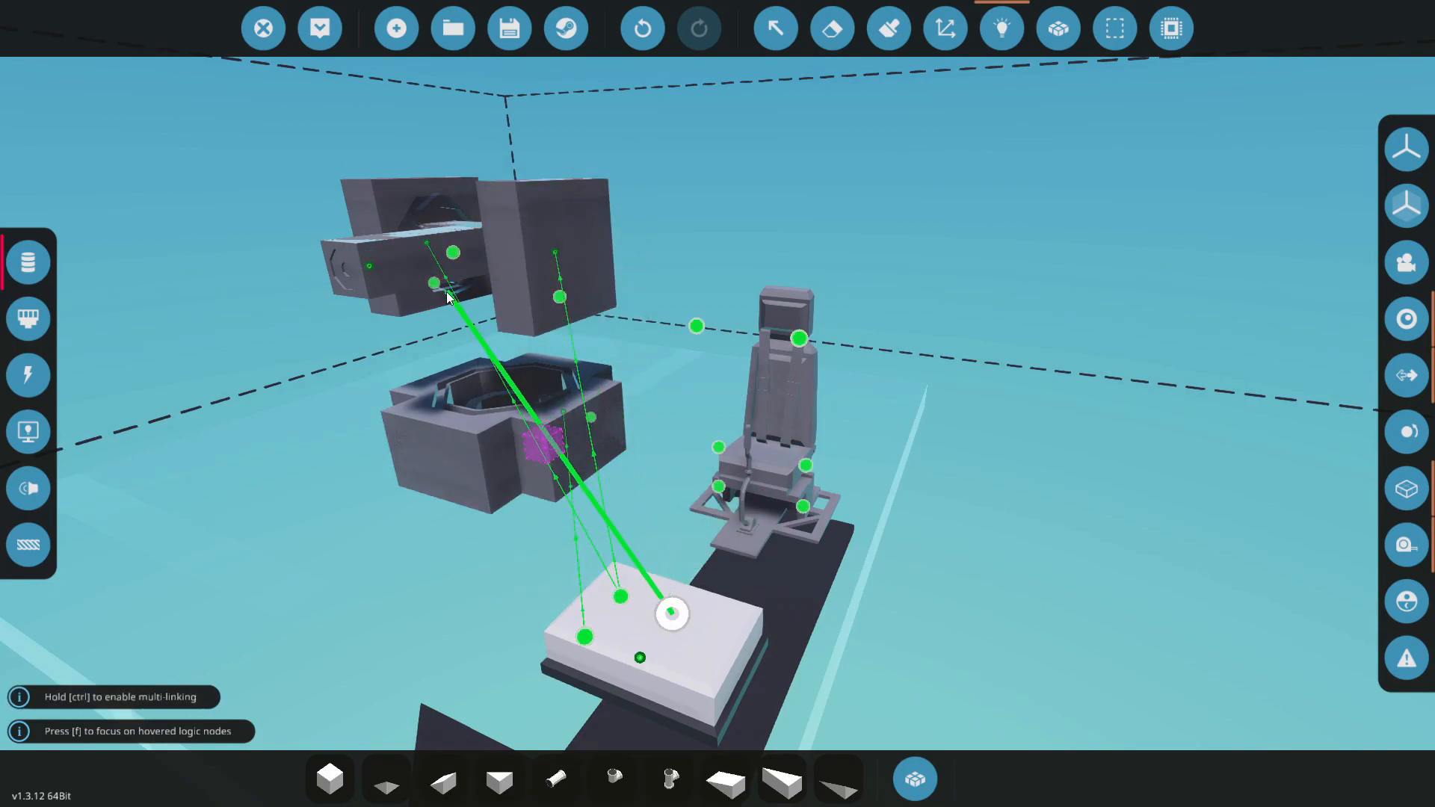
mouse_move(559, 298)
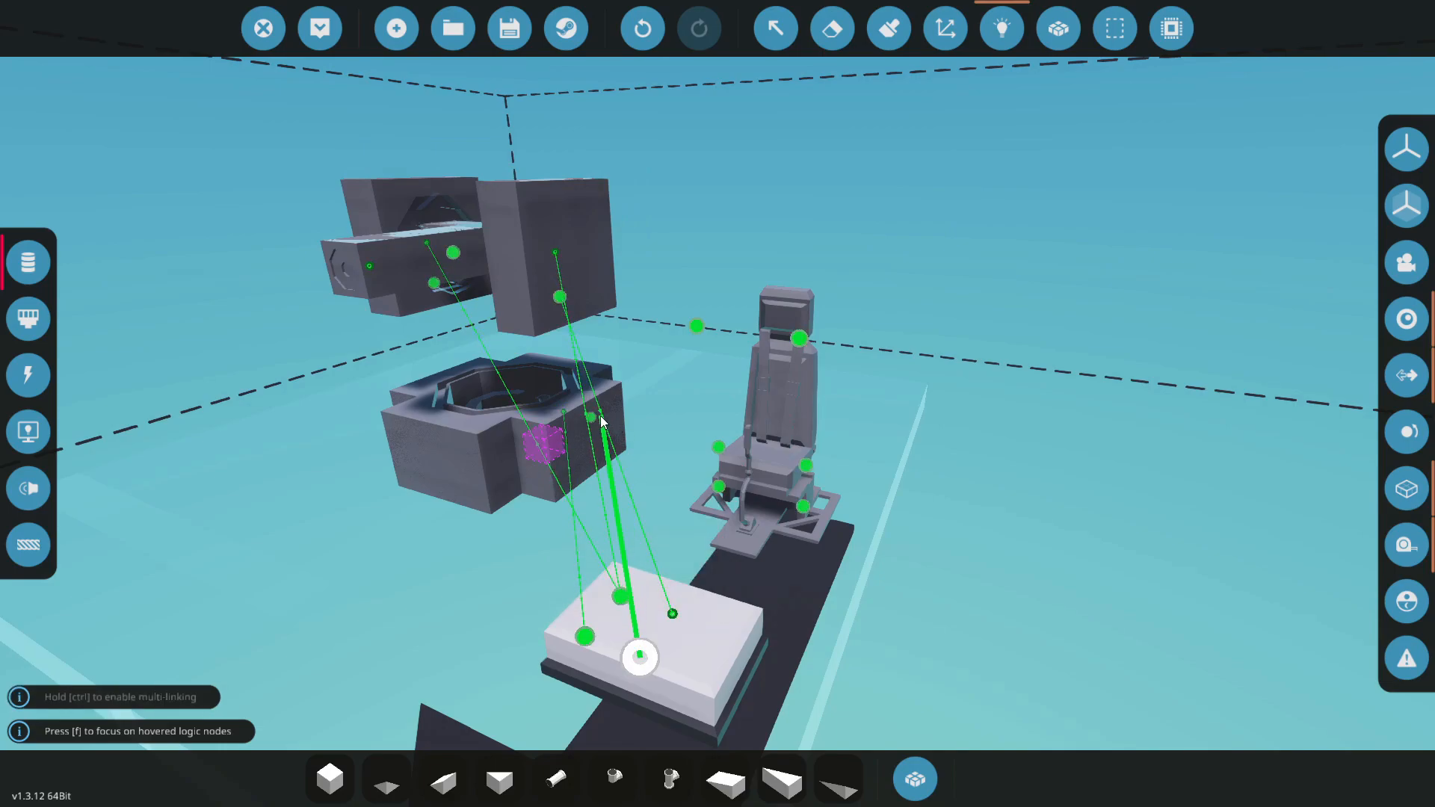
mouse_move(591, 421)
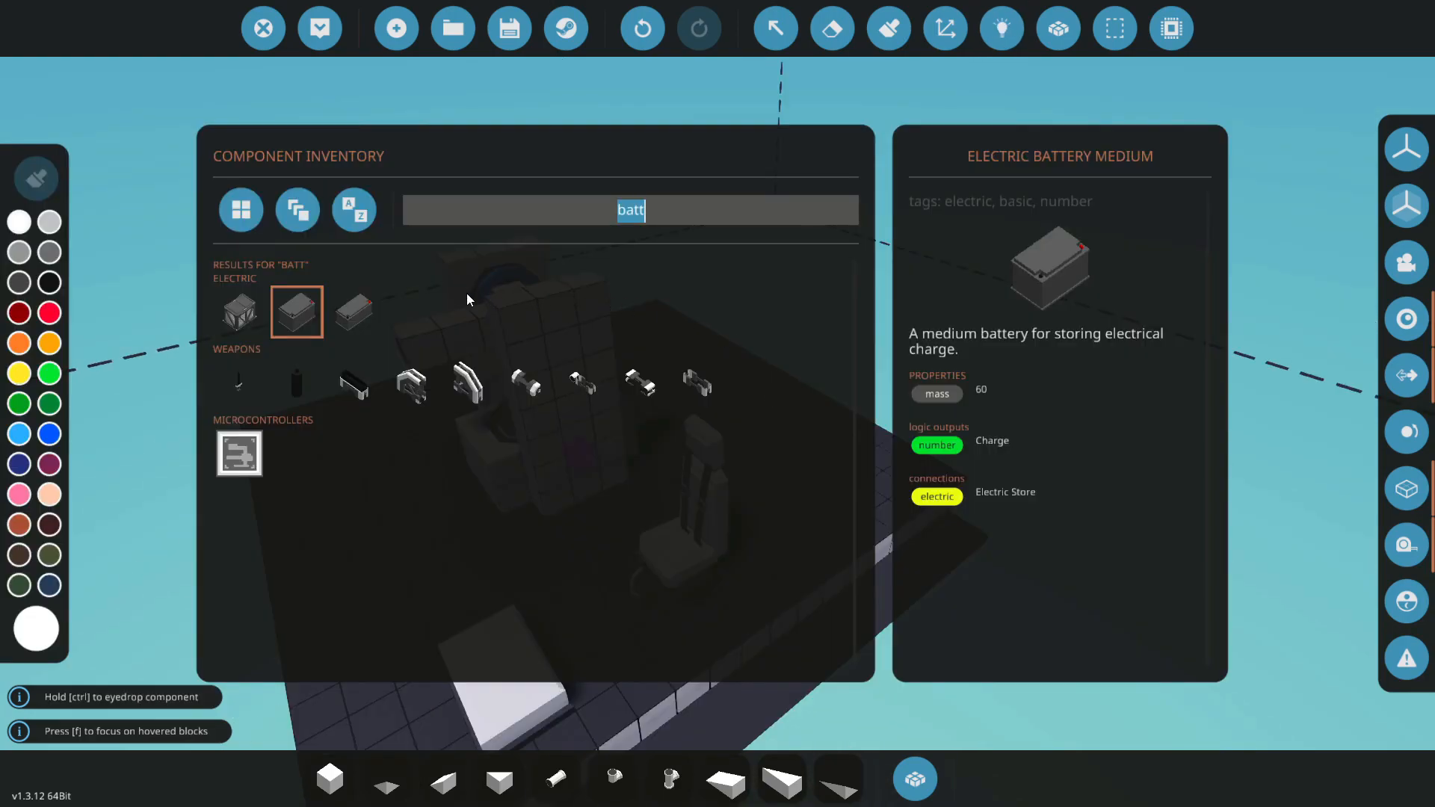
mouse_move(355, 310)
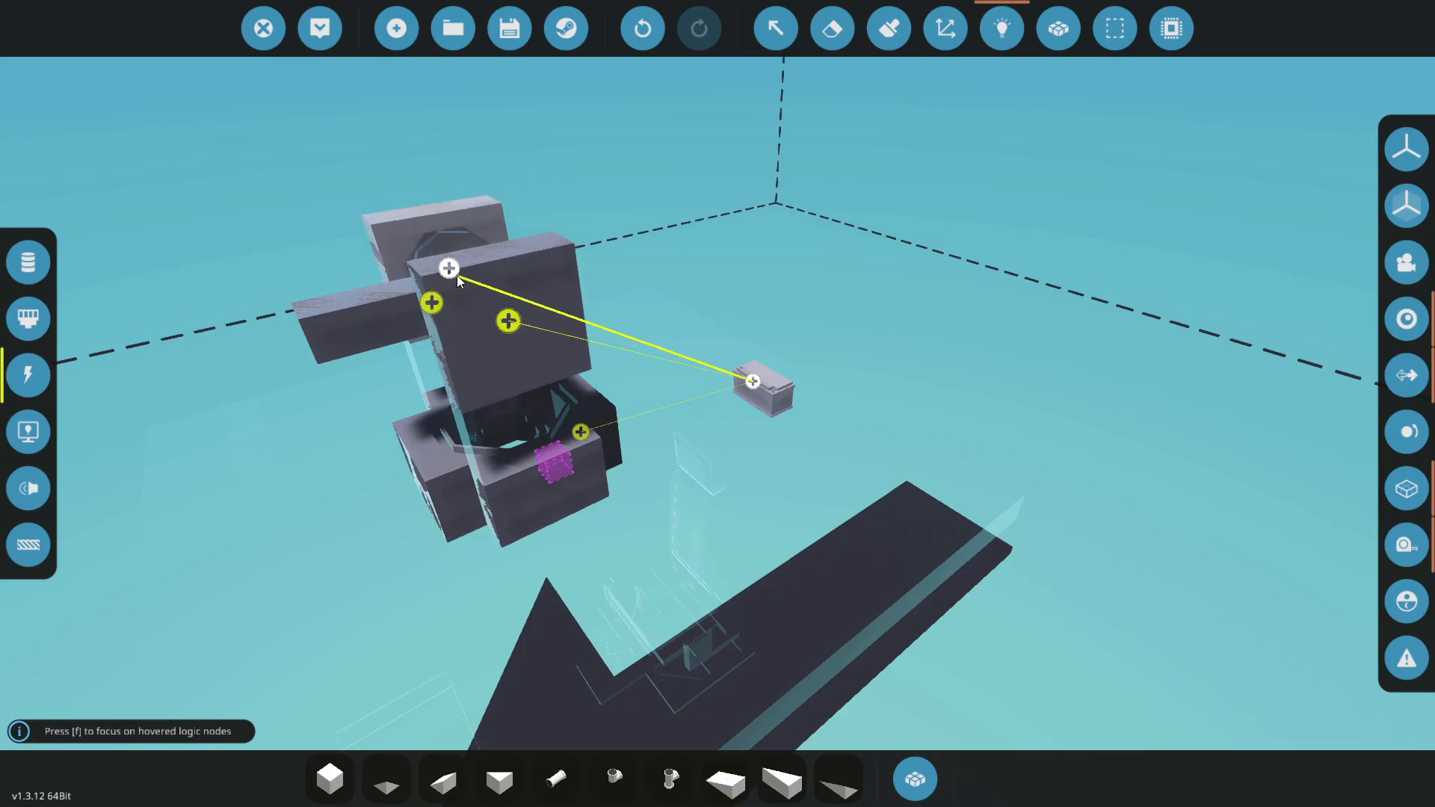
mouse_move(29, 262)
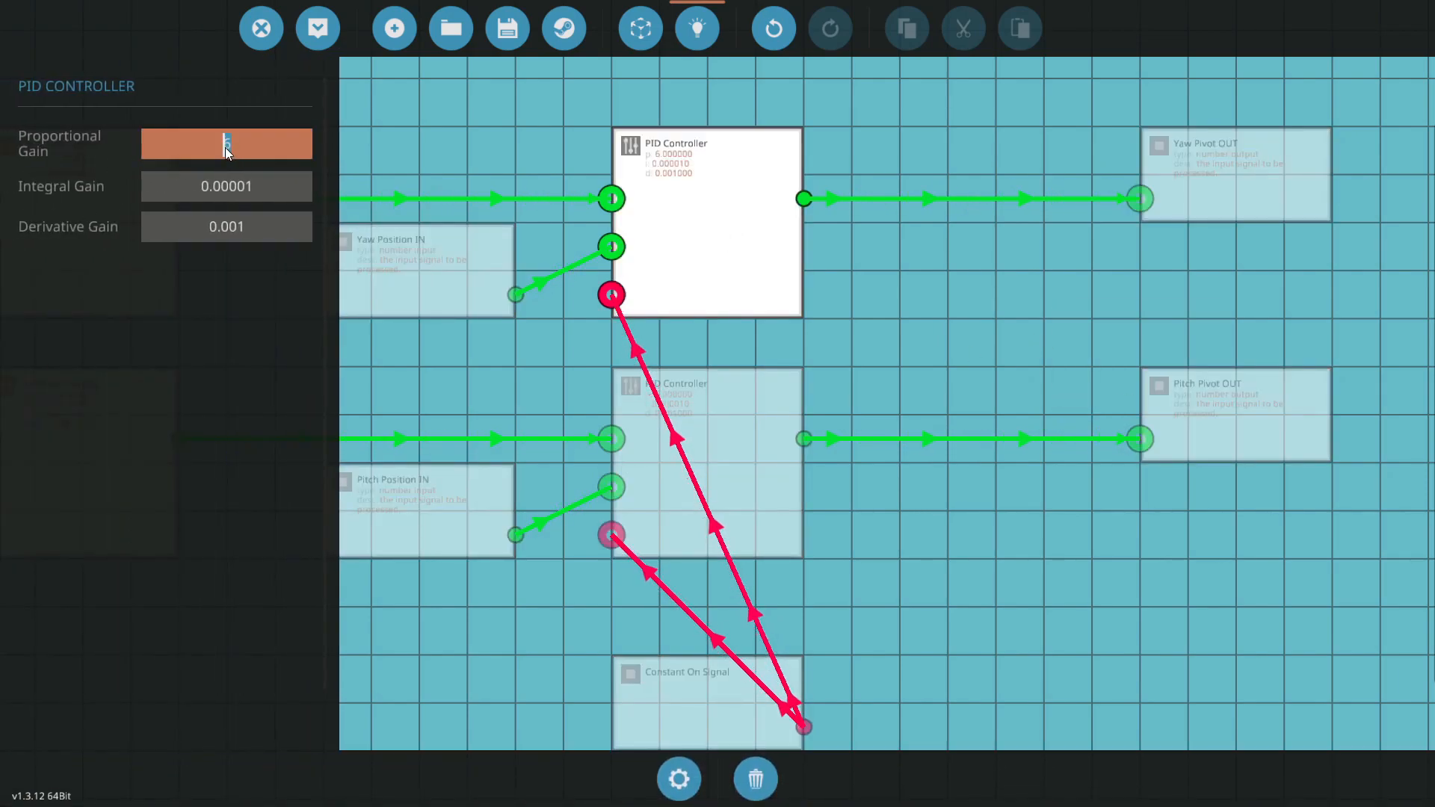
Enter 8 as the upper PID's proportional gain, then re-edit it to 9.
text(8)
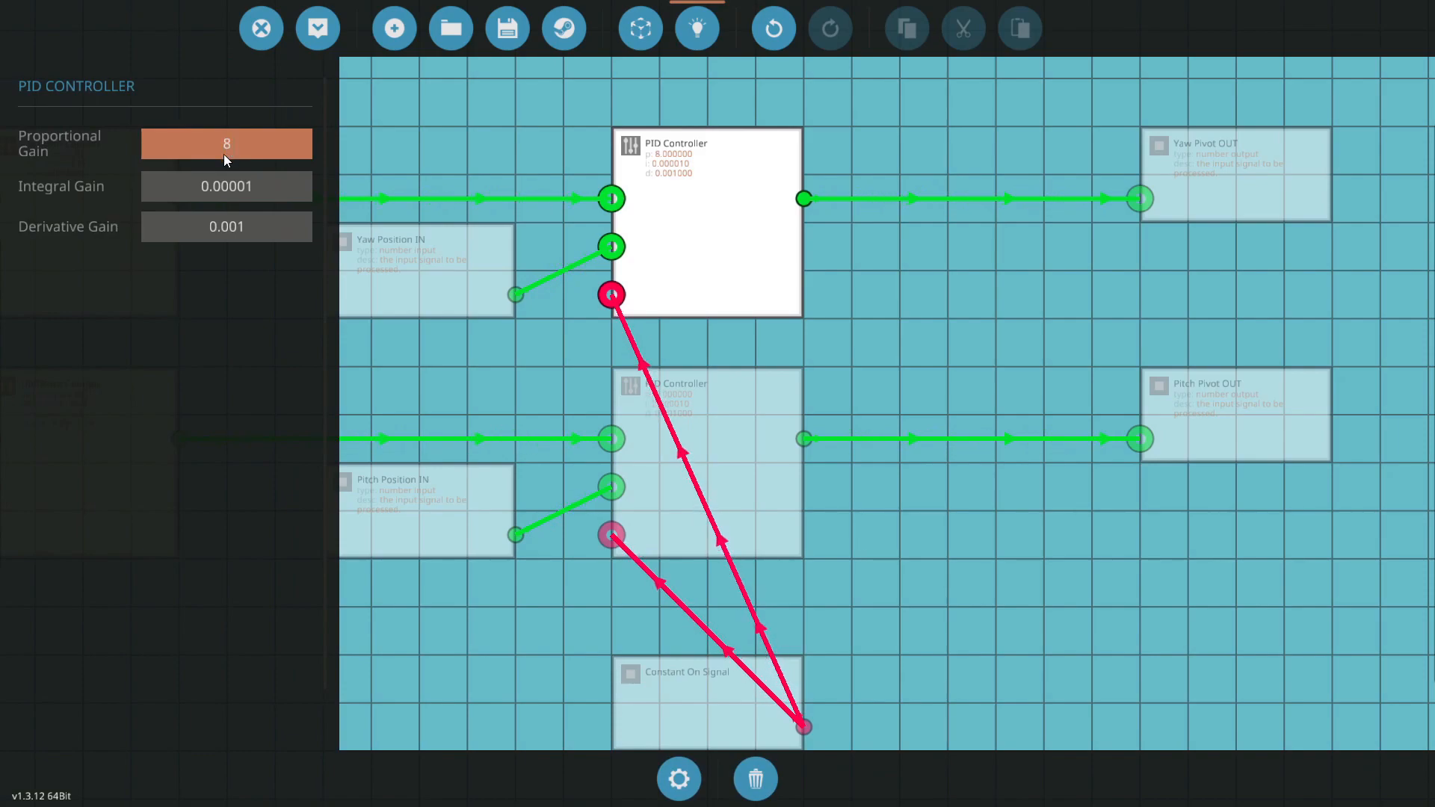
click(227, 143)
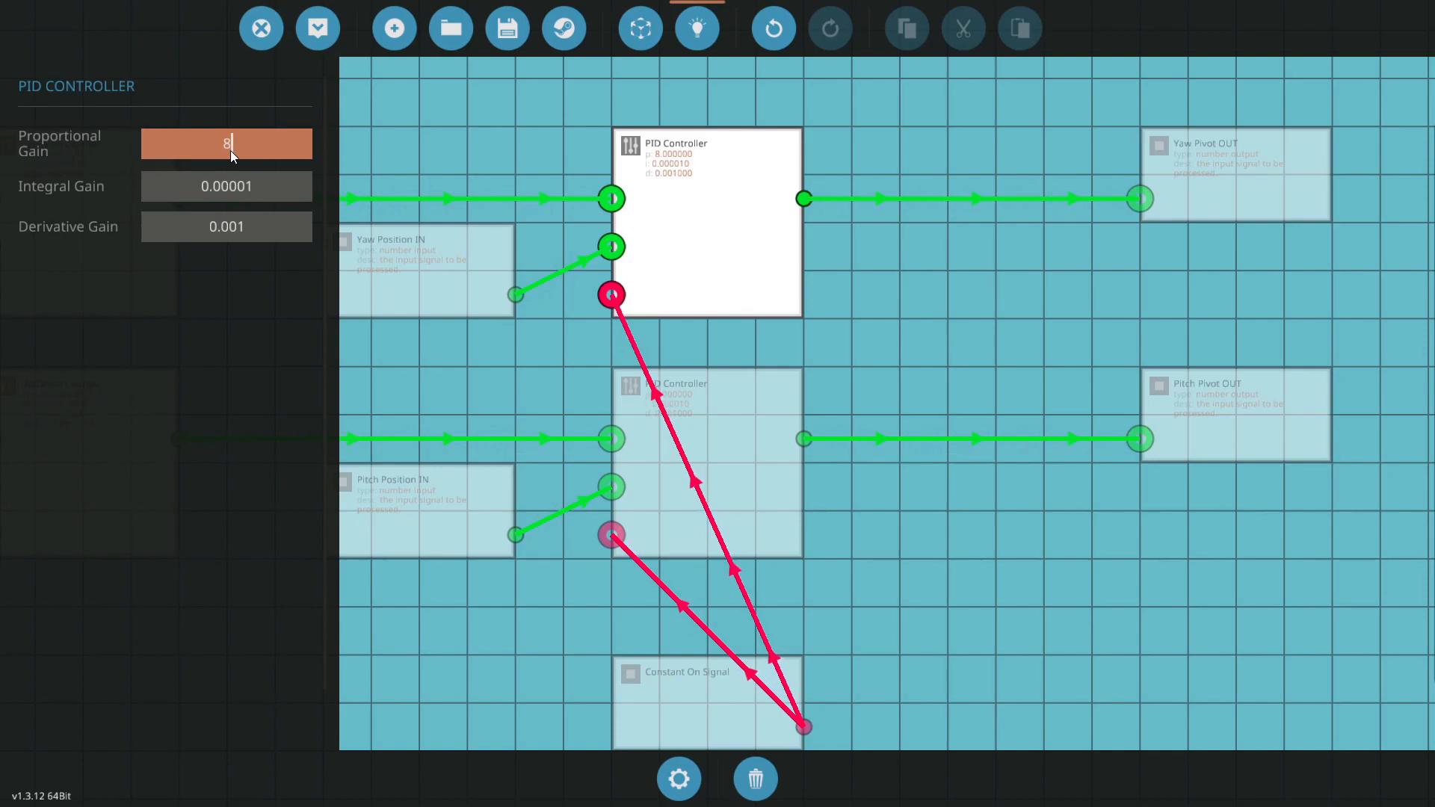
text(9)
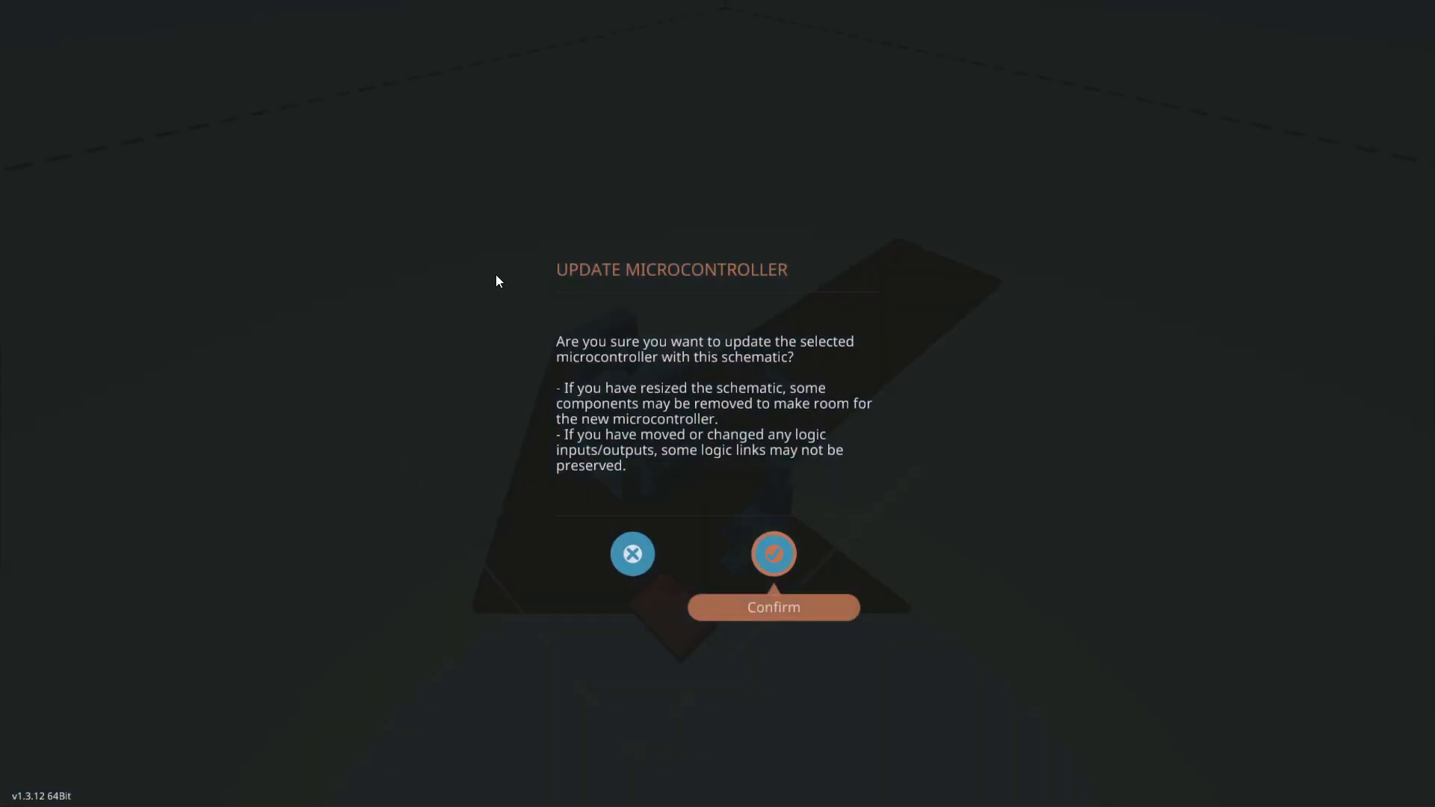
Confirm updating the microcontroller with the edited schematic.
click(772, 553)
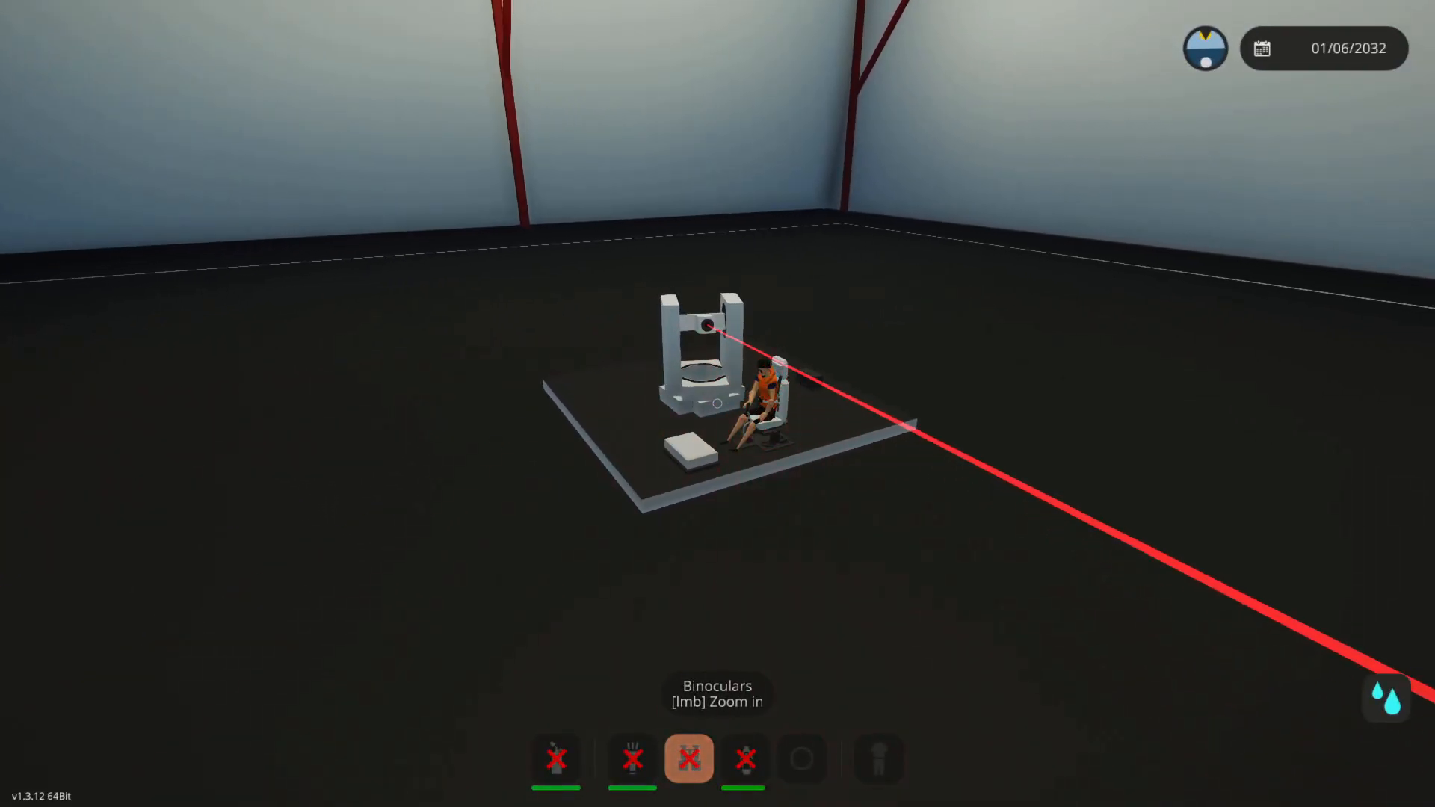